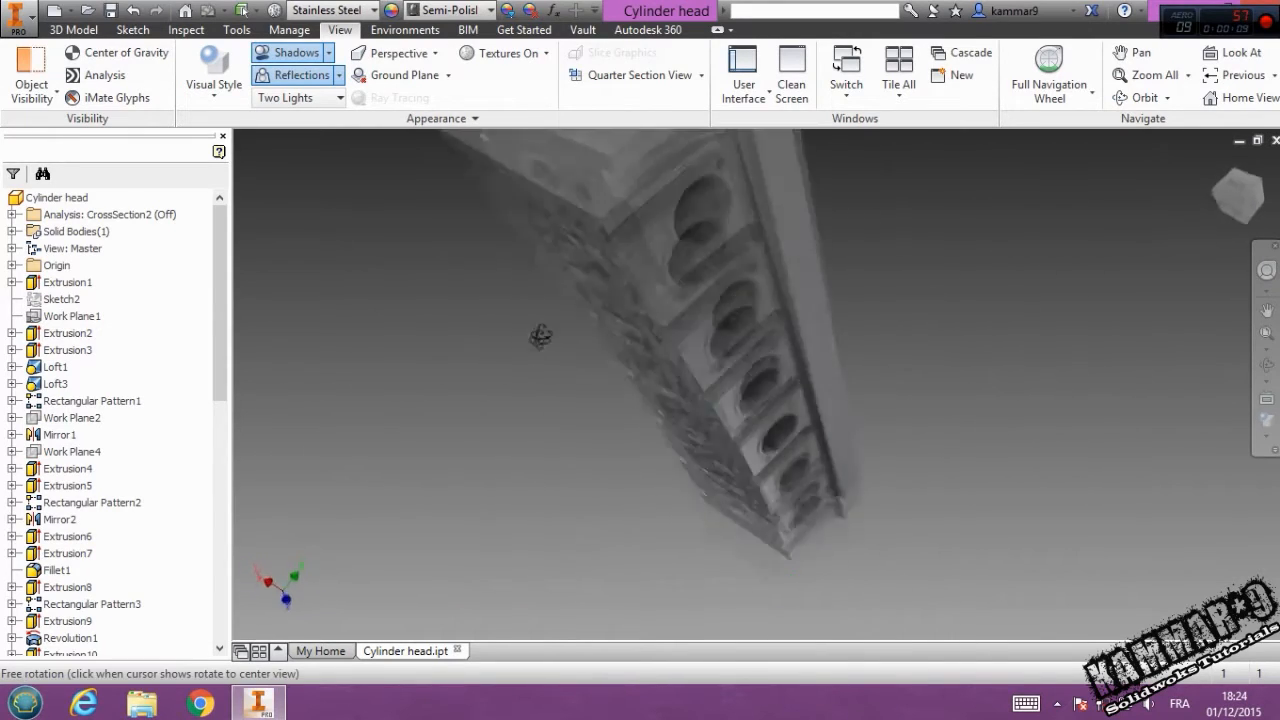
Step: Orbit around the cylinder head to inspect its side ports, valve recesses and combustion chambers
drag(540, 335, 700, 300)
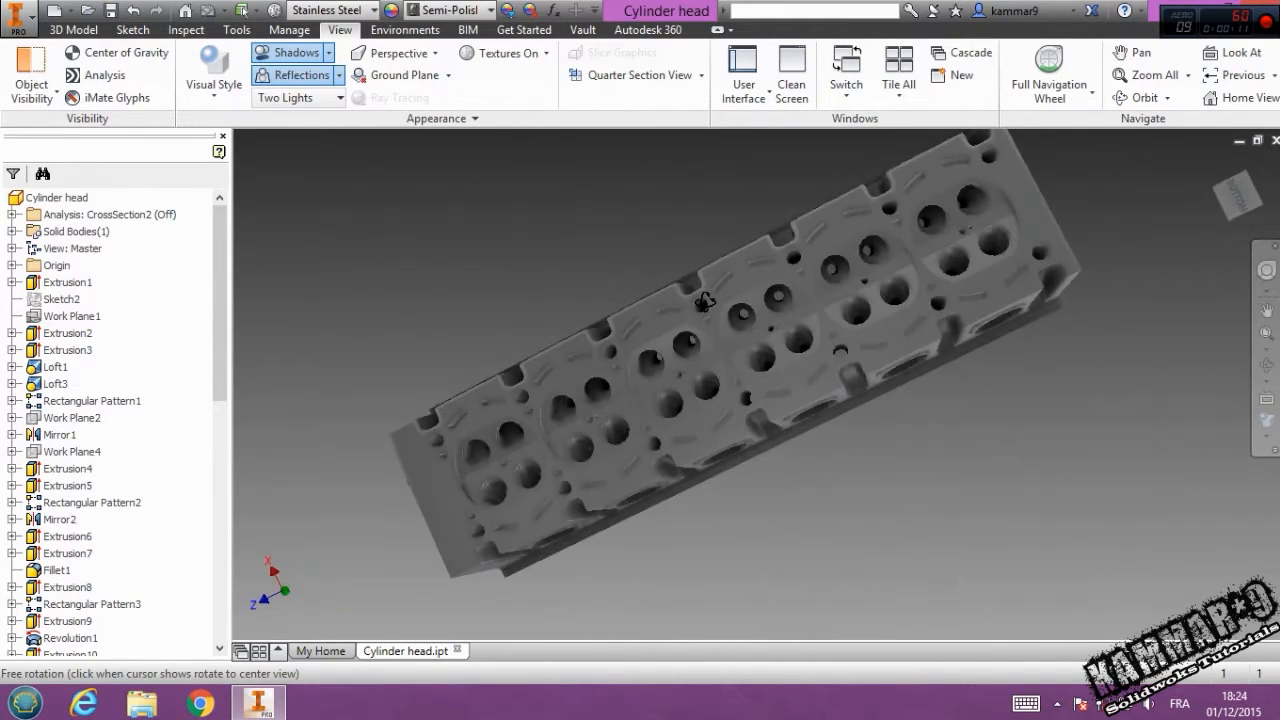
drag(705, 302, 698, 398)
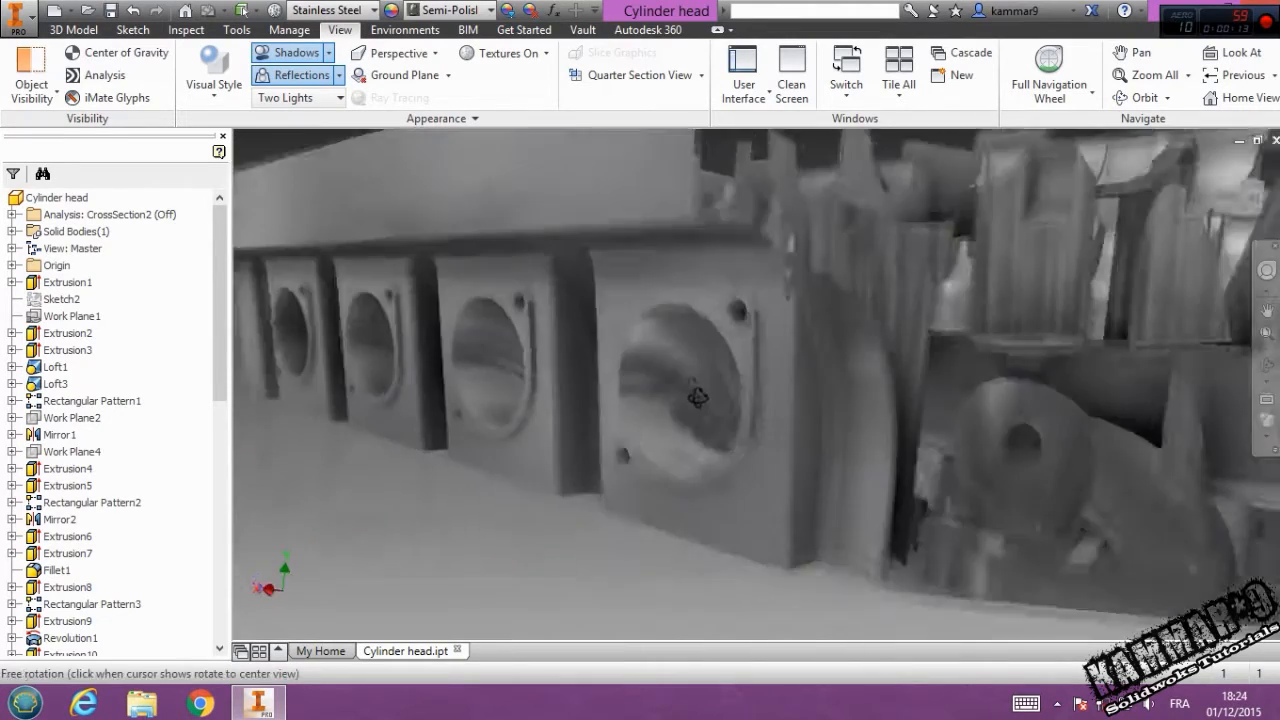
drag(700, 395, 625, 320)
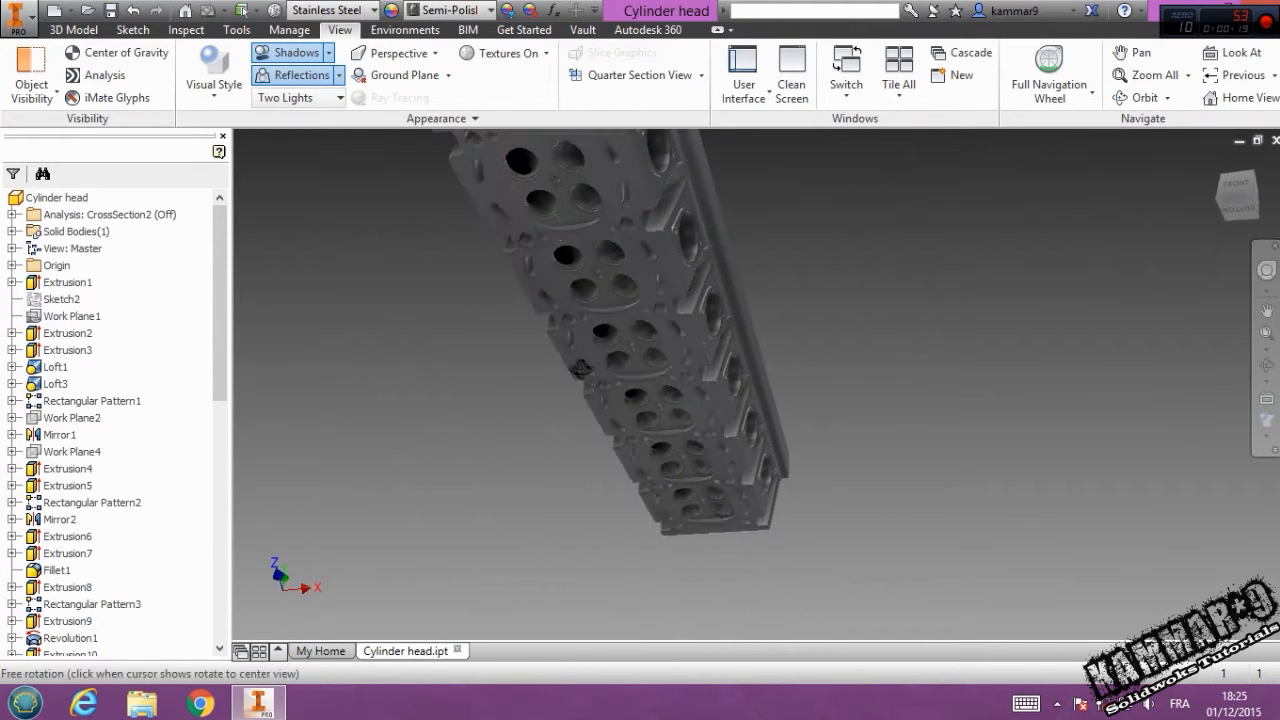
drag(600, 360, 595, 363)
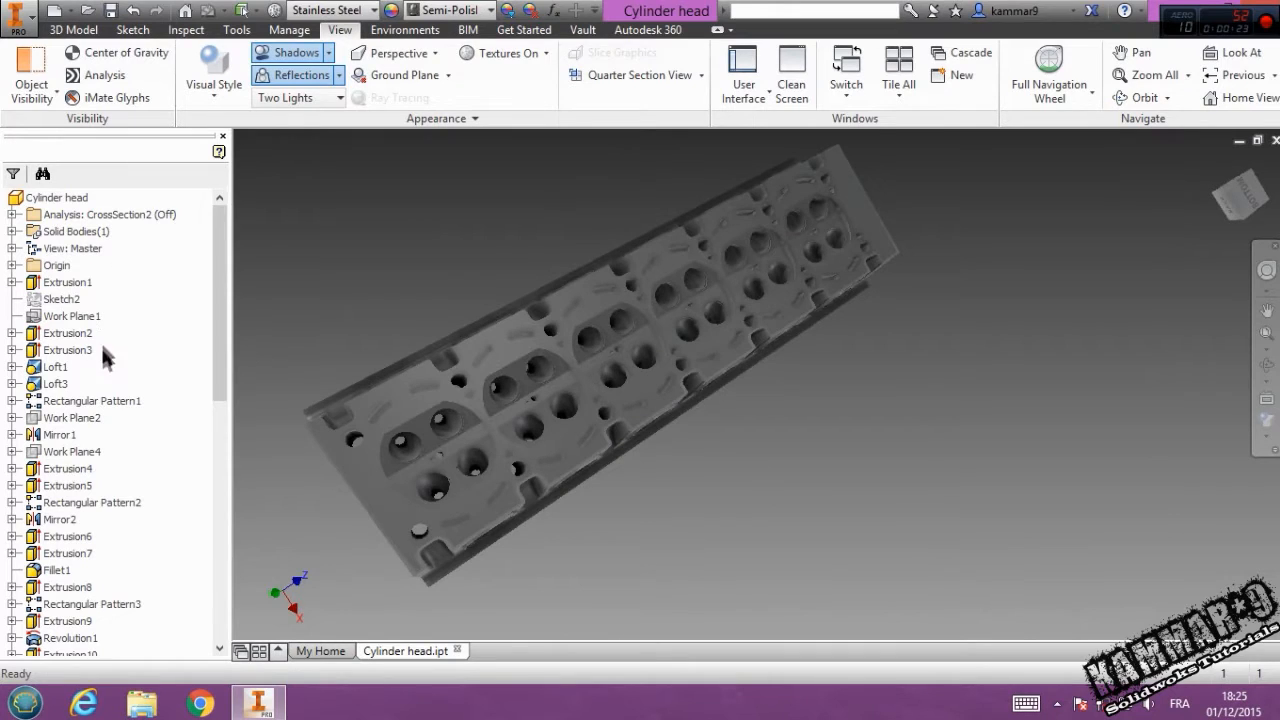
scroll(down, 3)
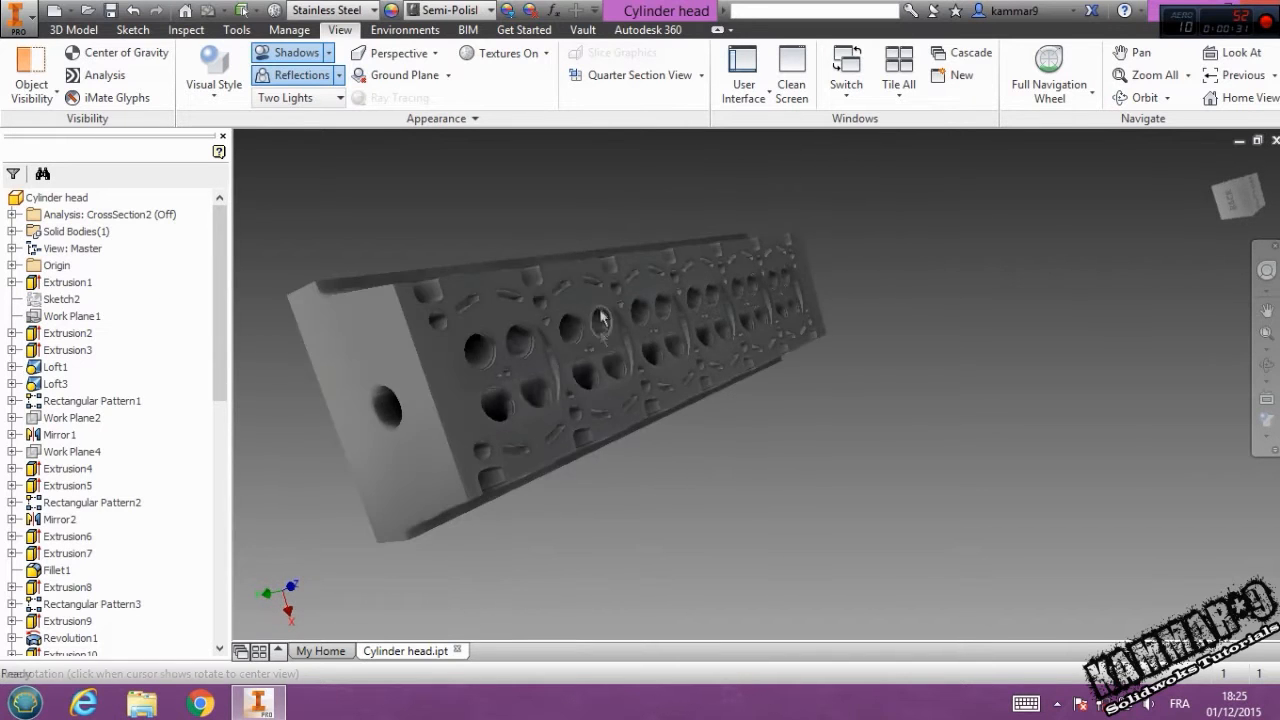
drag(600, 318, 780, 370)
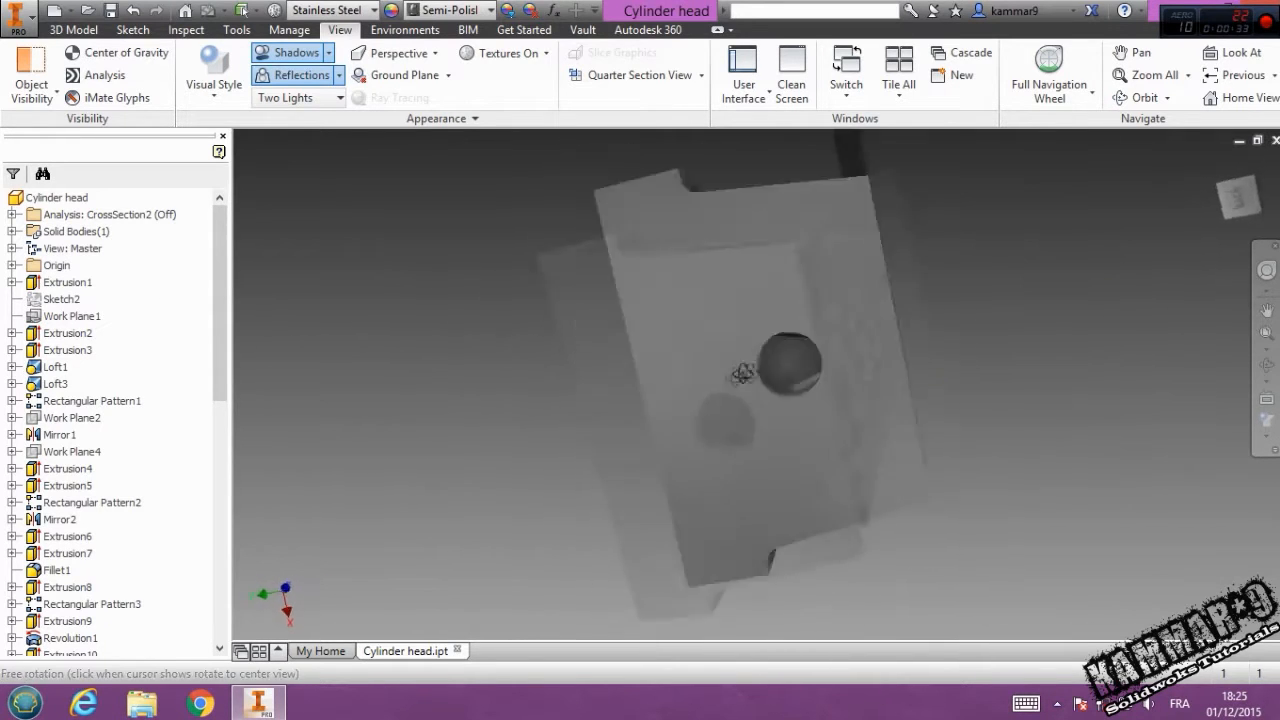
drag(780, 370, 620, 400)
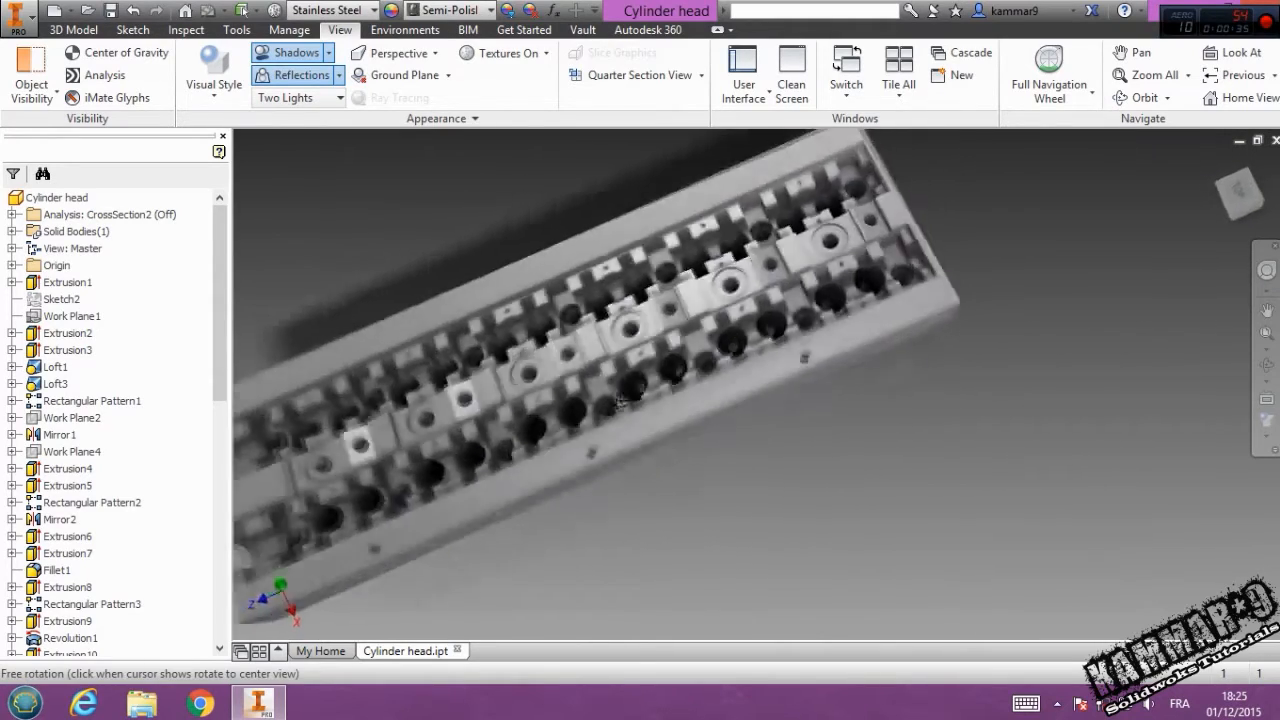
drag(620, 400, 623, 418)
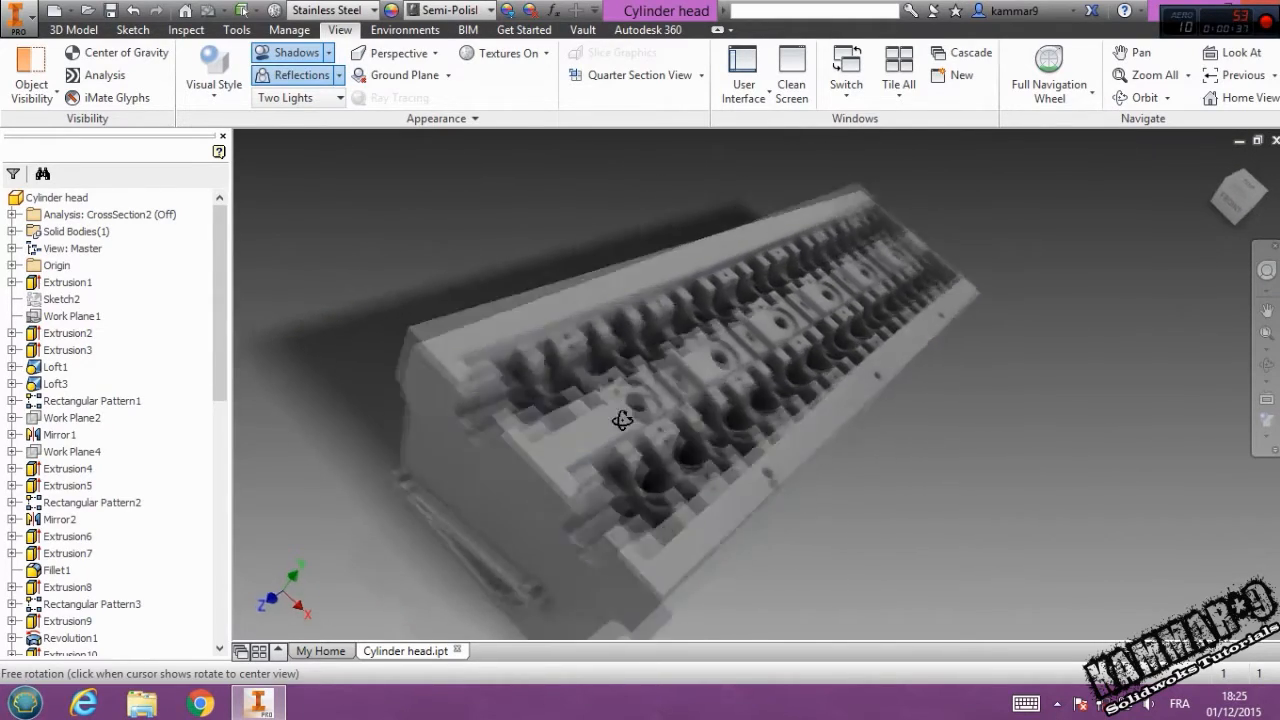
drag(622, 419, 565, 407)
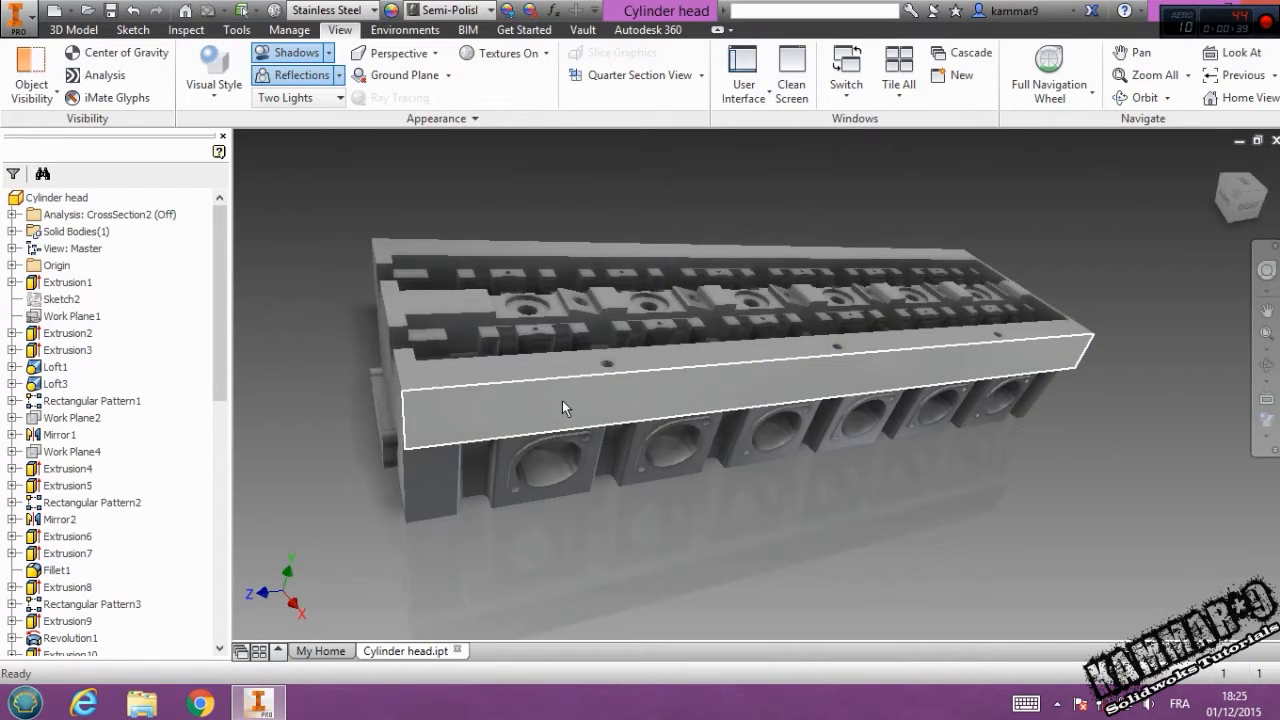
click(565, 407)
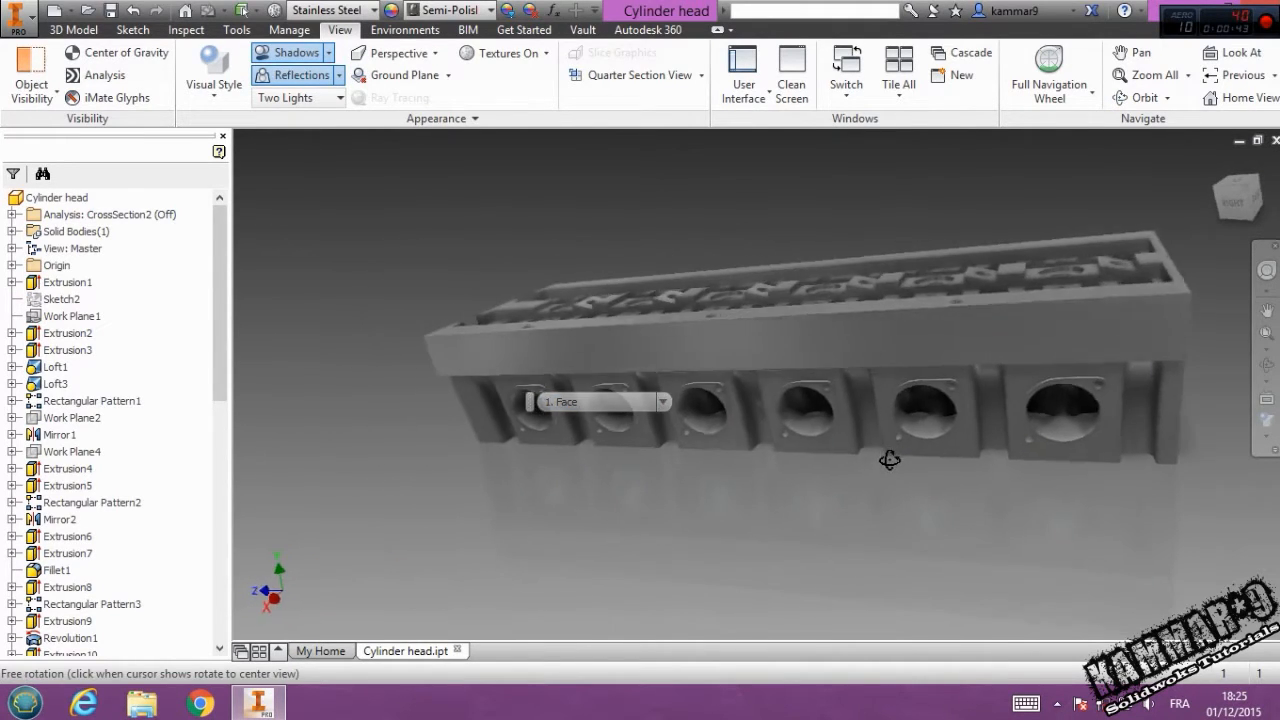
drag(888, 460, 1055, 454)
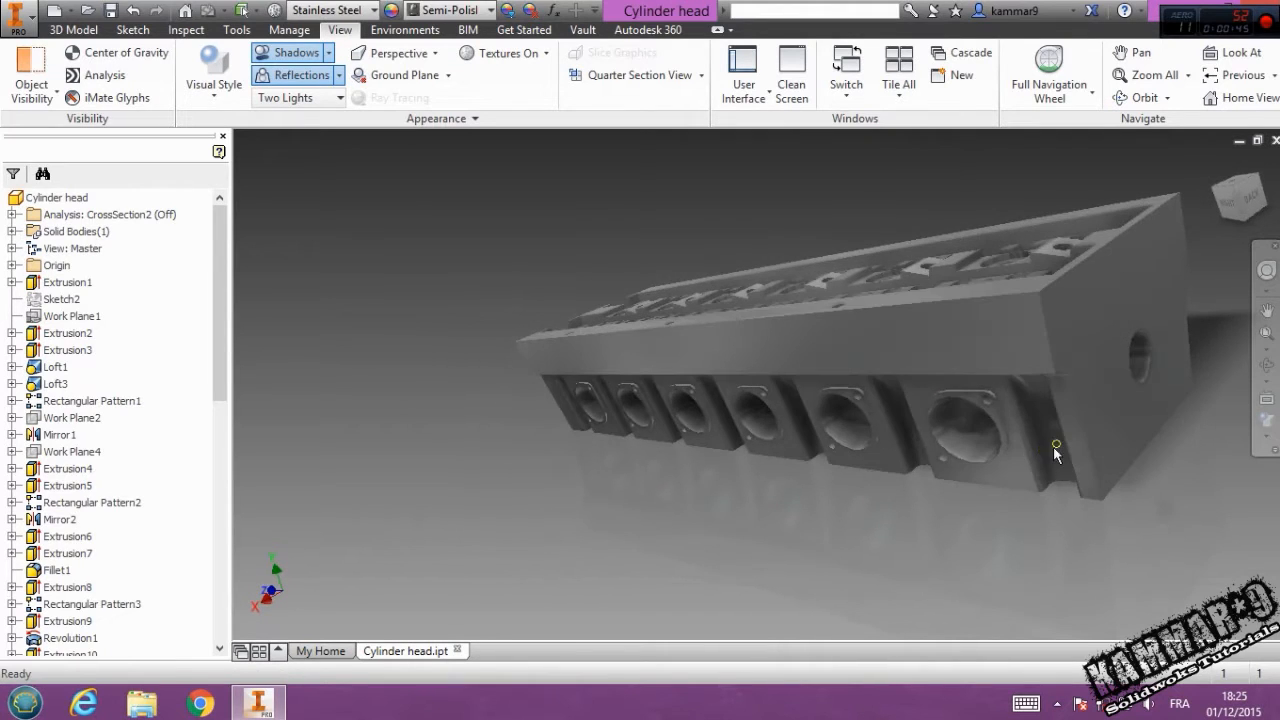
drag(1056, 450, 806, 476)
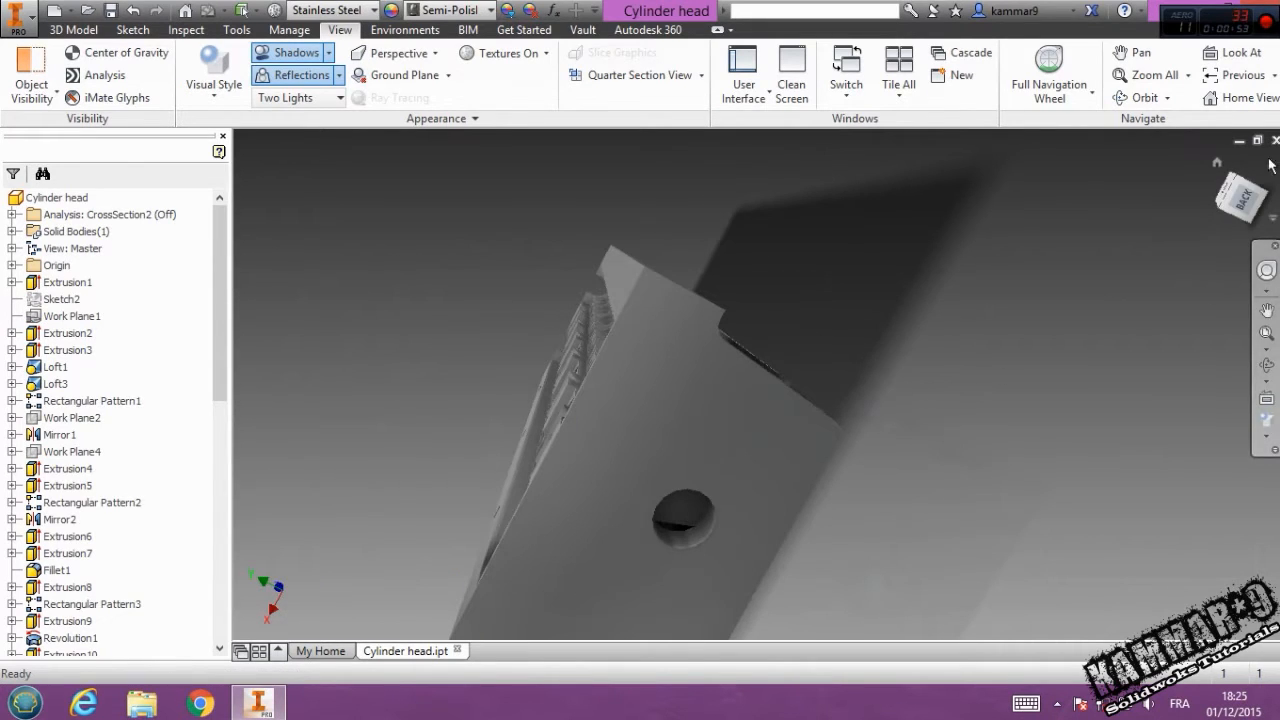
drag(700, 400, 655, 370)
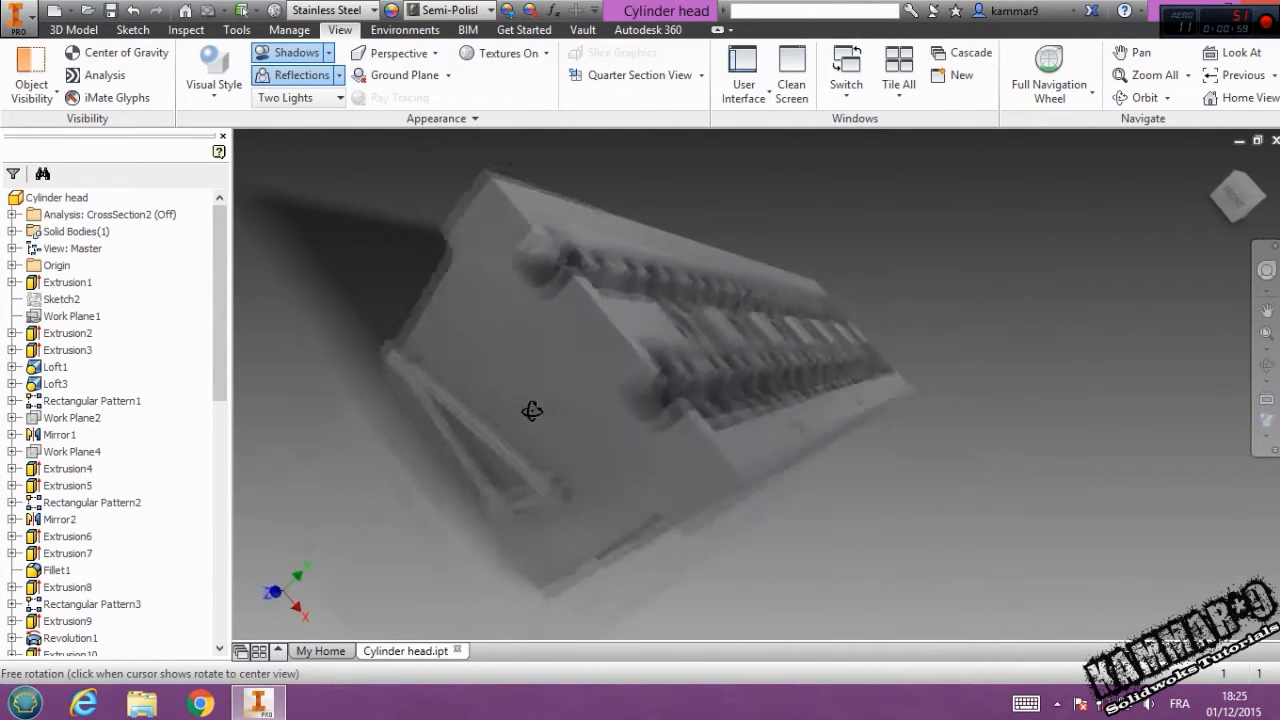
drag(533, 411, 586, 422)
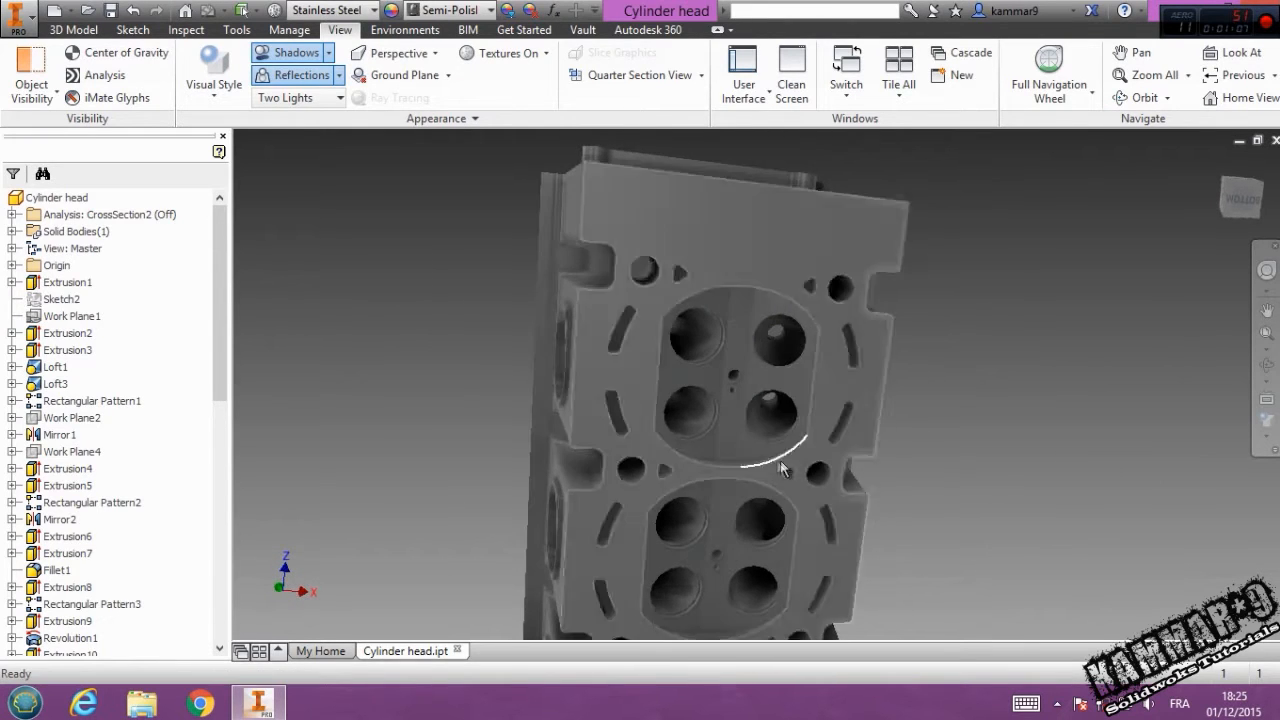
drag(780, 468, 737, 438)
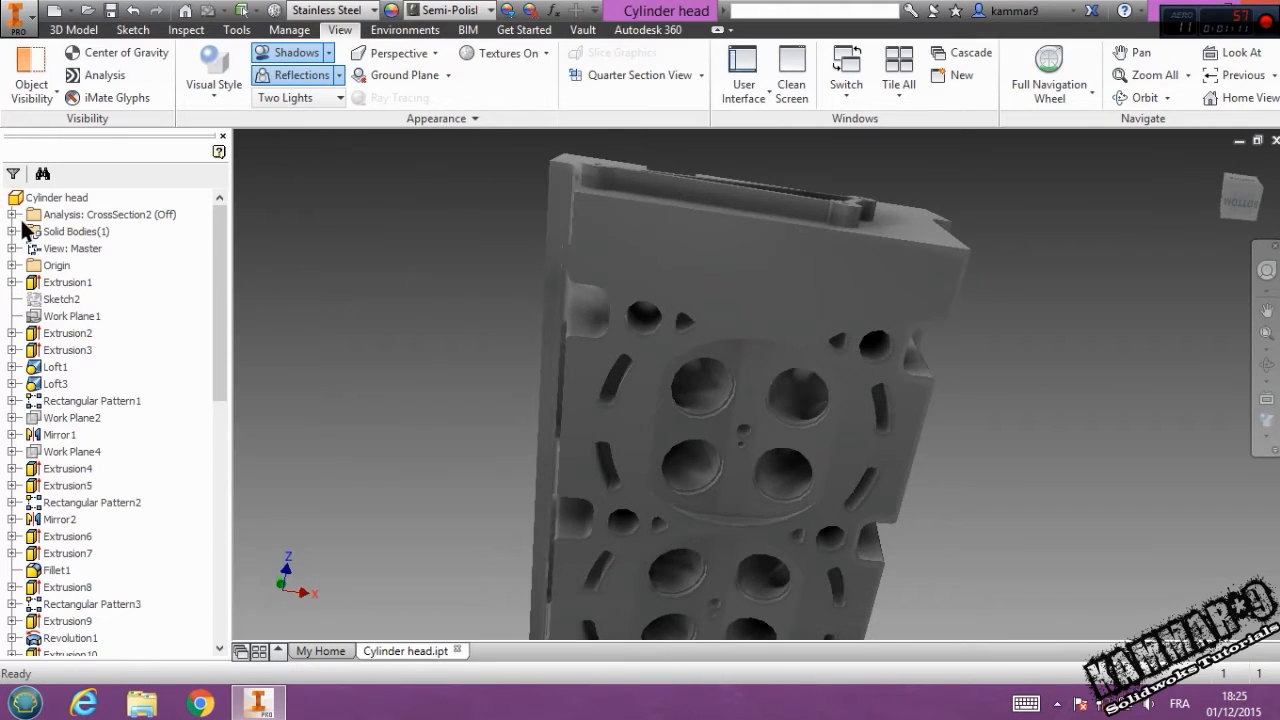
Step: Activate CrossSection1, reposition its section plane, then switch to CrossSection2 to view the ports
click(10, 214)
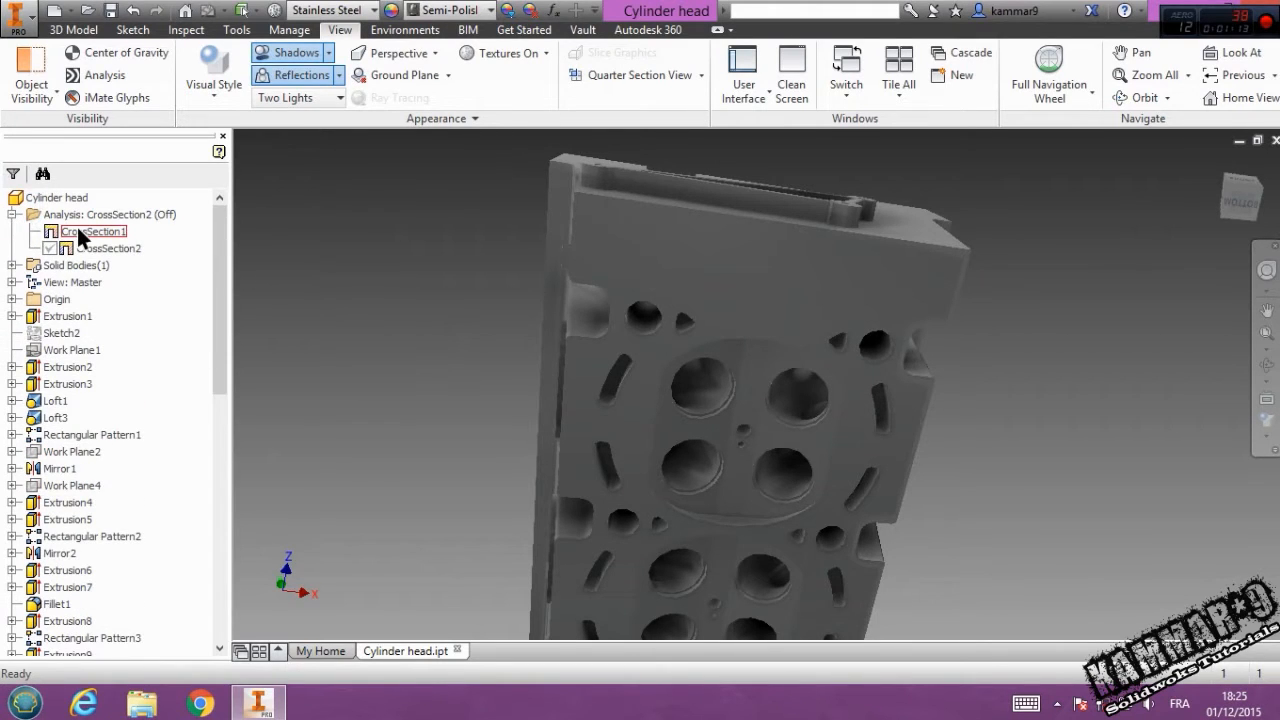
click(92, 231)
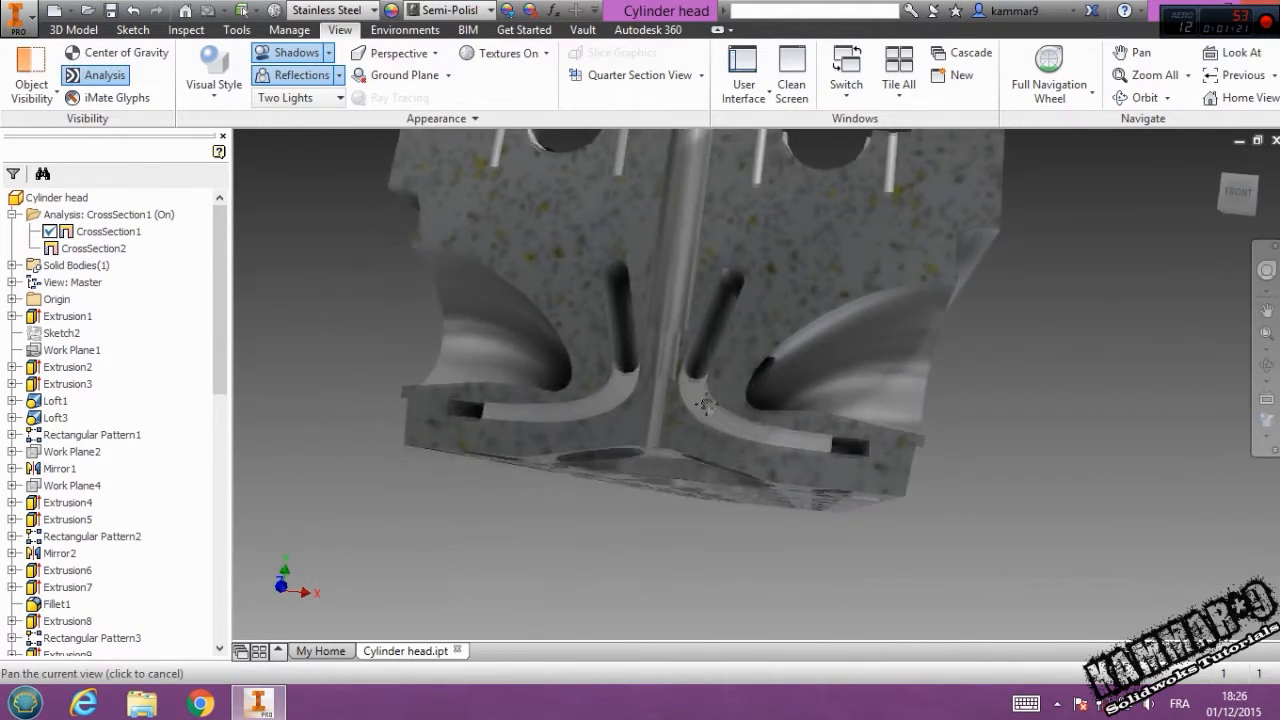
drag(700, 400, 530, 450)
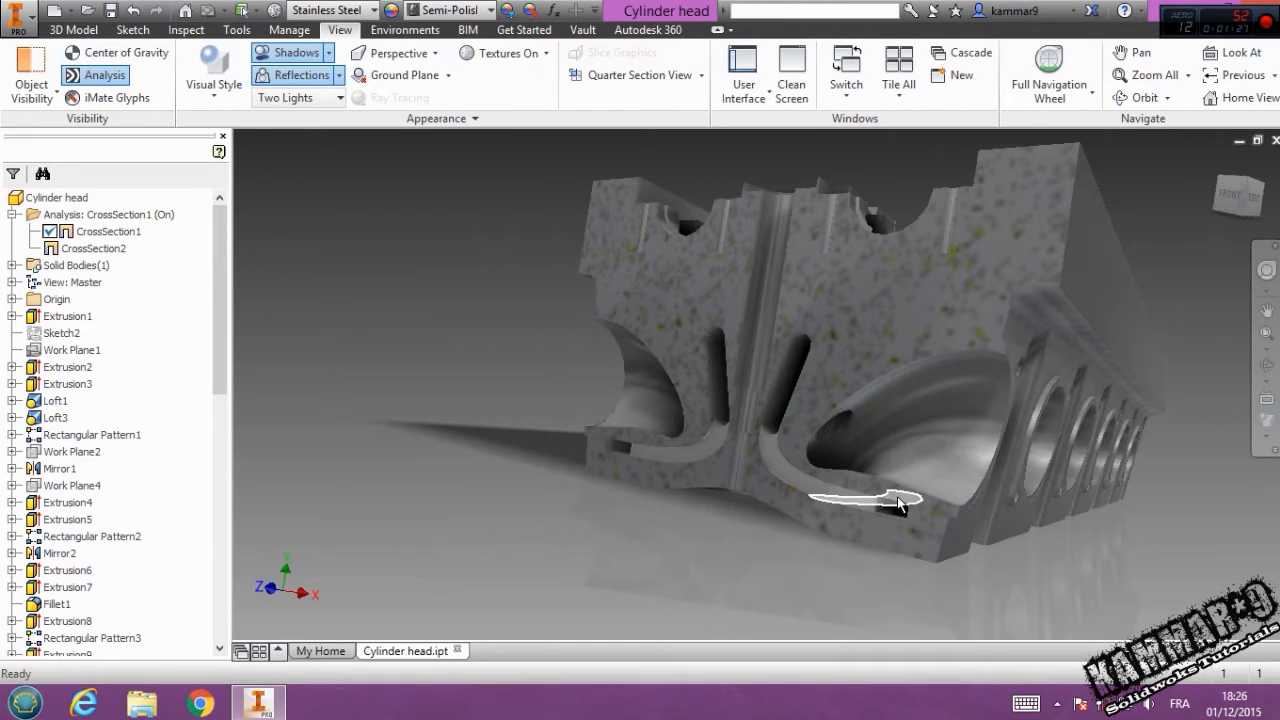
click(897, 503)
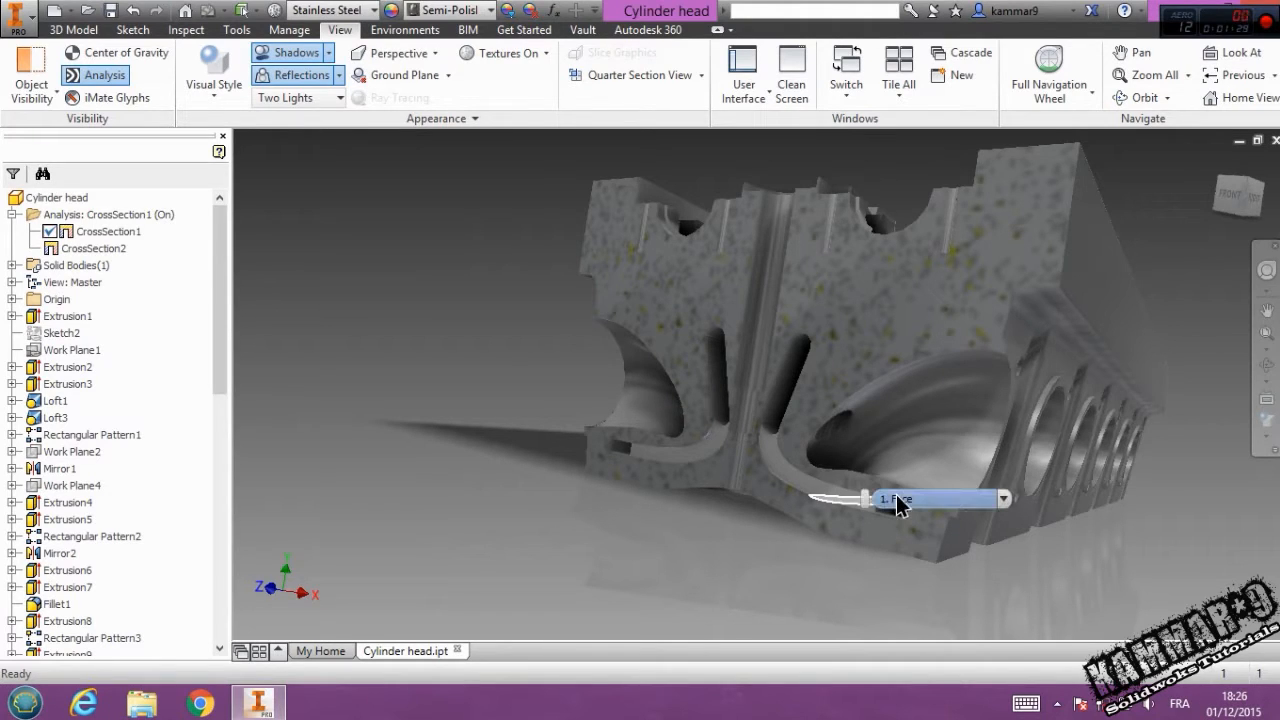
mouse_move(897, 499)
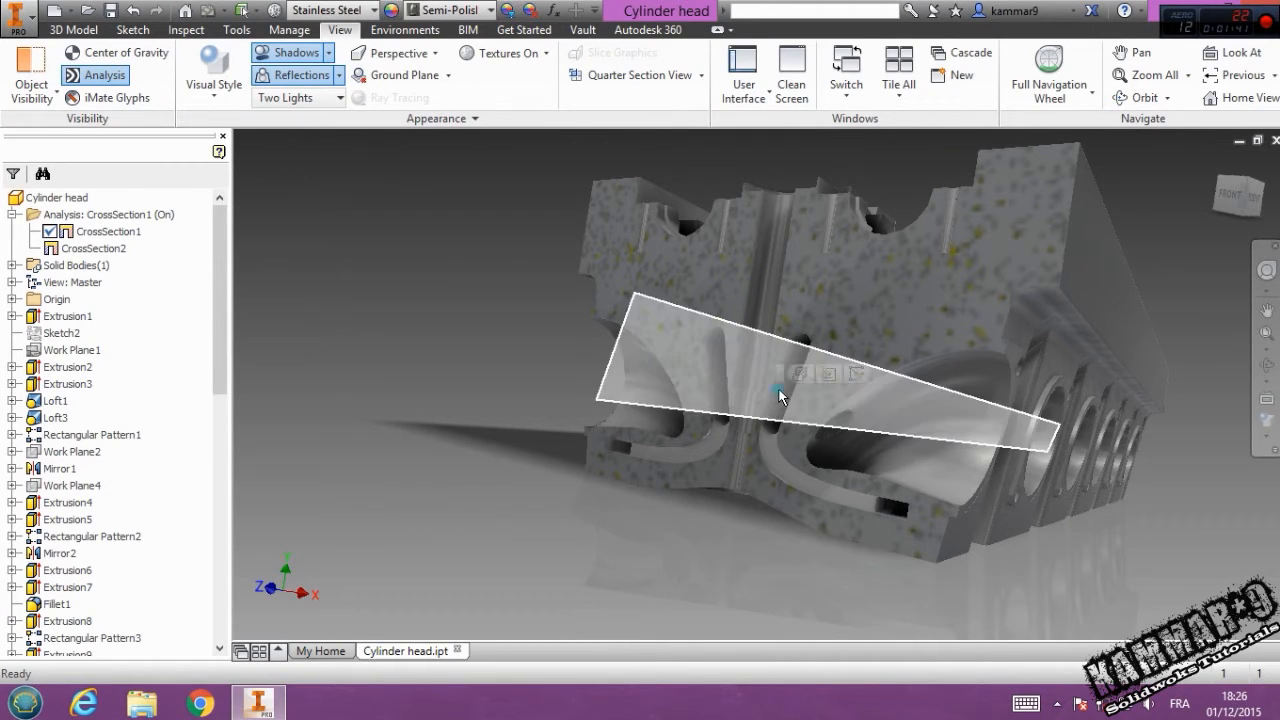
drag(780, 398, 796, 487)
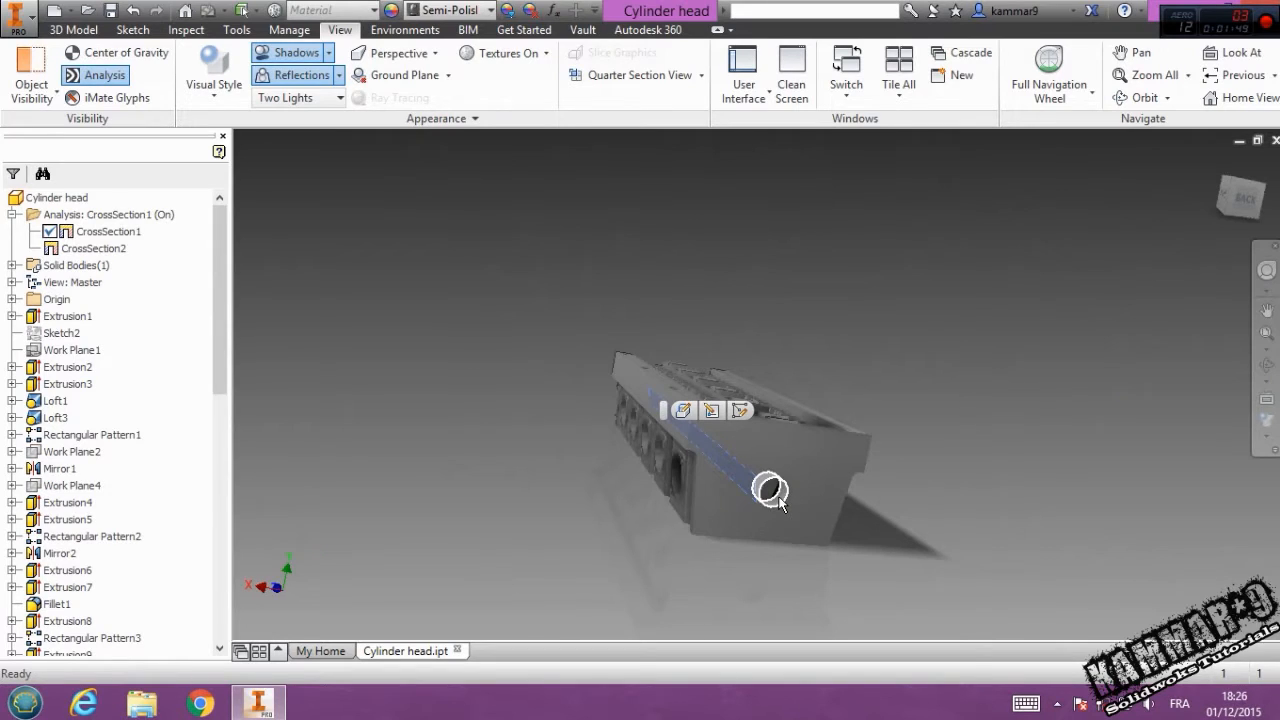
click(771, 493)
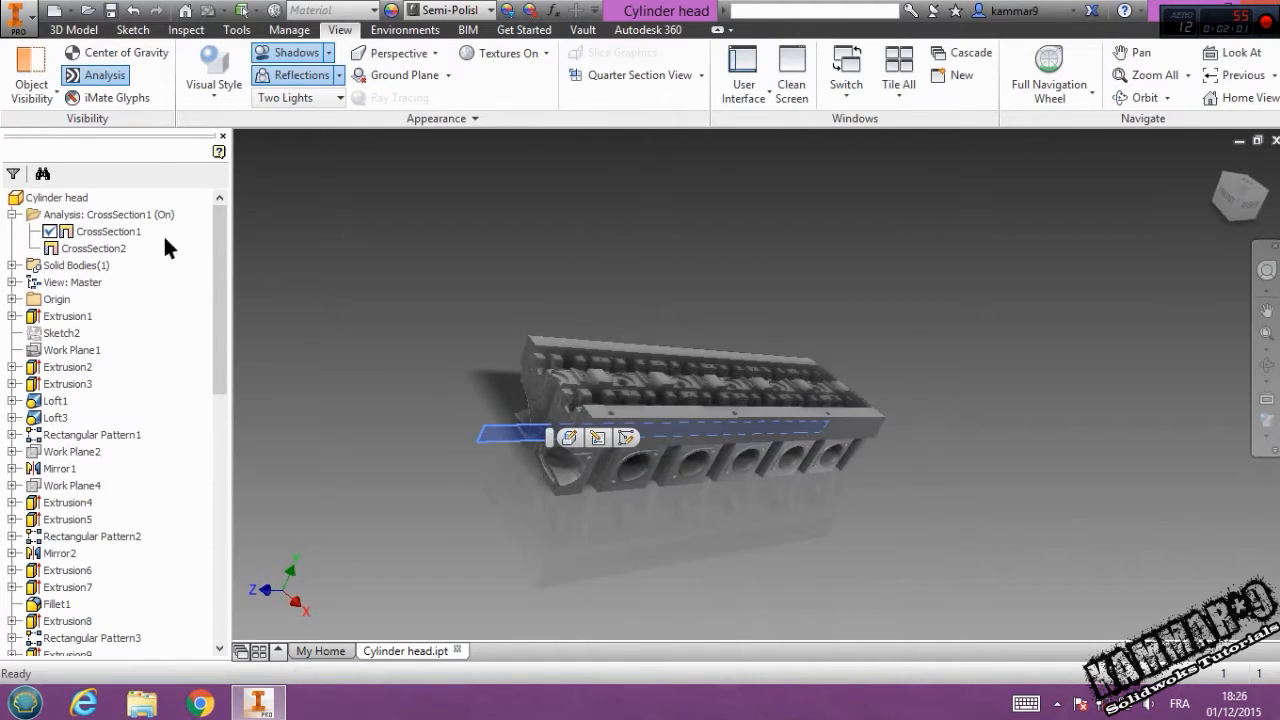
click(92, 248)
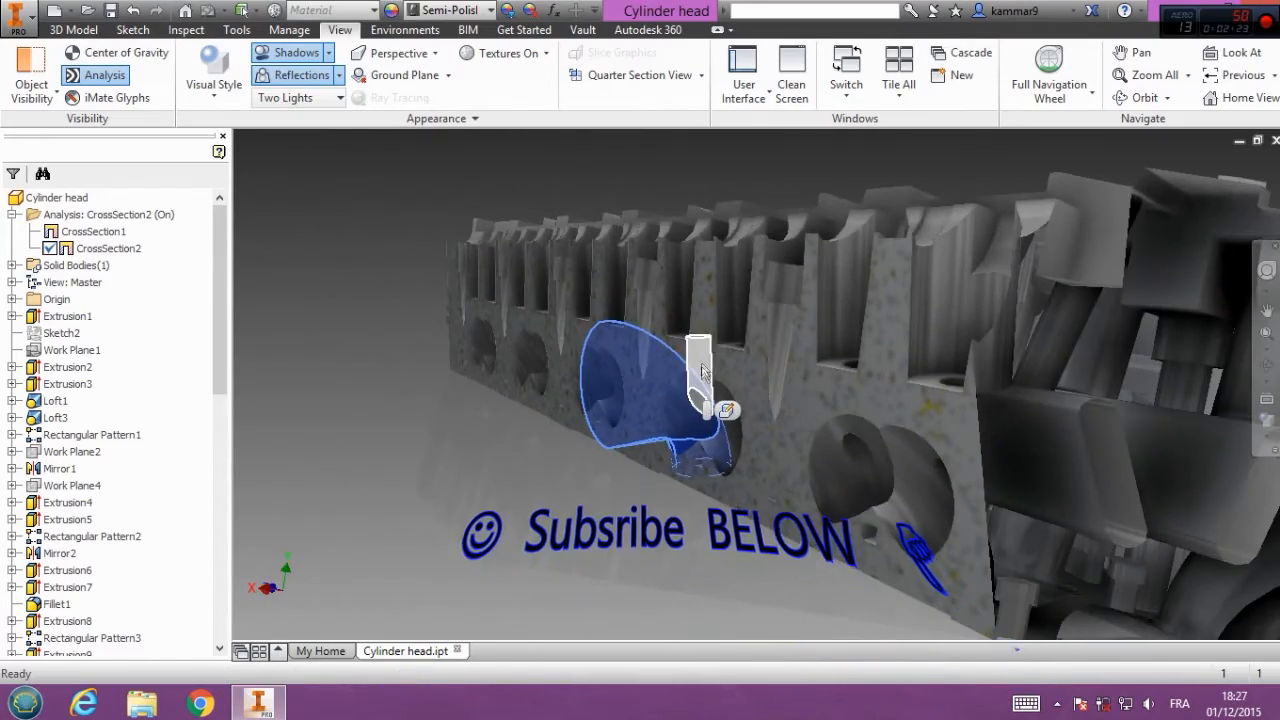
drag(700, 375, 718, 407)
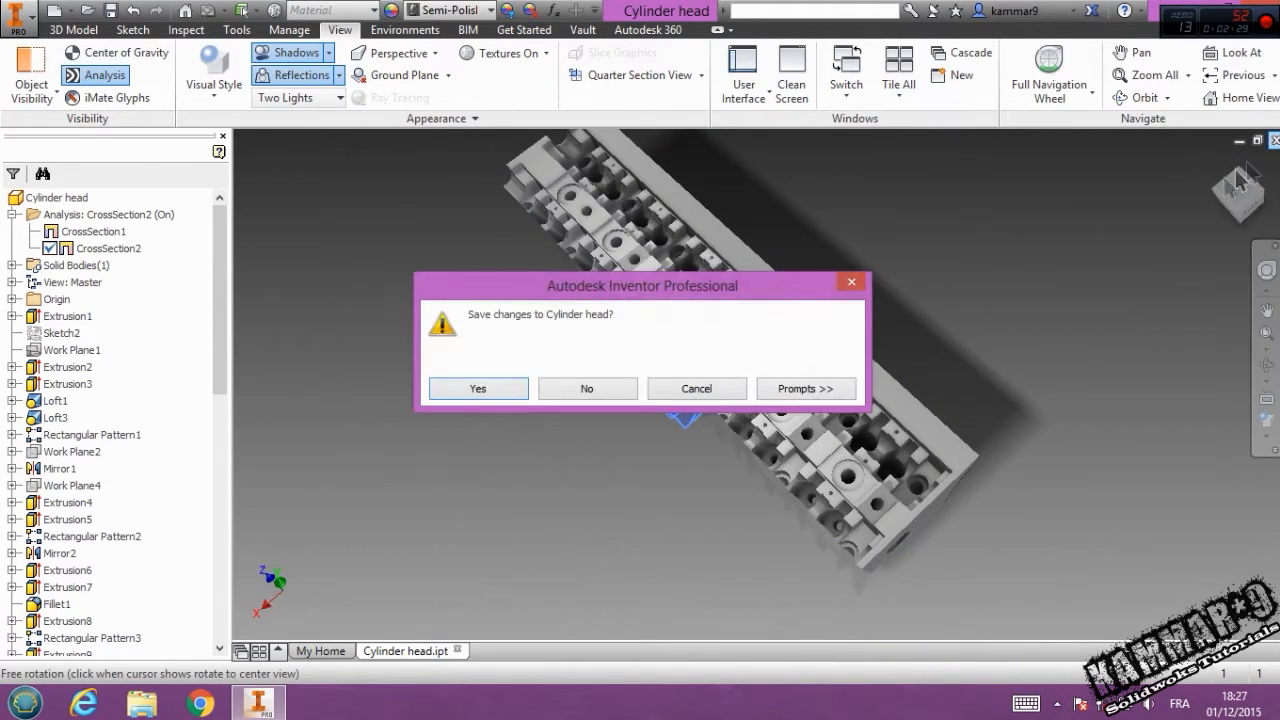
Step: Answer the save prompt and create a new part from the Standard.ipt template
click(586, 388)
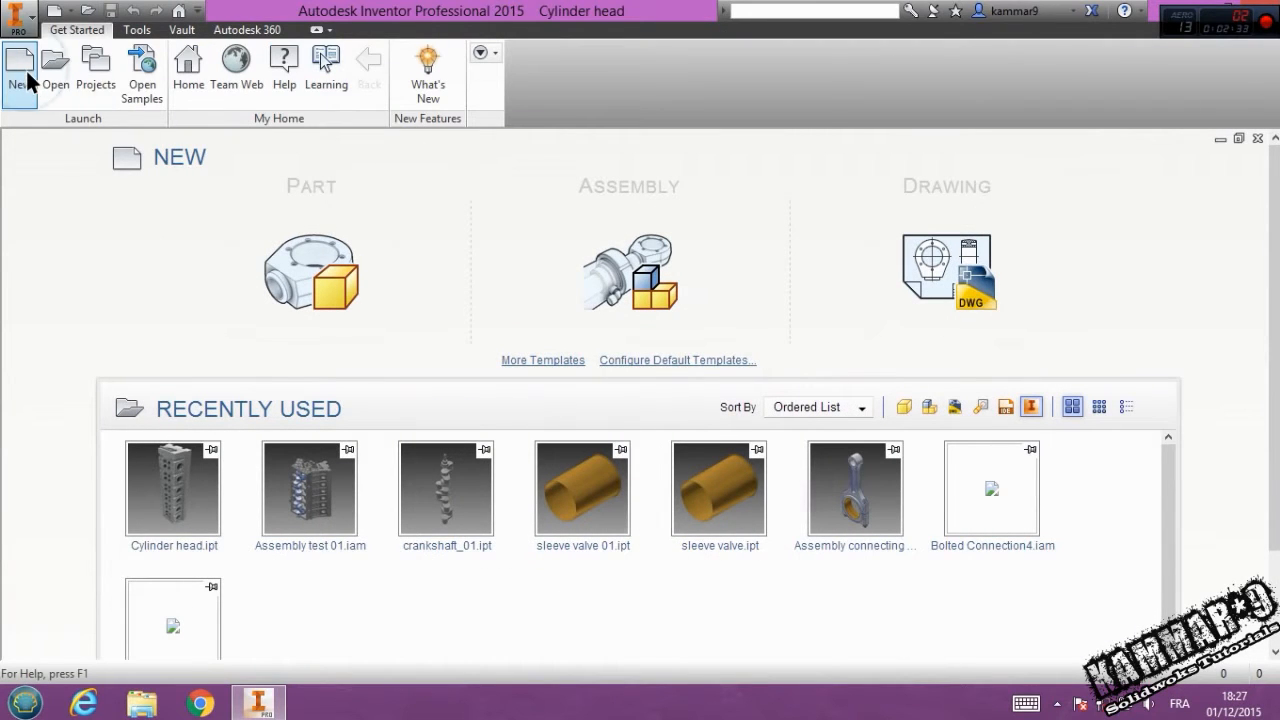
click(19, 70)
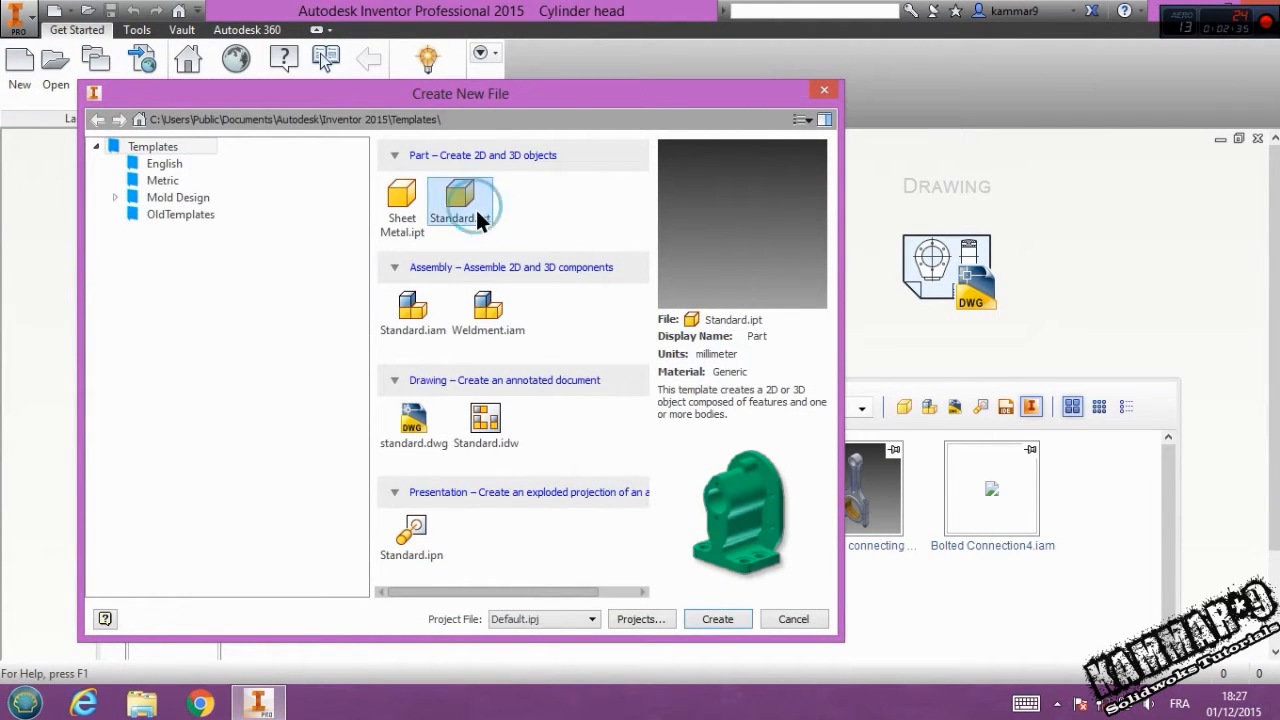
click(460, 200)
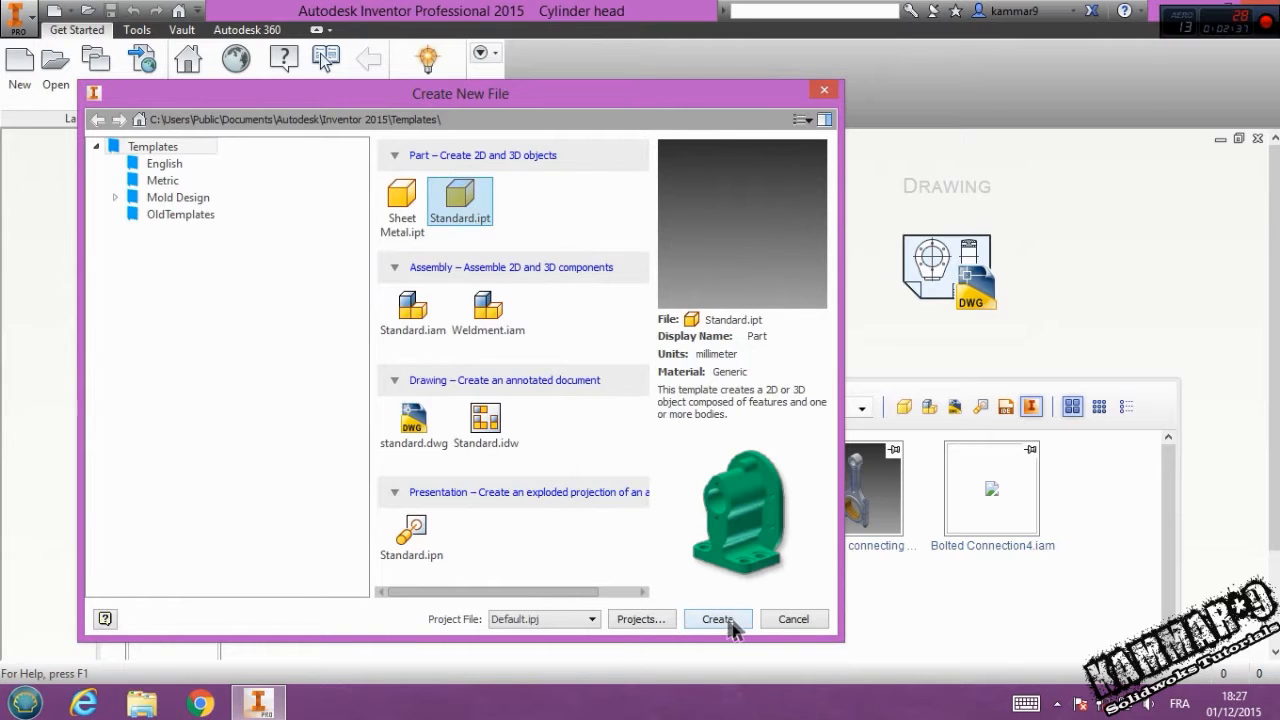
click(717, 619)
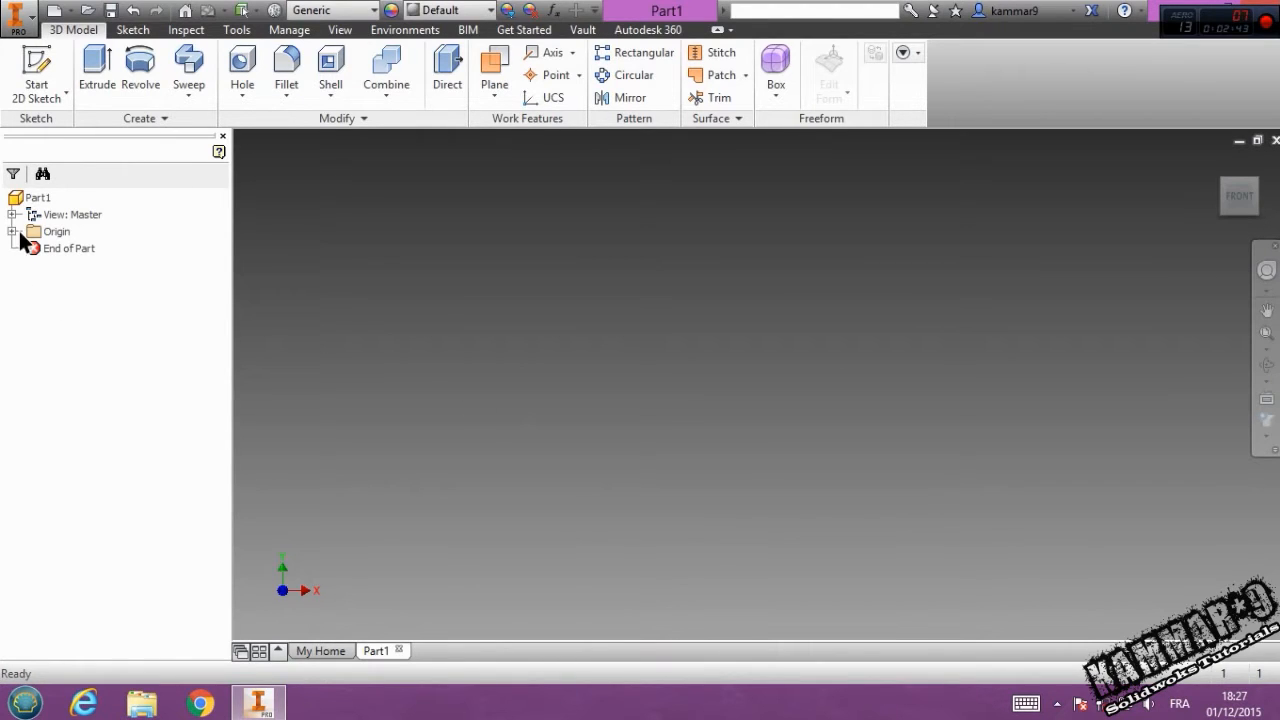
Step: Start Sketch1 on the XZ plane, view it top-down, and draw a rectangle from the origin
click(80, 265)
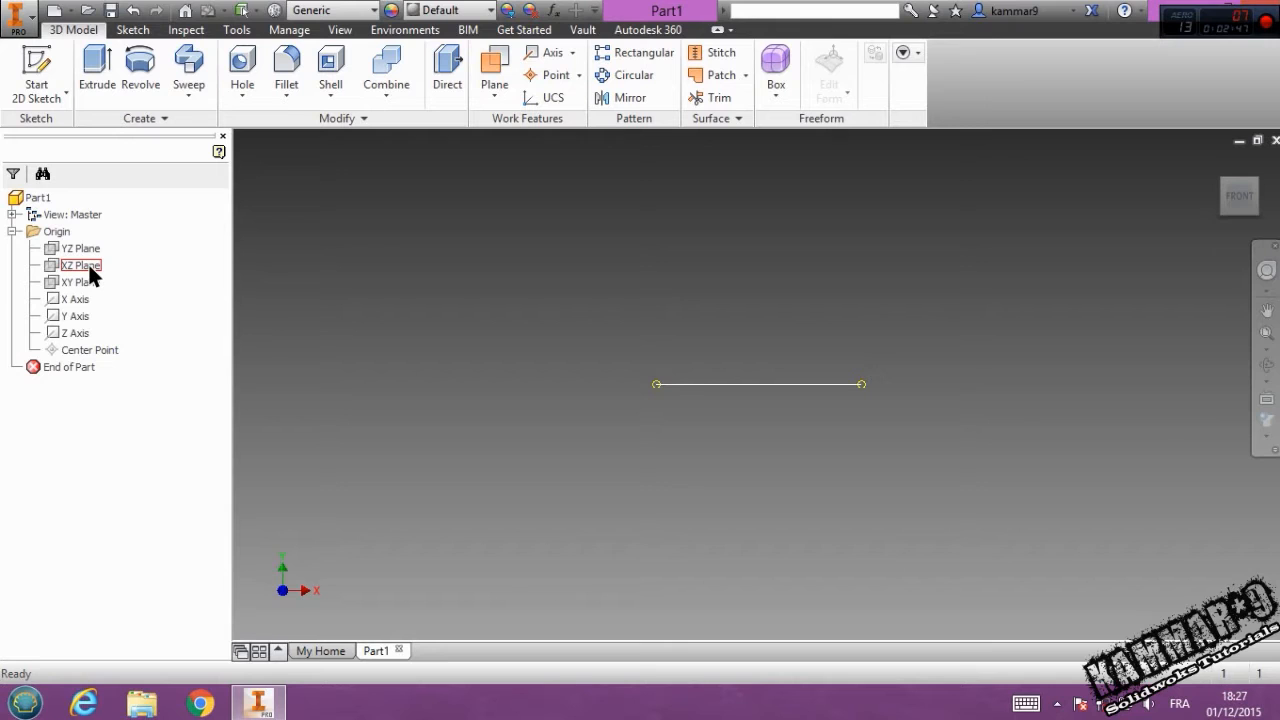
click(80, 265)
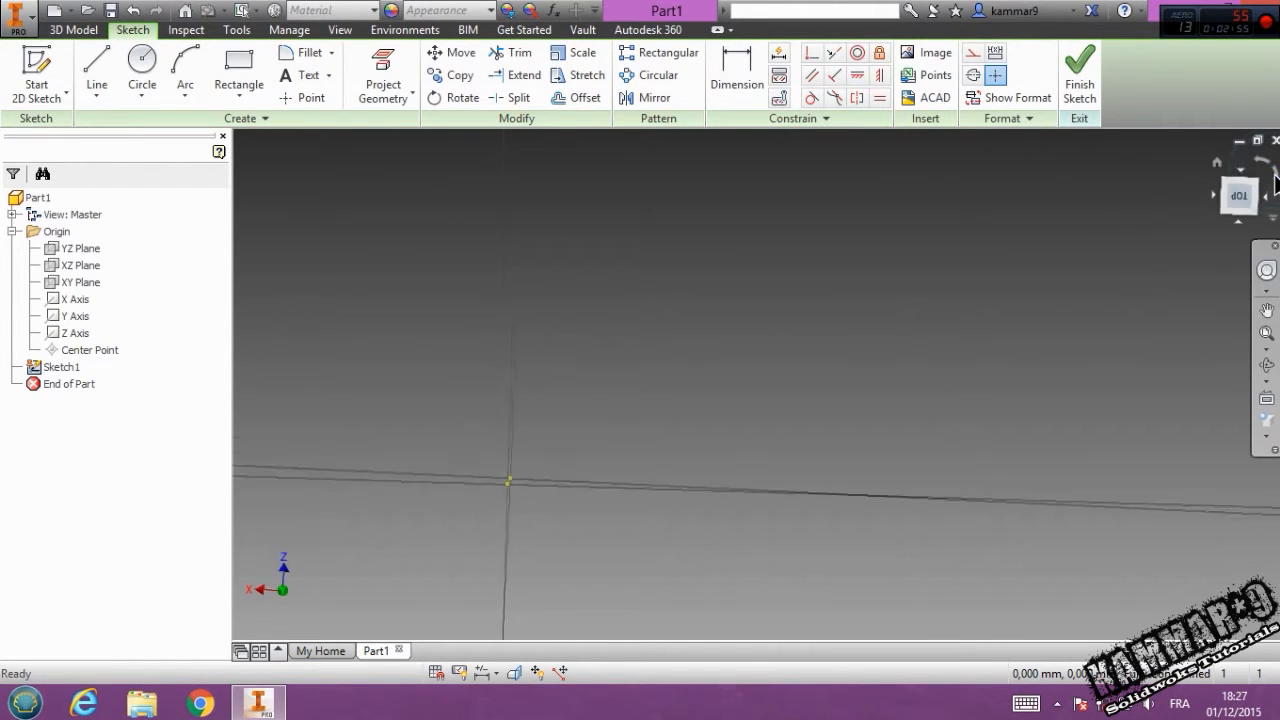
click(1239, 195)
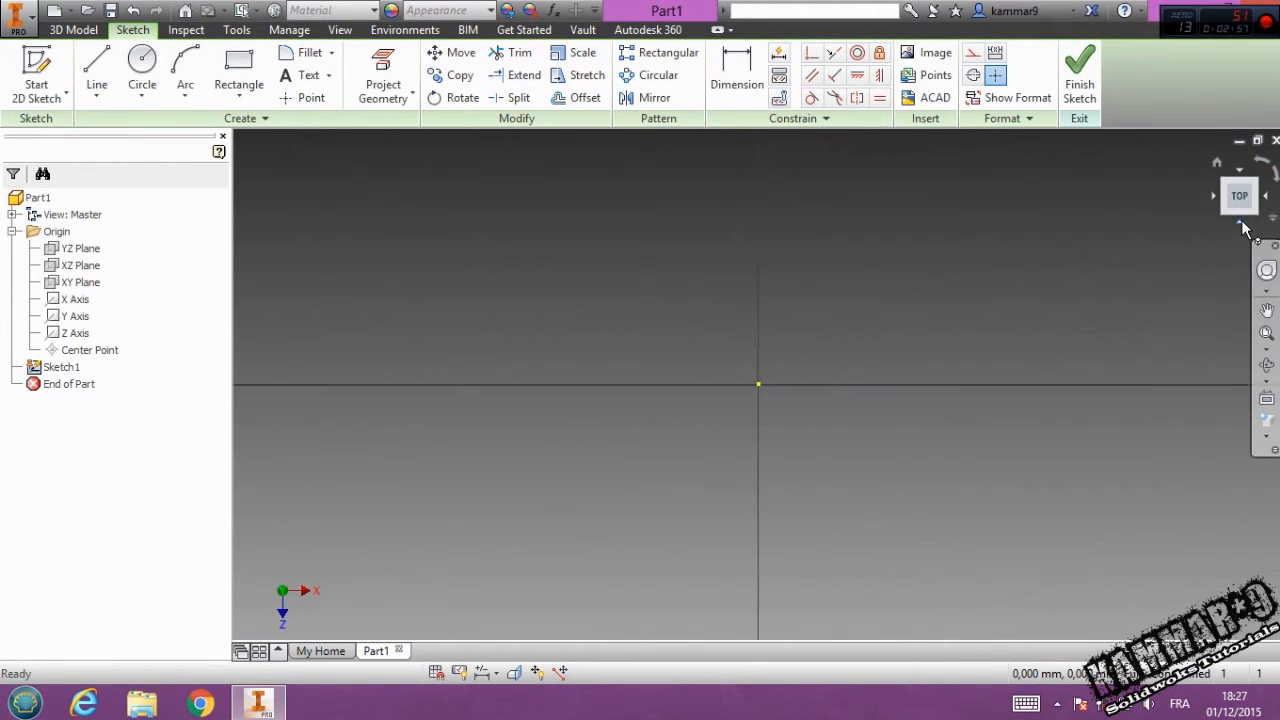
click(1239, 195)
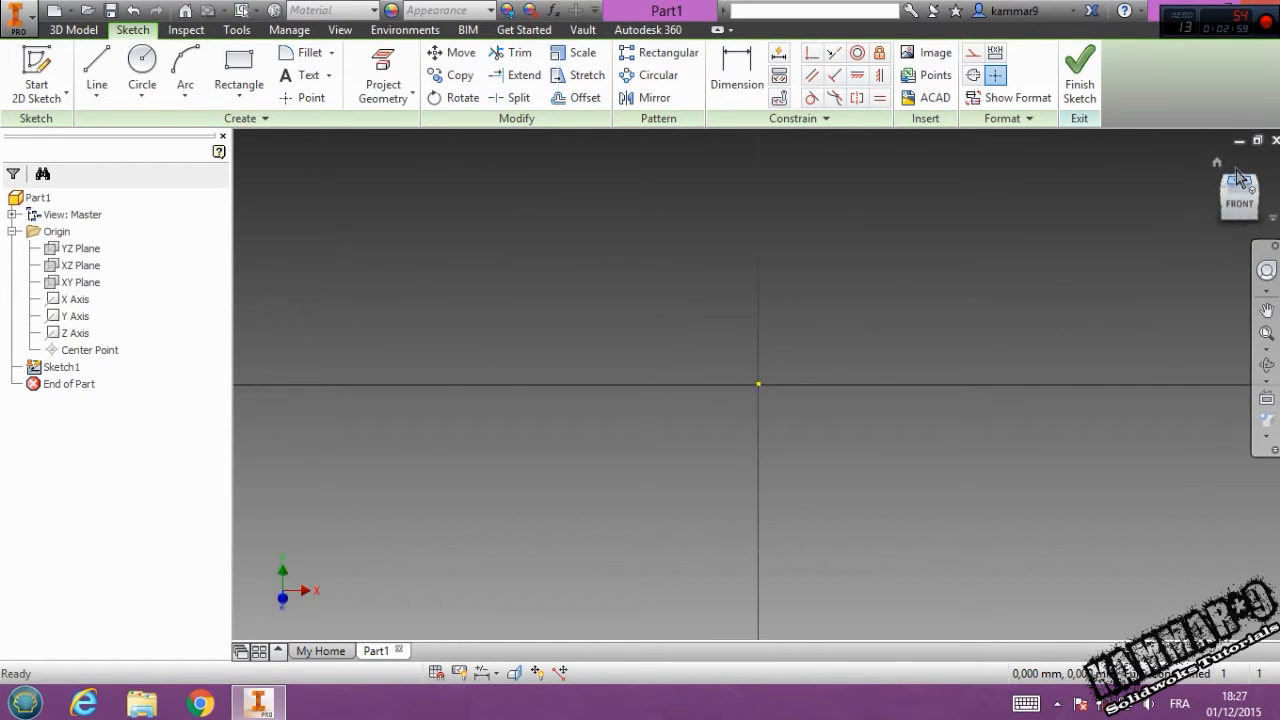
click(1238, 195)
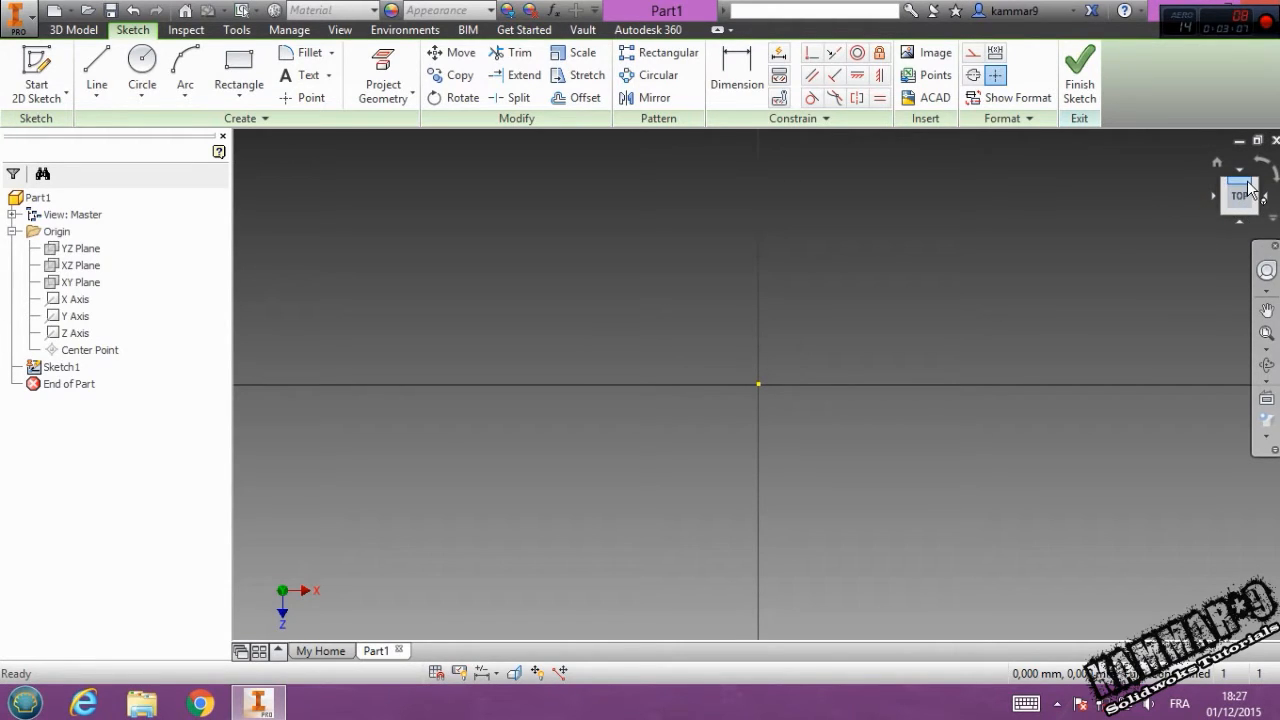
click(237, 71)
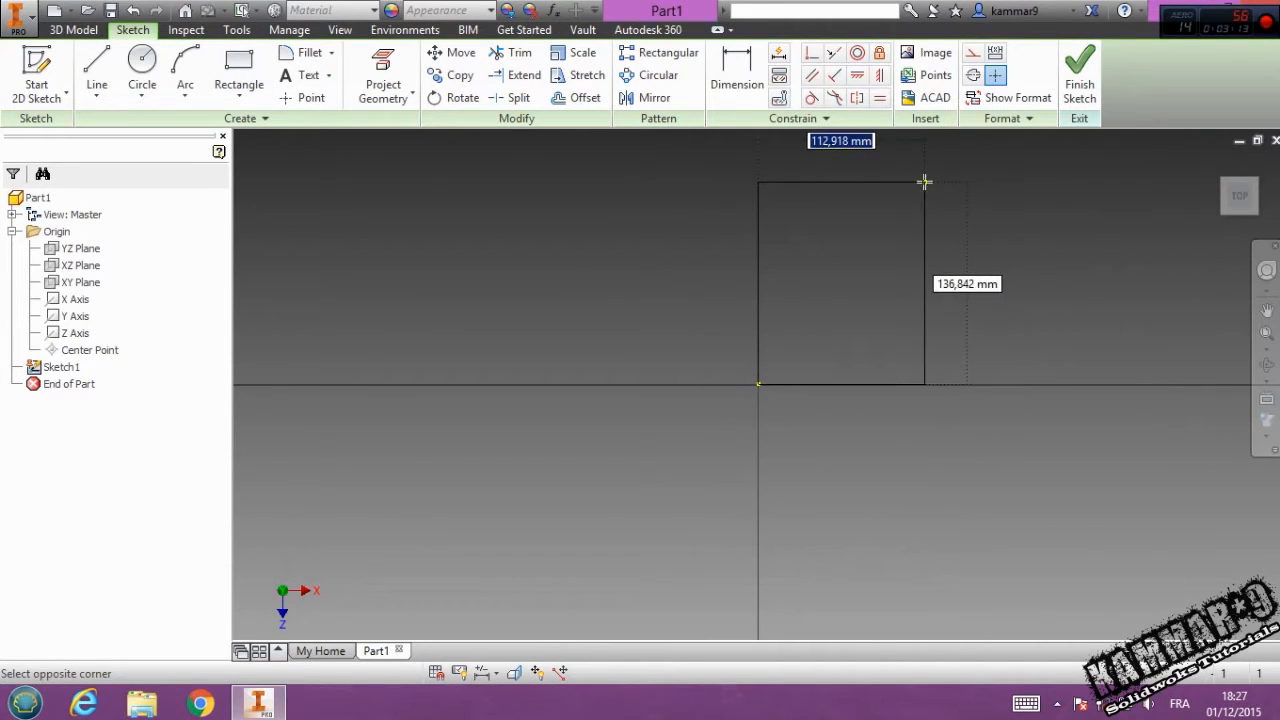
text(145)
click(966, 283)
text(604)
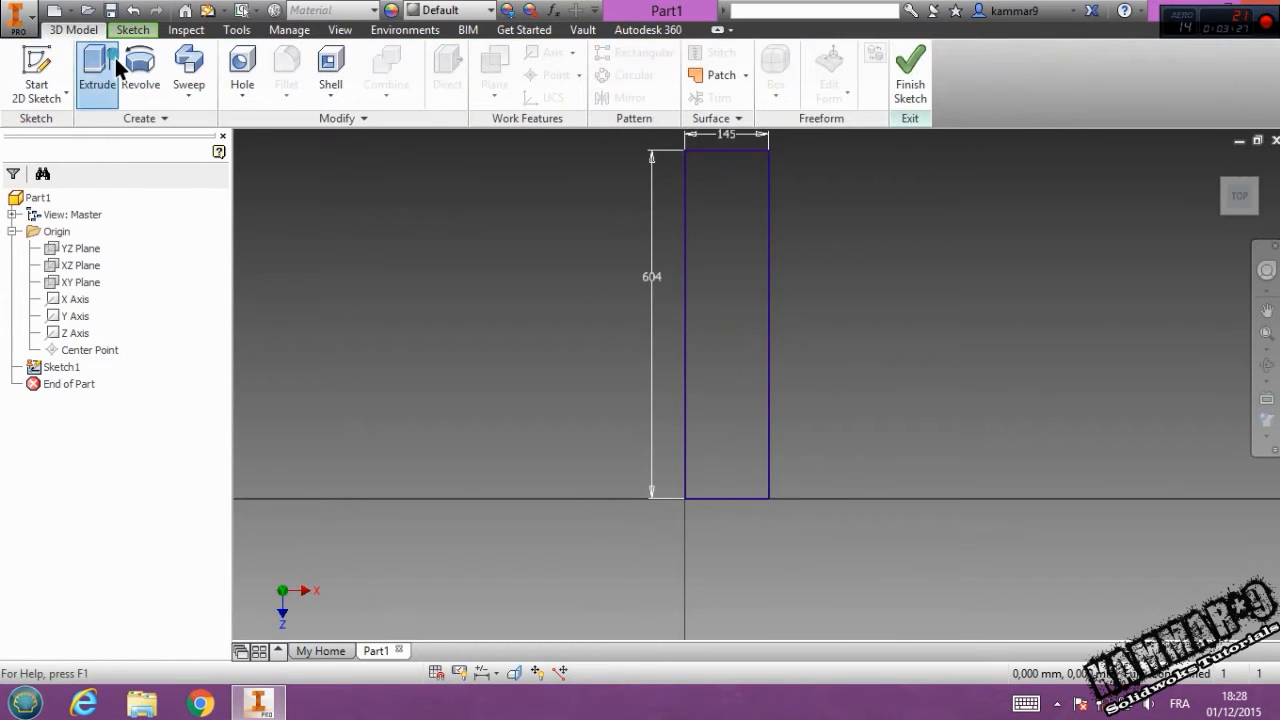
Step: Extrude the rectangle 120 mm with an 8-degree taper
click(96, 70)
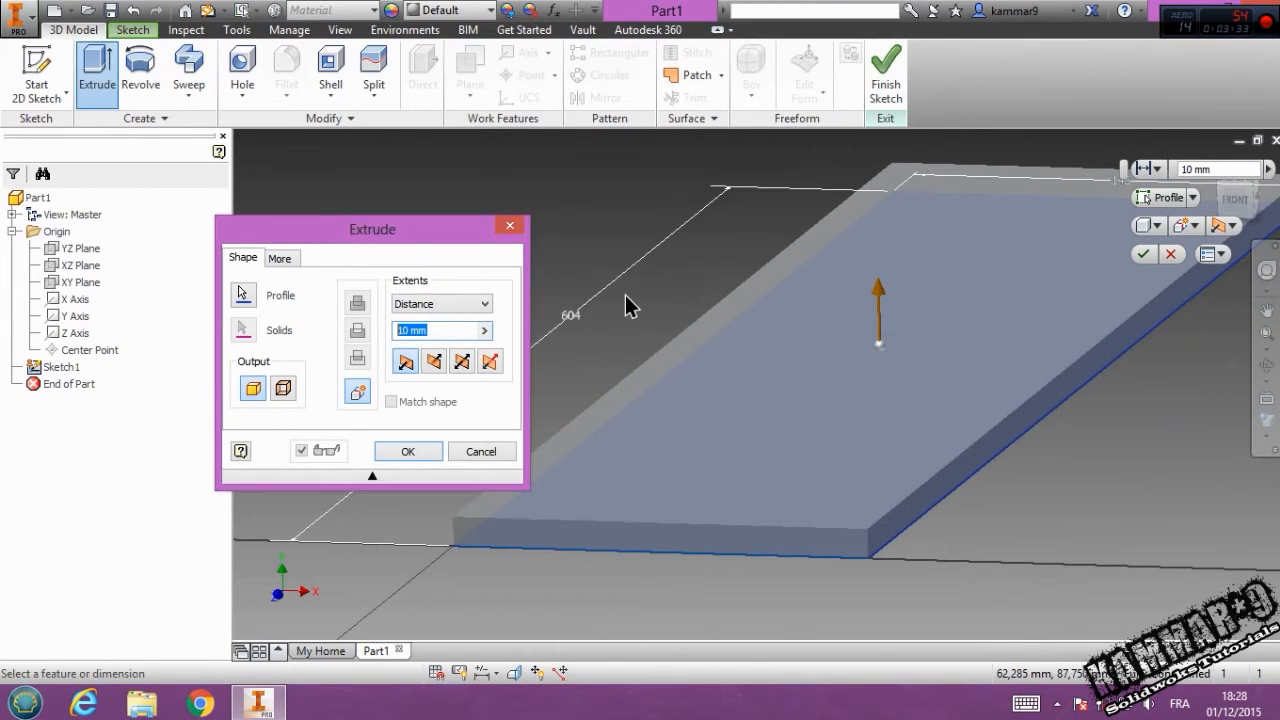
text(120)
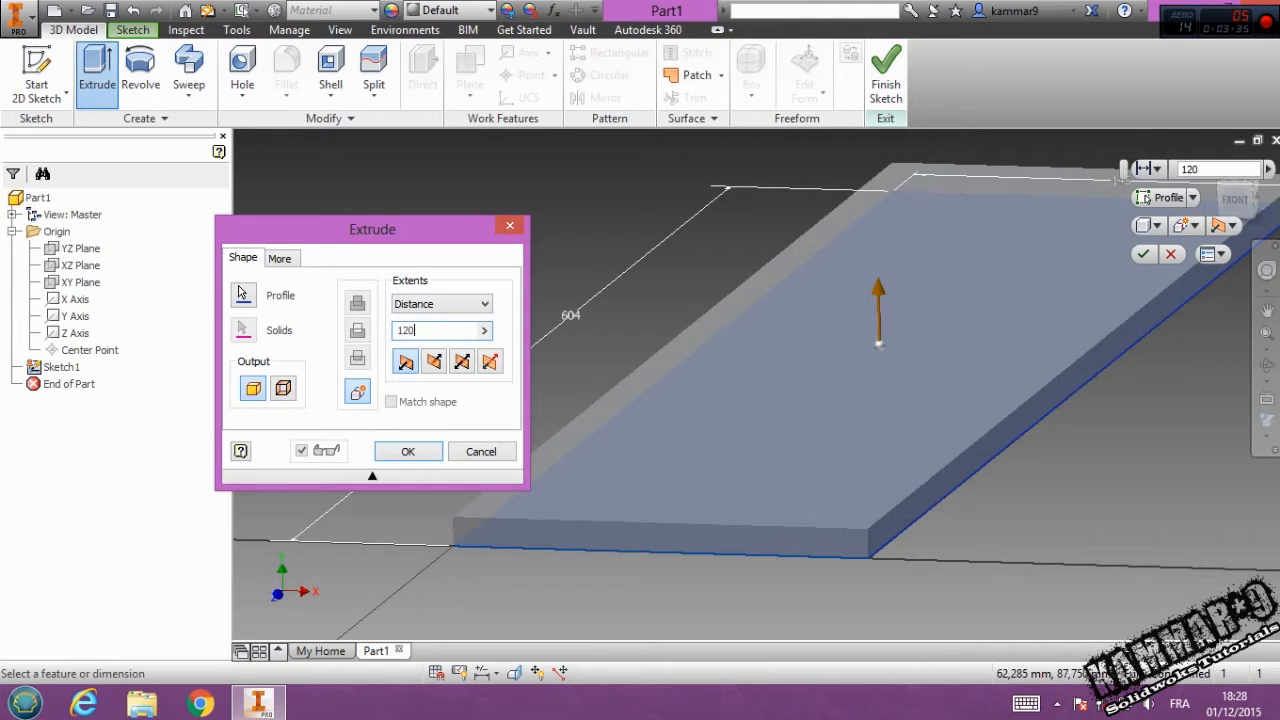
click(280, 258)
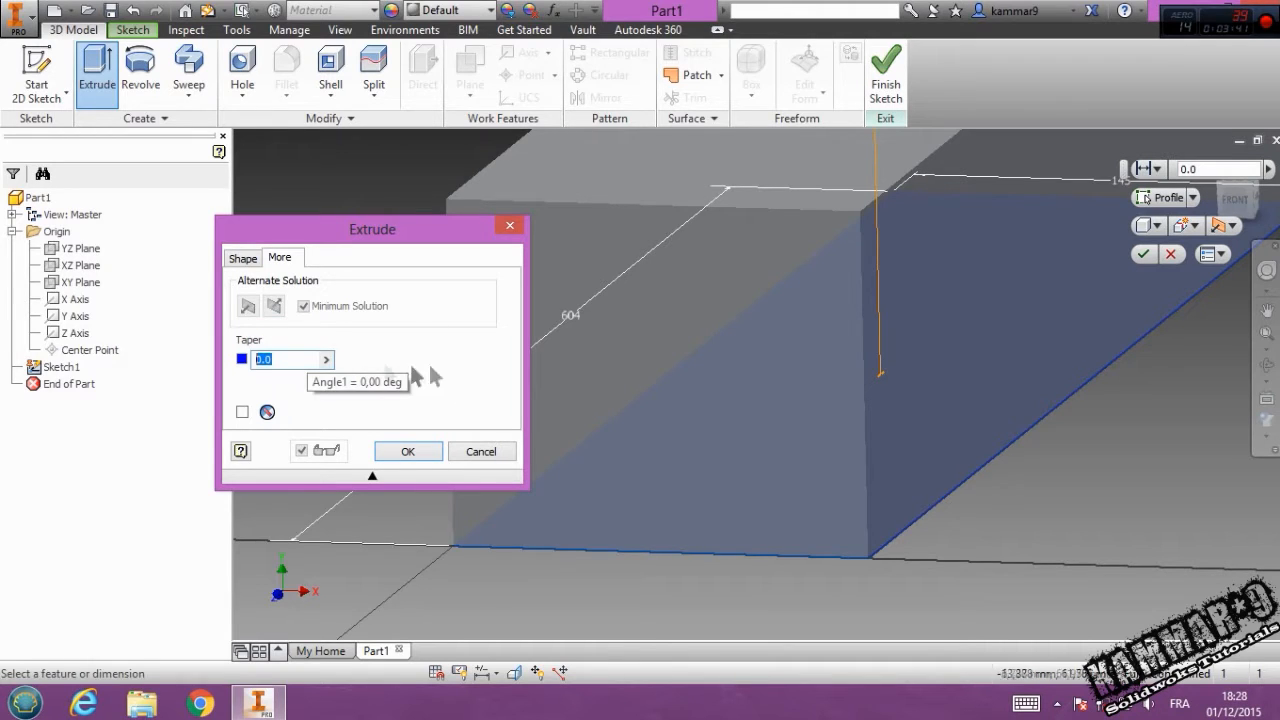
text(8)
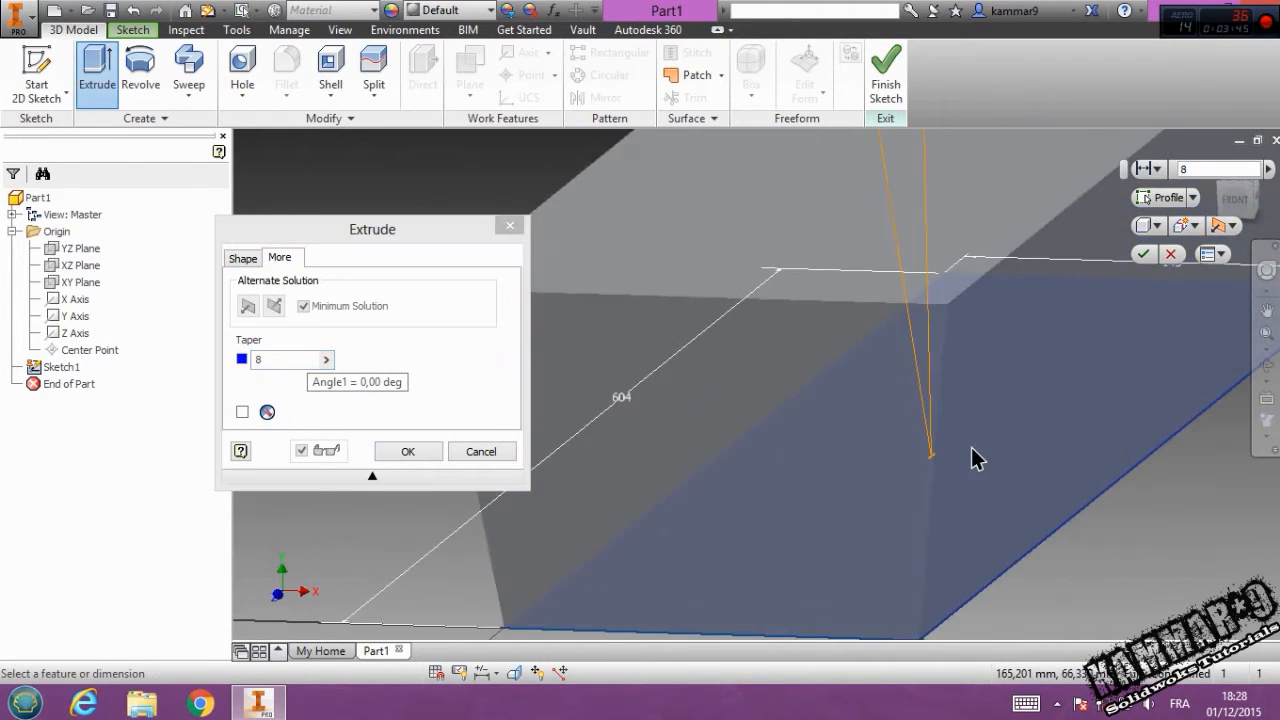
click(407, 451)
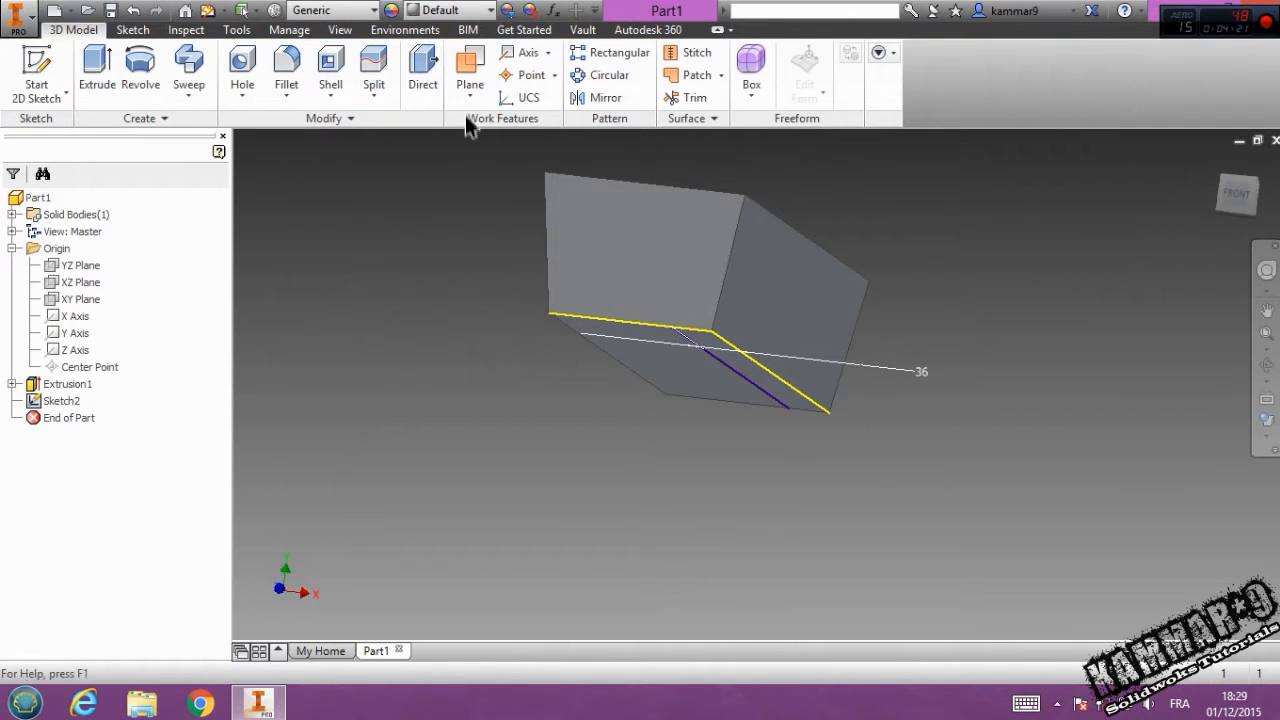
Step: Create Work Plane1 through the sketch line at -168 degrees to the block face
click(469, 68)
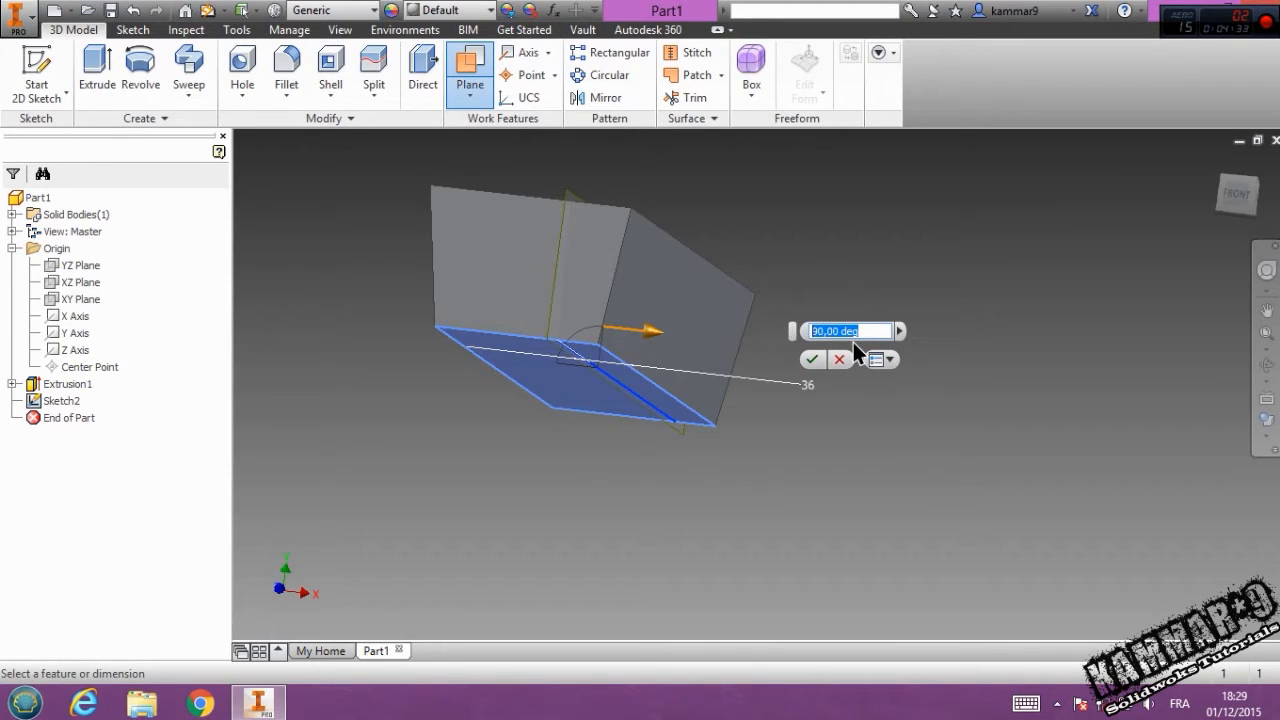
text(168)
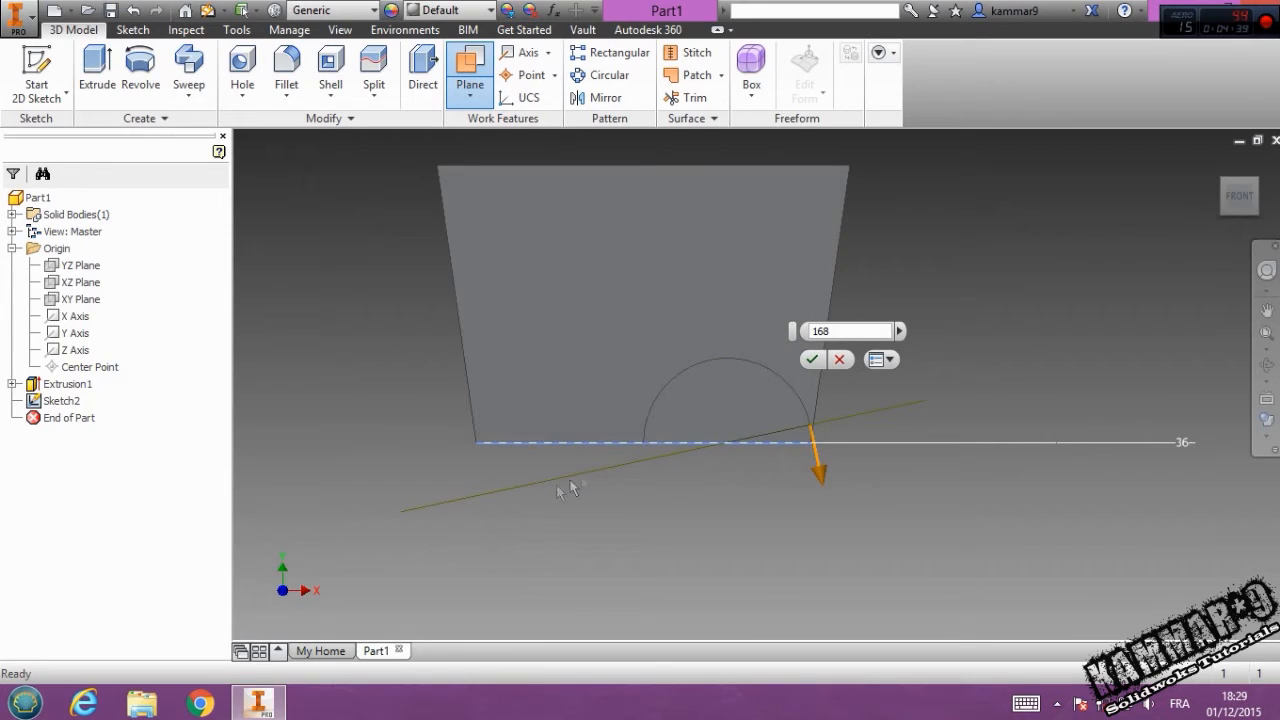
mouse_move(765, 450)
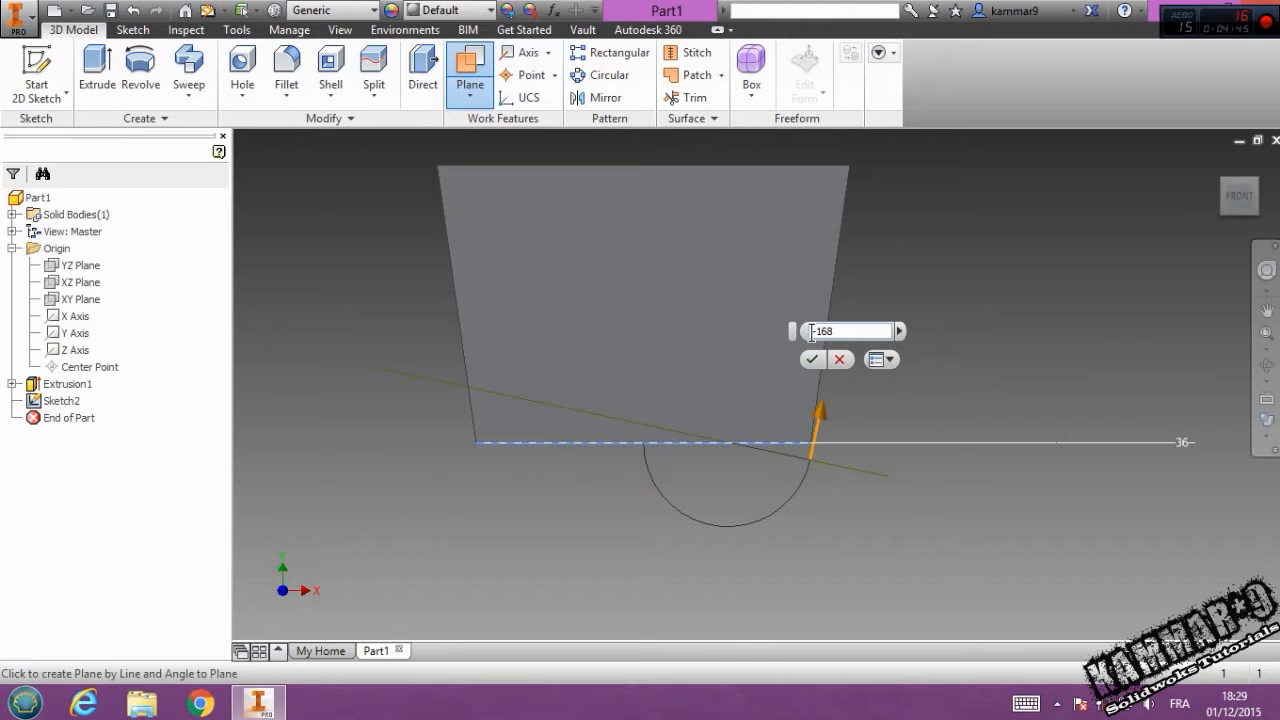
click(812, 359)
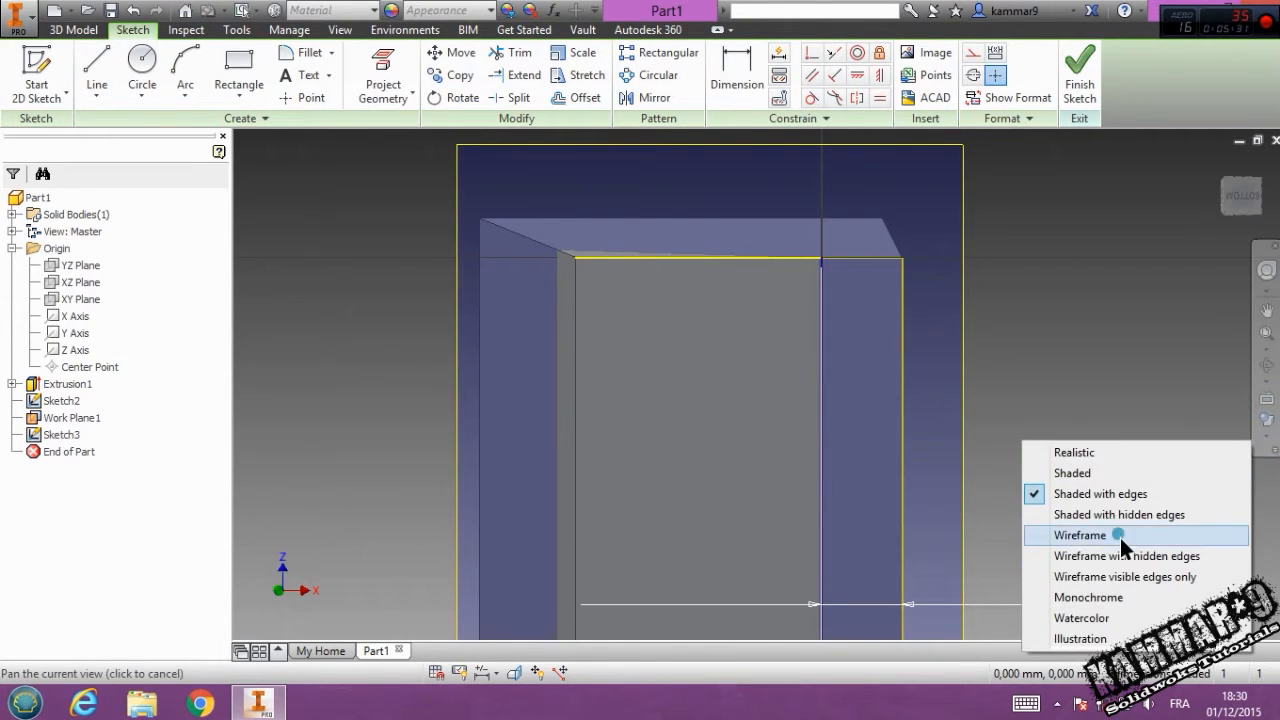
Step: Switch the visual style to Wireframe and draw the sketch lines
click(1079, 534)
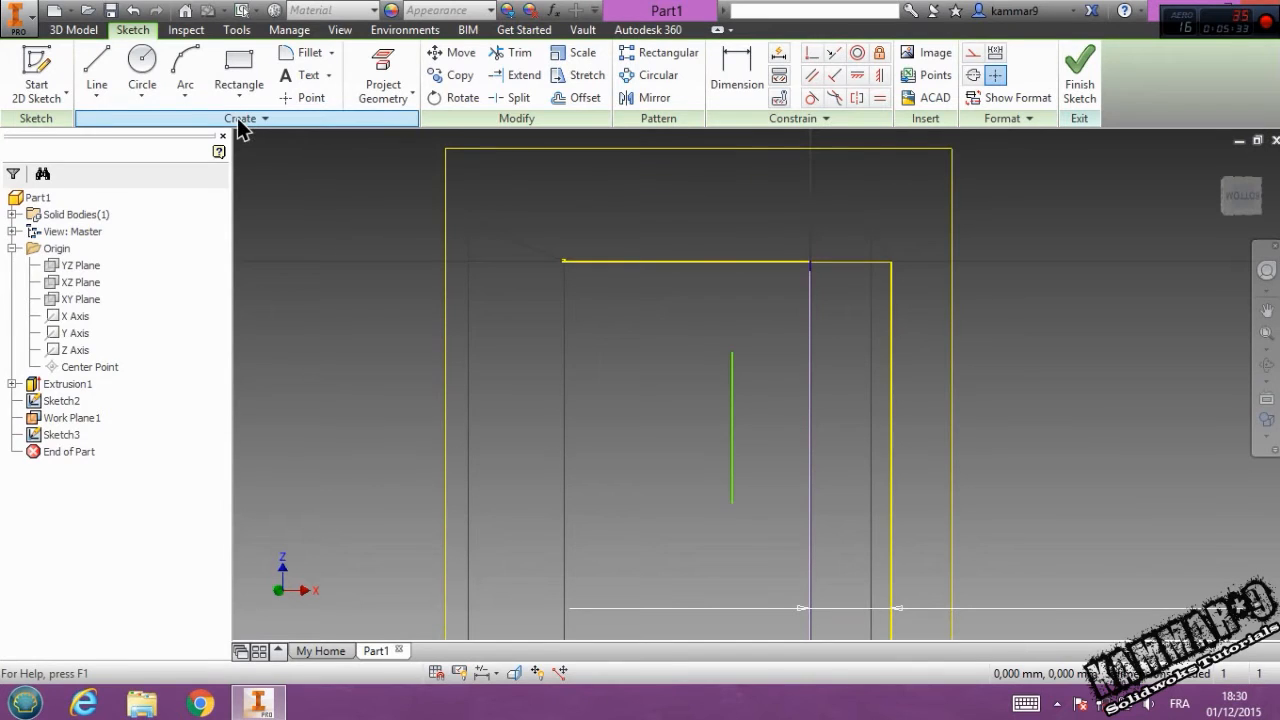
click(96, 71)
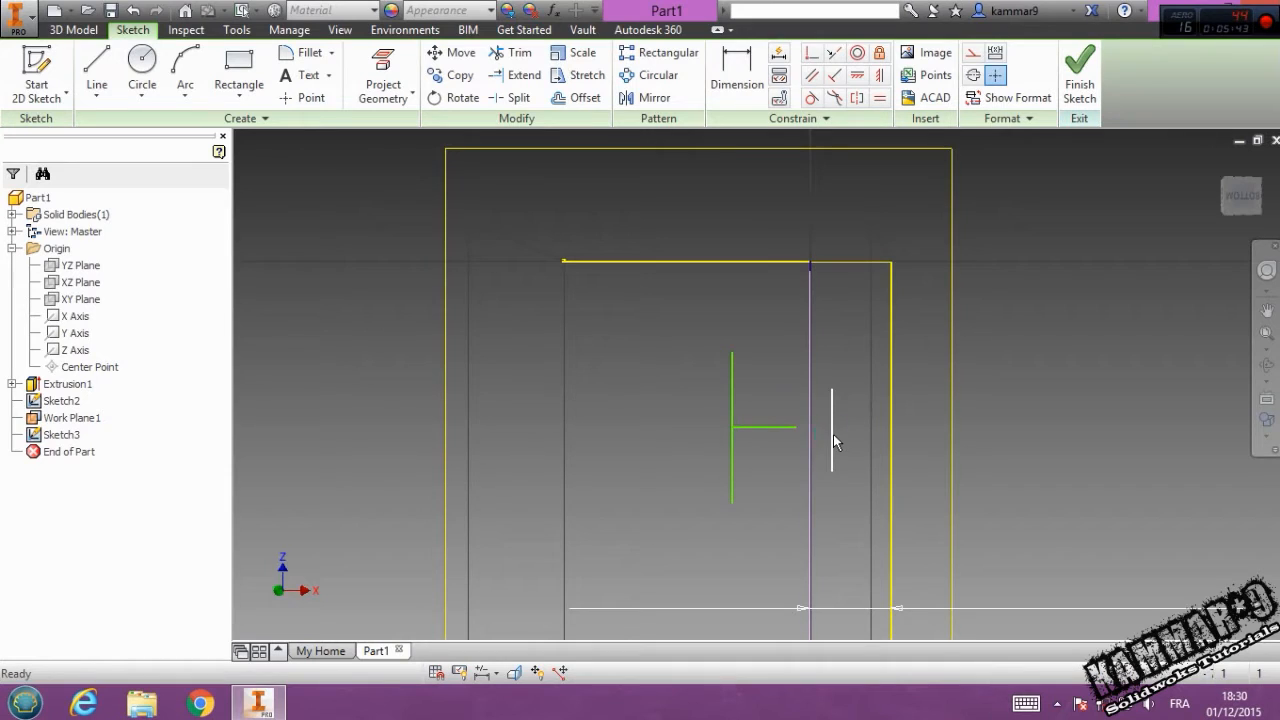
drag(831, 420, 800, 420)
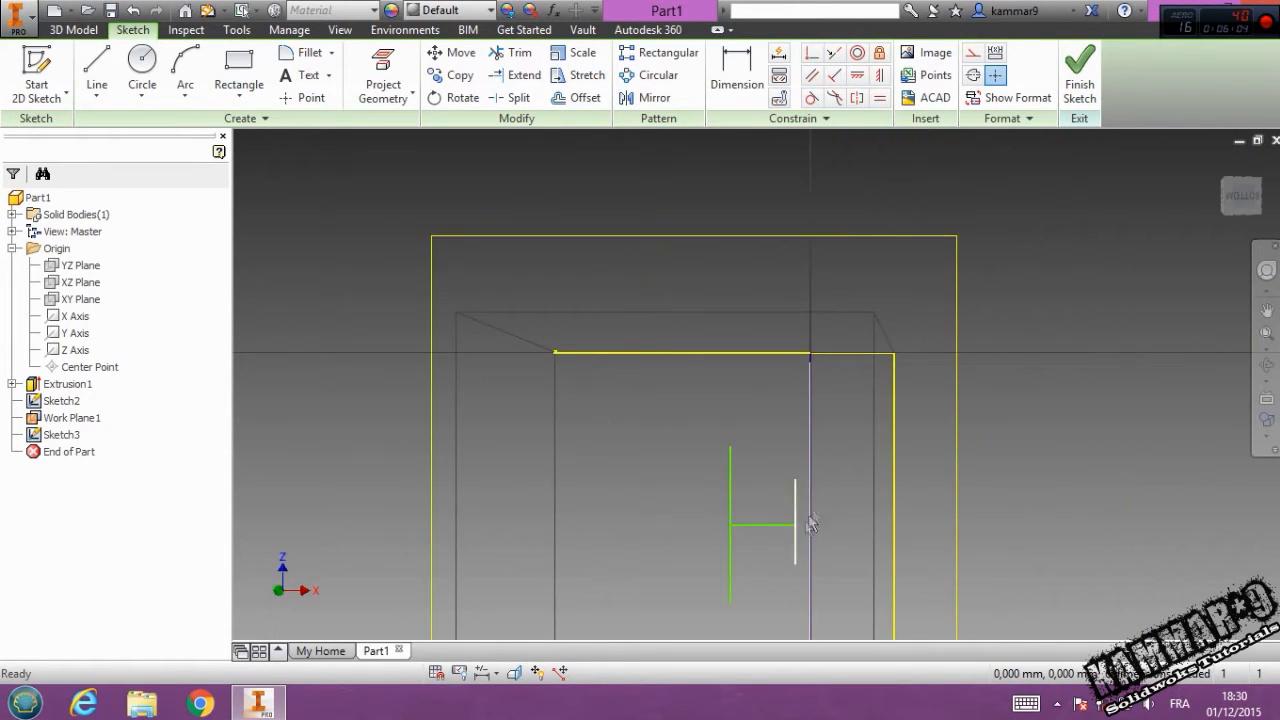
Step: Dimension the lines 75, 84, 30 and 87, and constrain the short vertical line
click(736, 75)
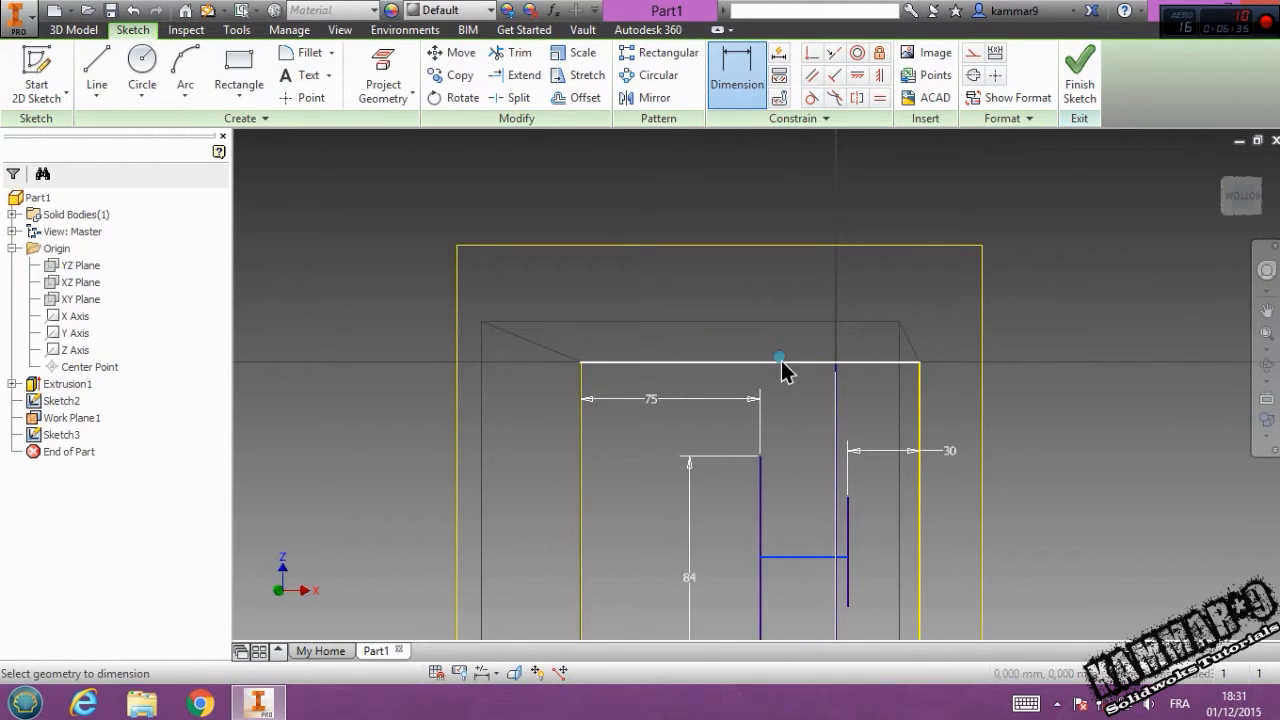
click(779, 357)
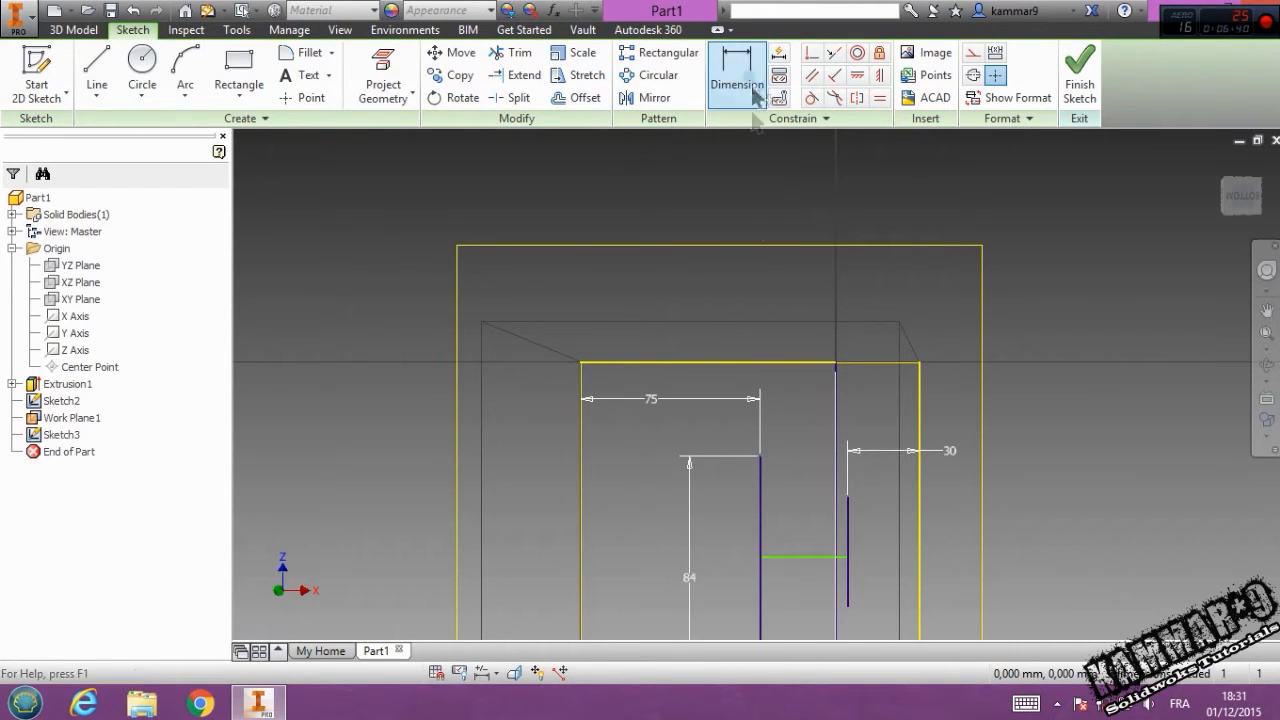
click(737, 75)
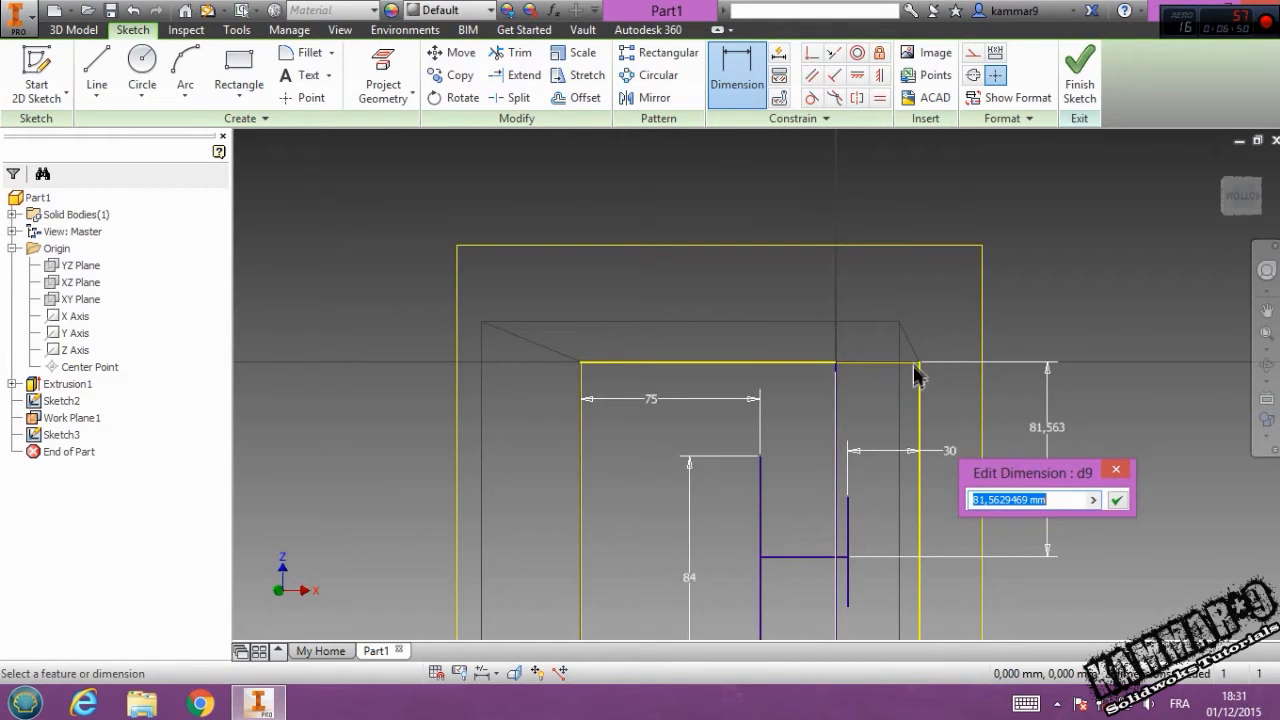
mouse_move(1050, 575)
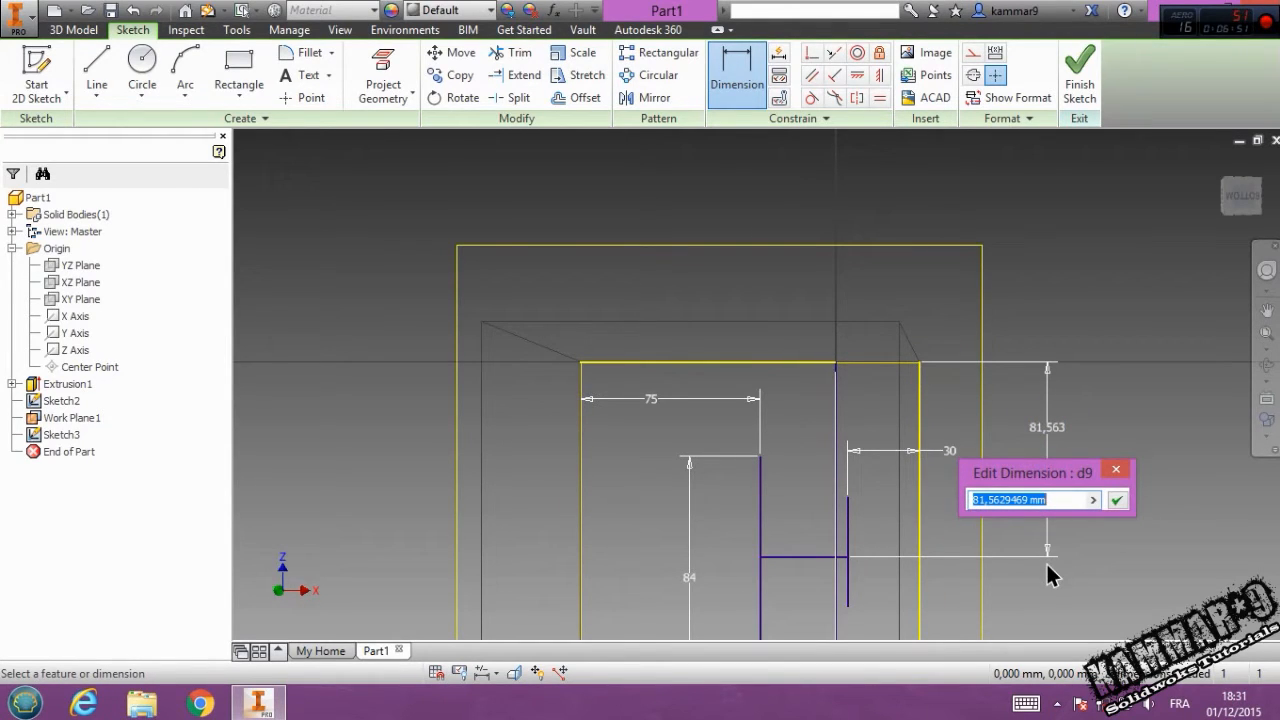
text(87)
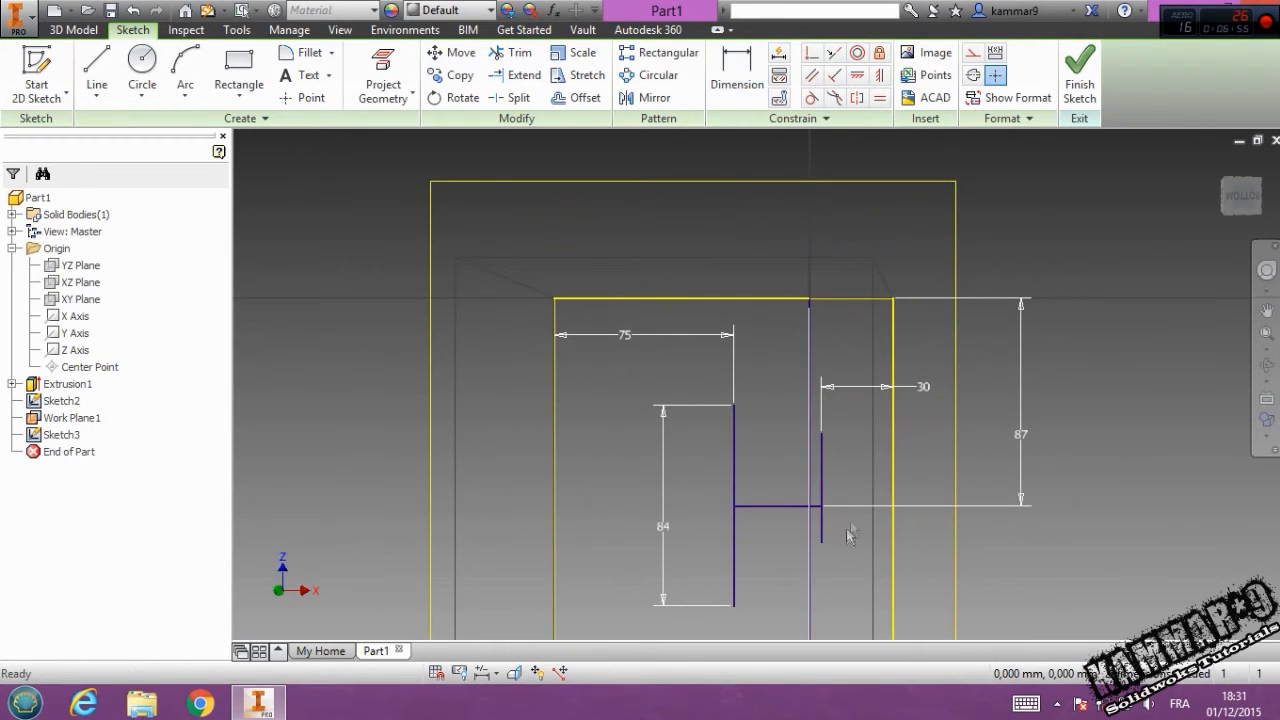
drag(850, 535, 880, 565)
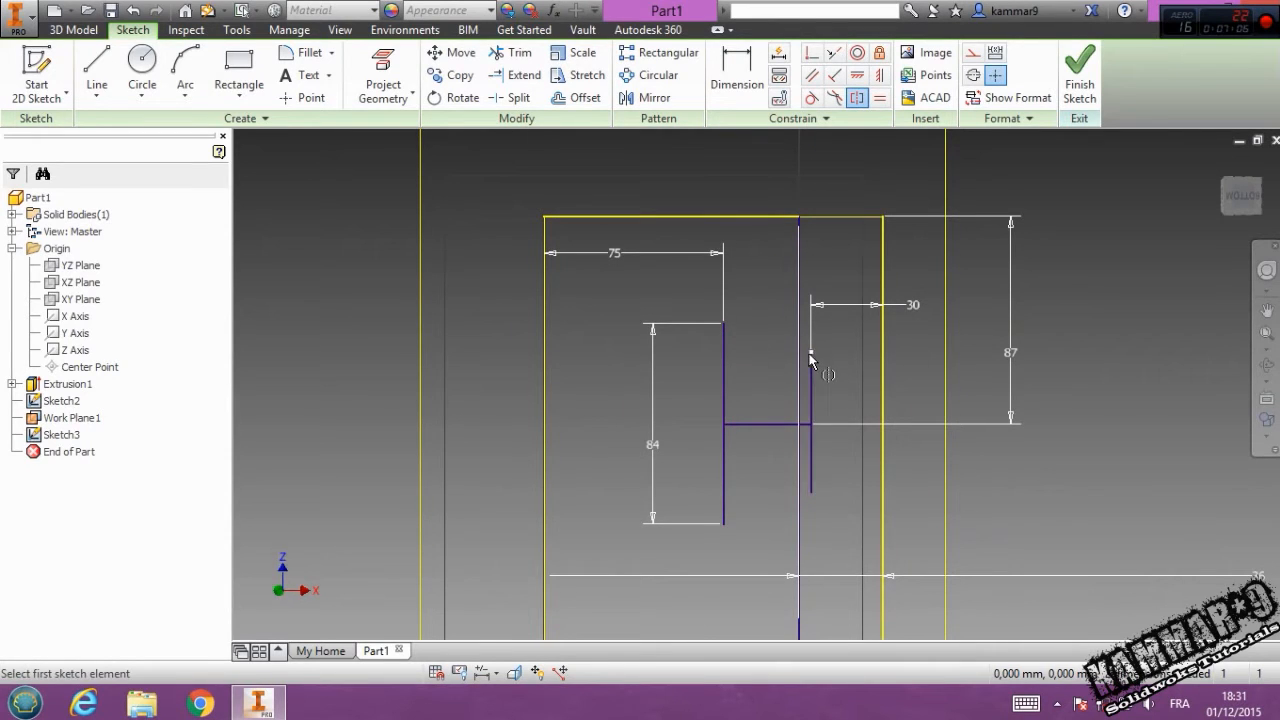
click(810, 360)
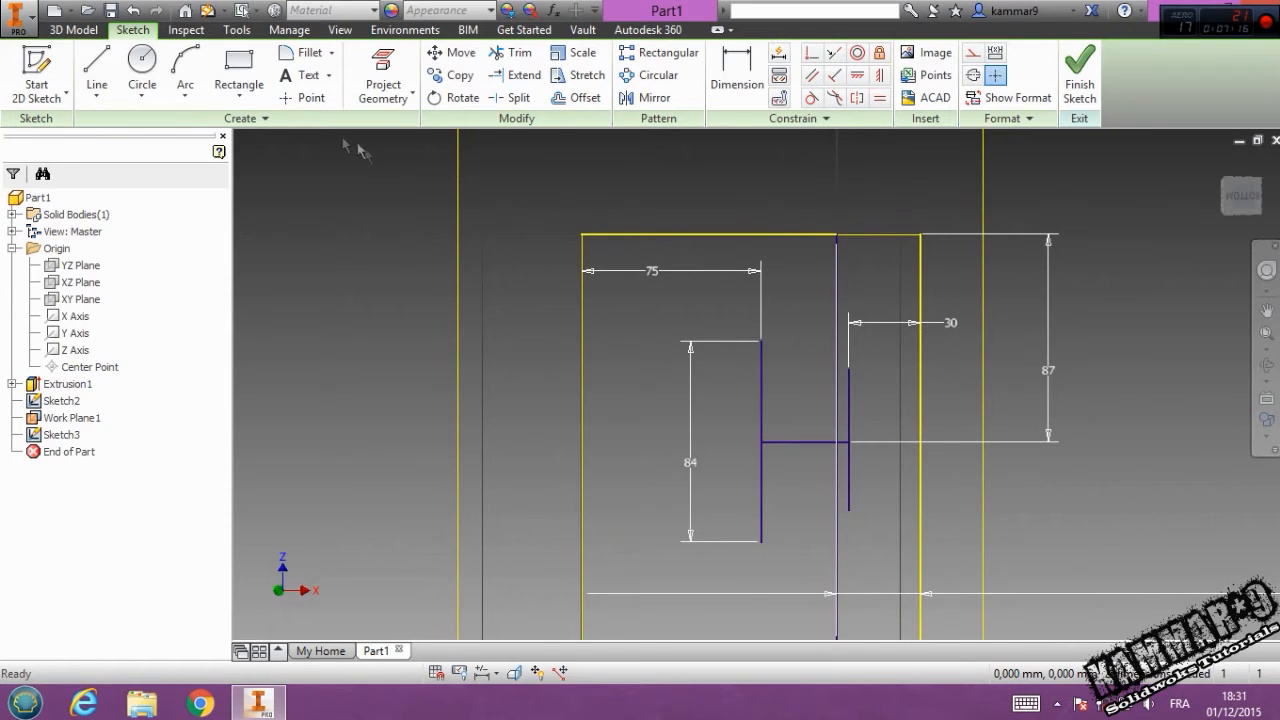
Step: Join the short and long lines' tops with an arc to form the D-shaped profile
click(184, 71)
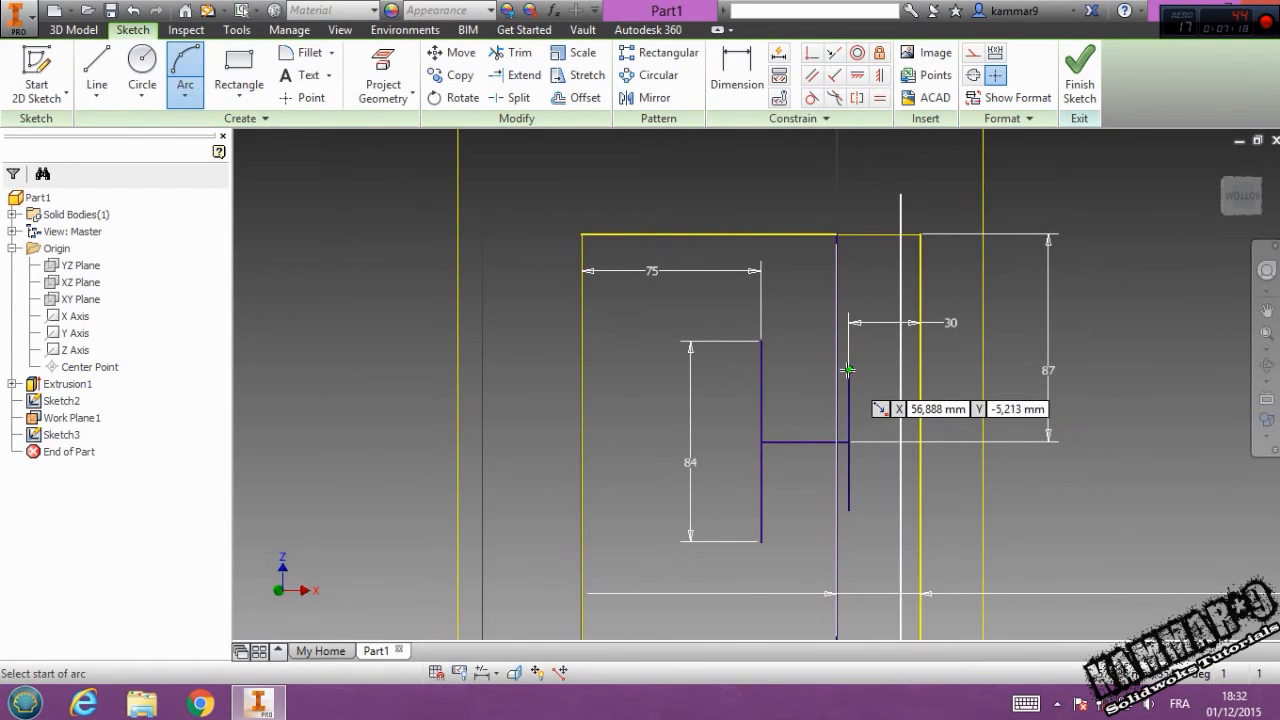
click(760, 340)
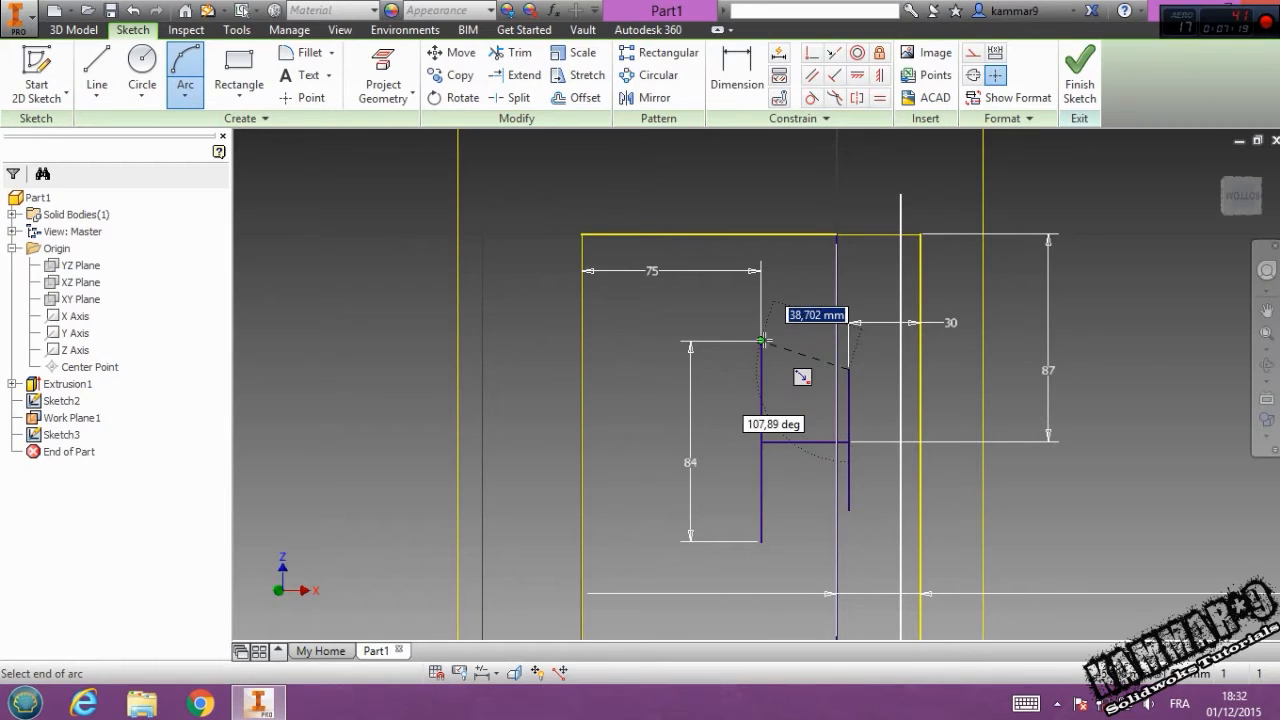
click(815, 345)
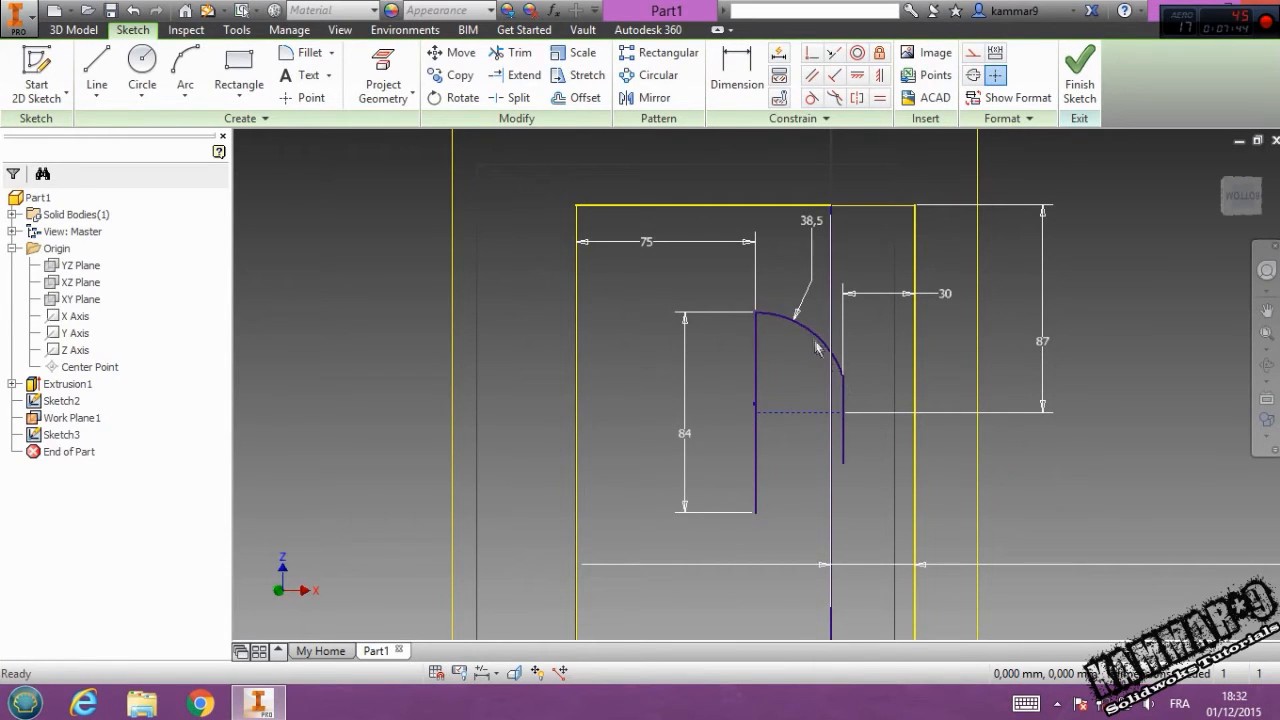
click(654, 97)
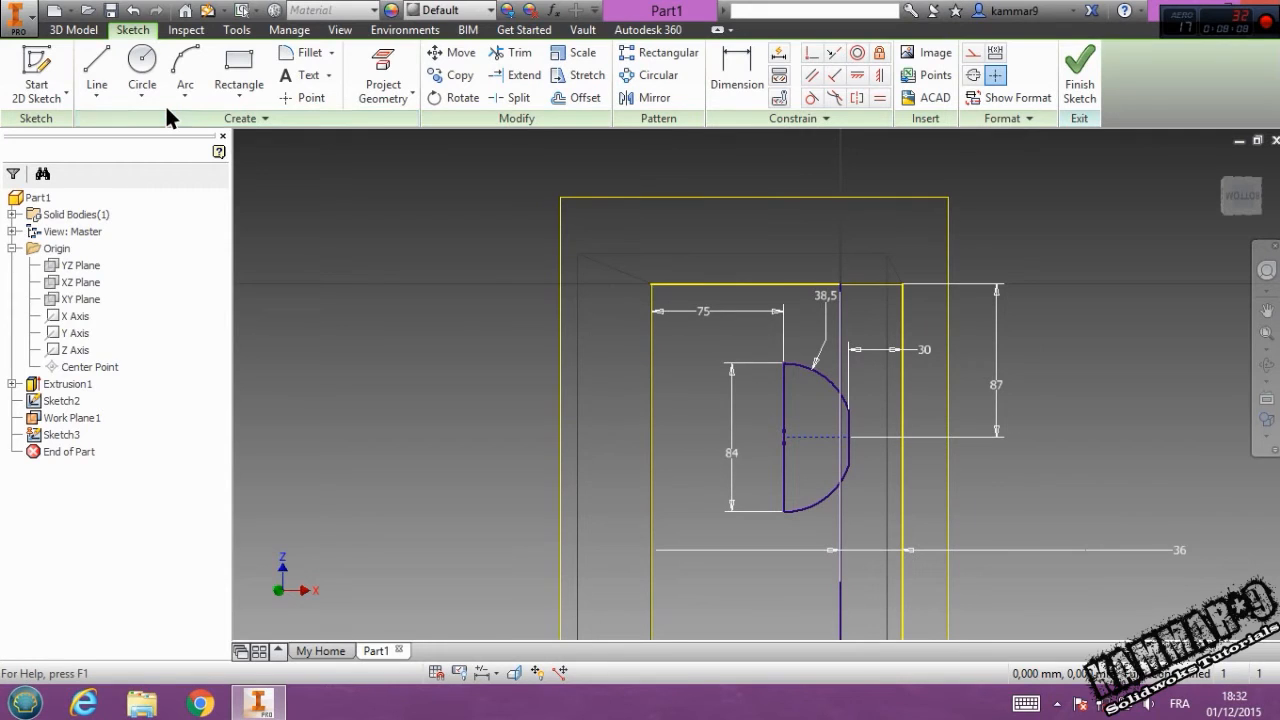
Step: Finish Sketch3 and cut its D-shaped profile 120 mm into the block
click(72, 29)
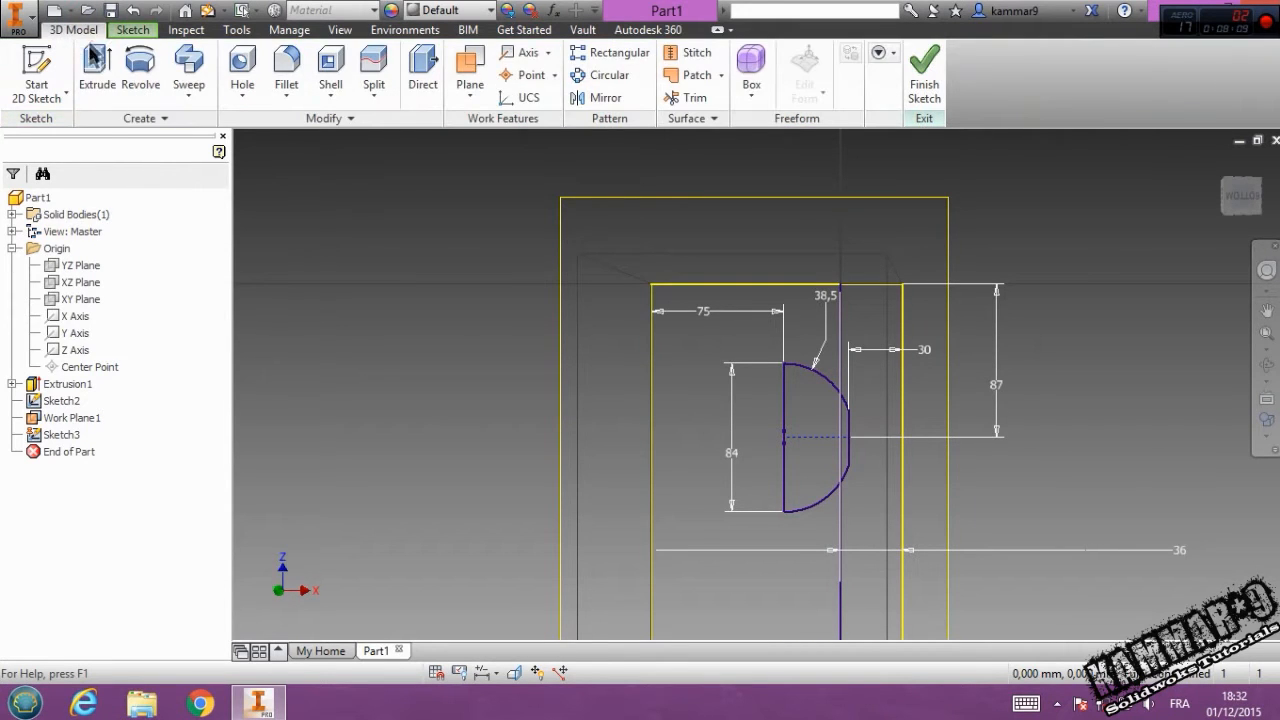
click(96, 70)
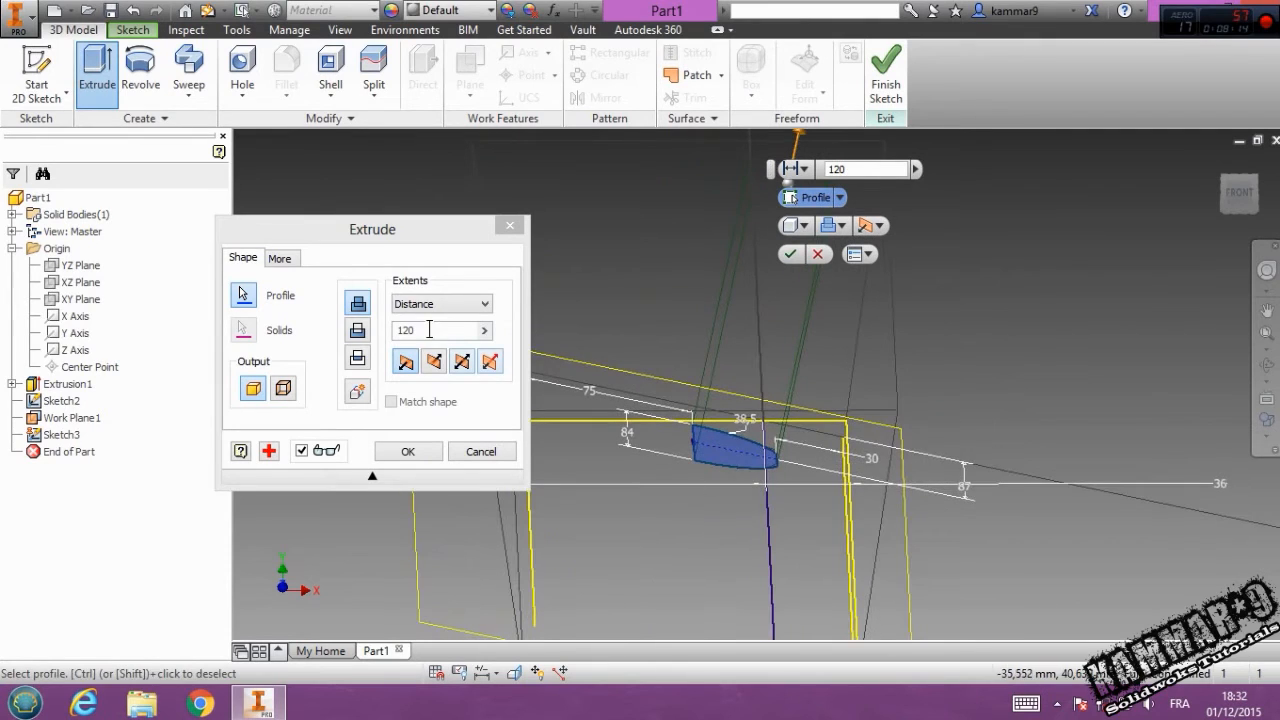
click(357, 330)
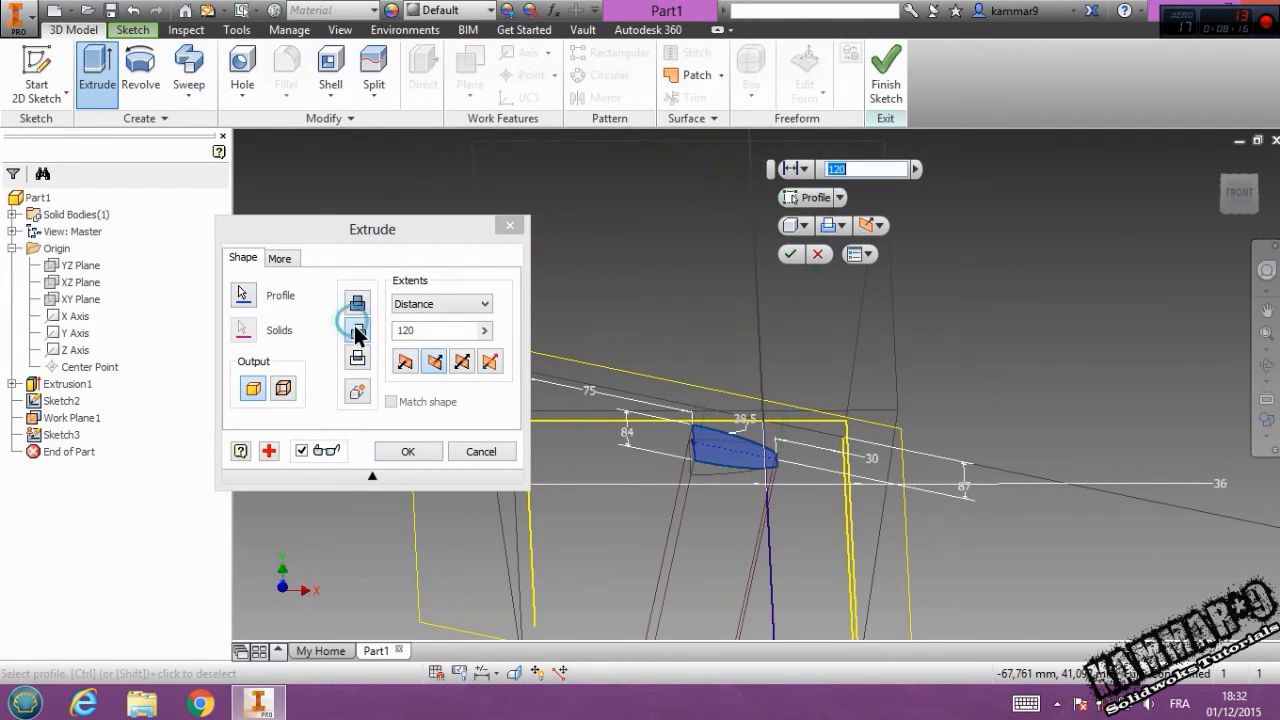
click(433, 330)
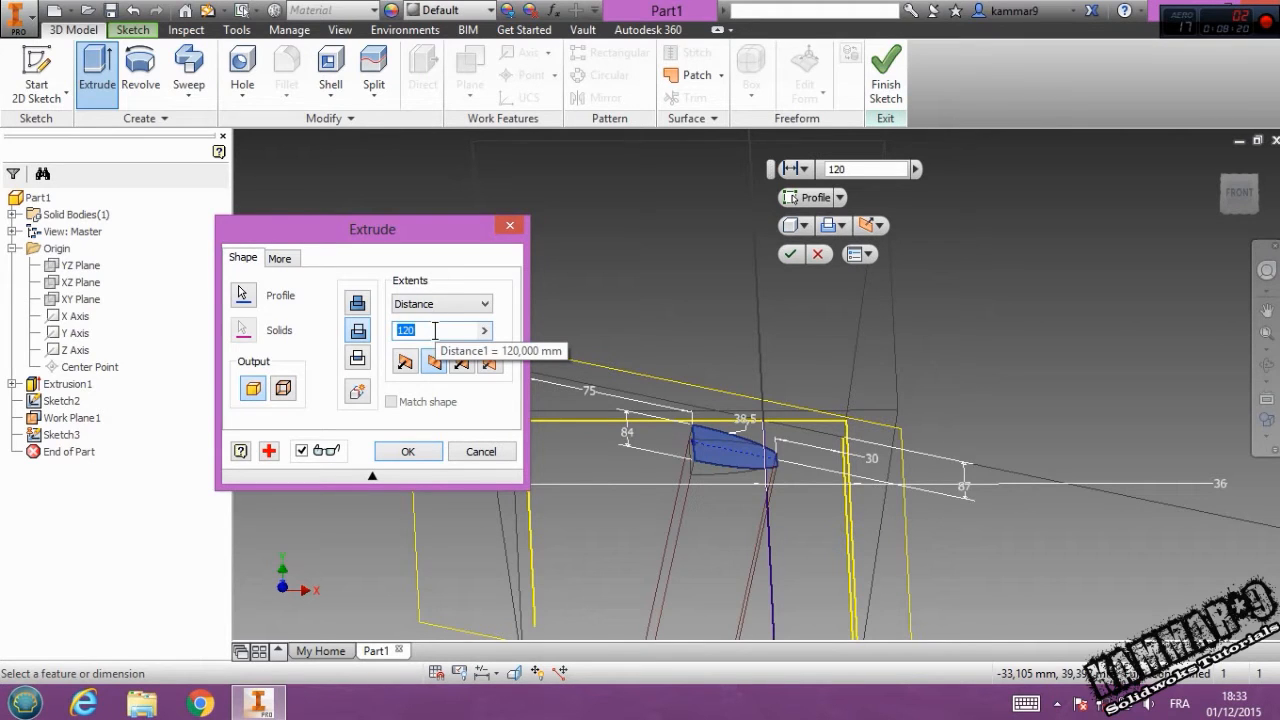
click(407, 451)
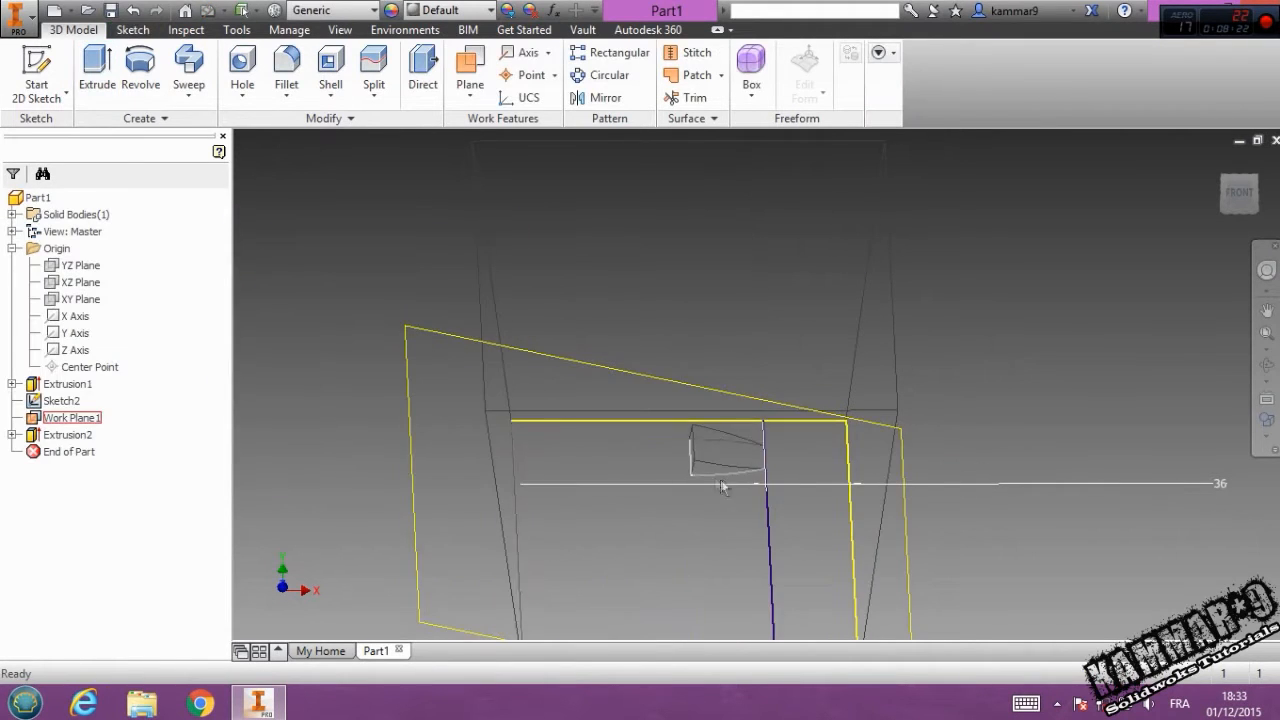
drag(720, 487, 735, 490)
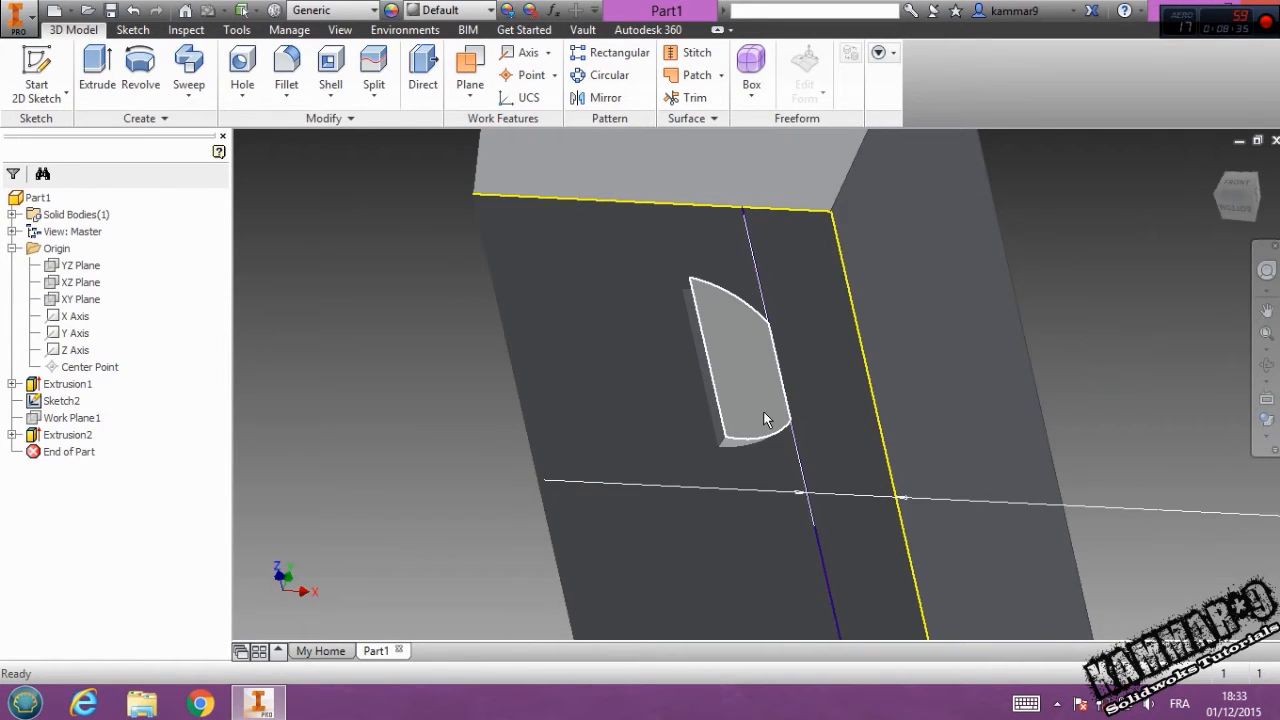
Step: Start Sketch4 on the pocket floor face
click(765, 415)
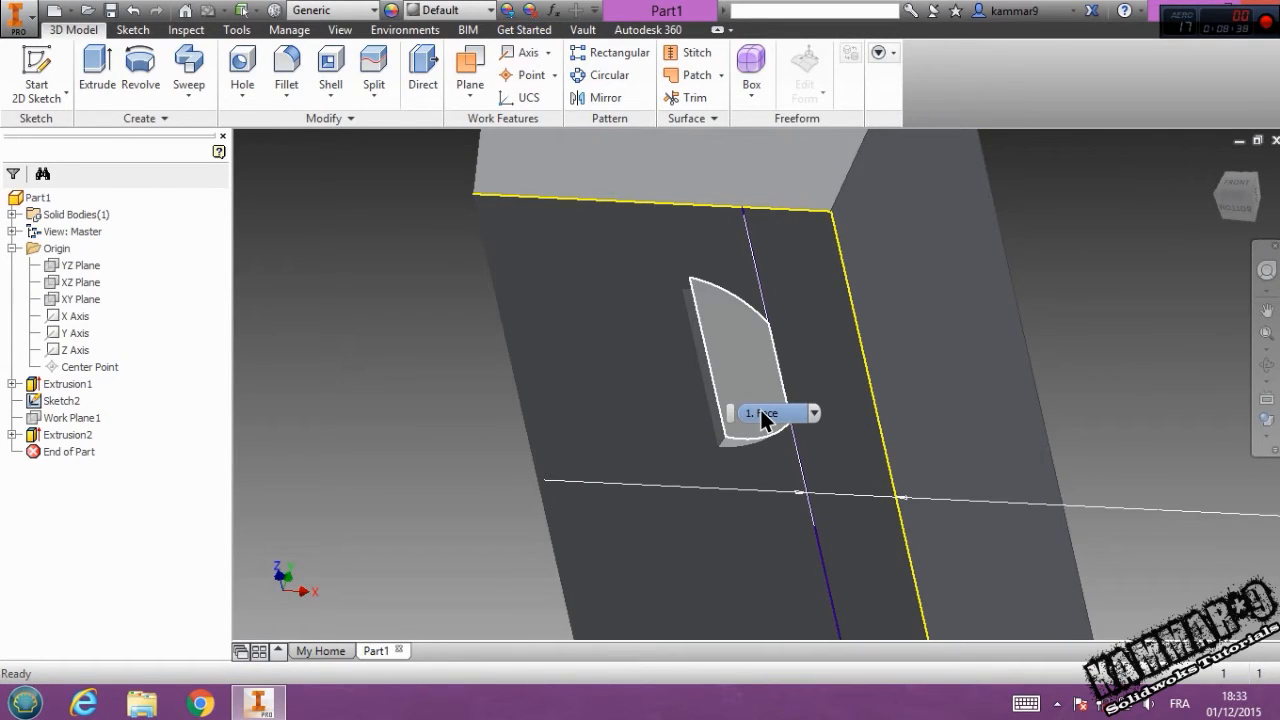
click(763, 413)
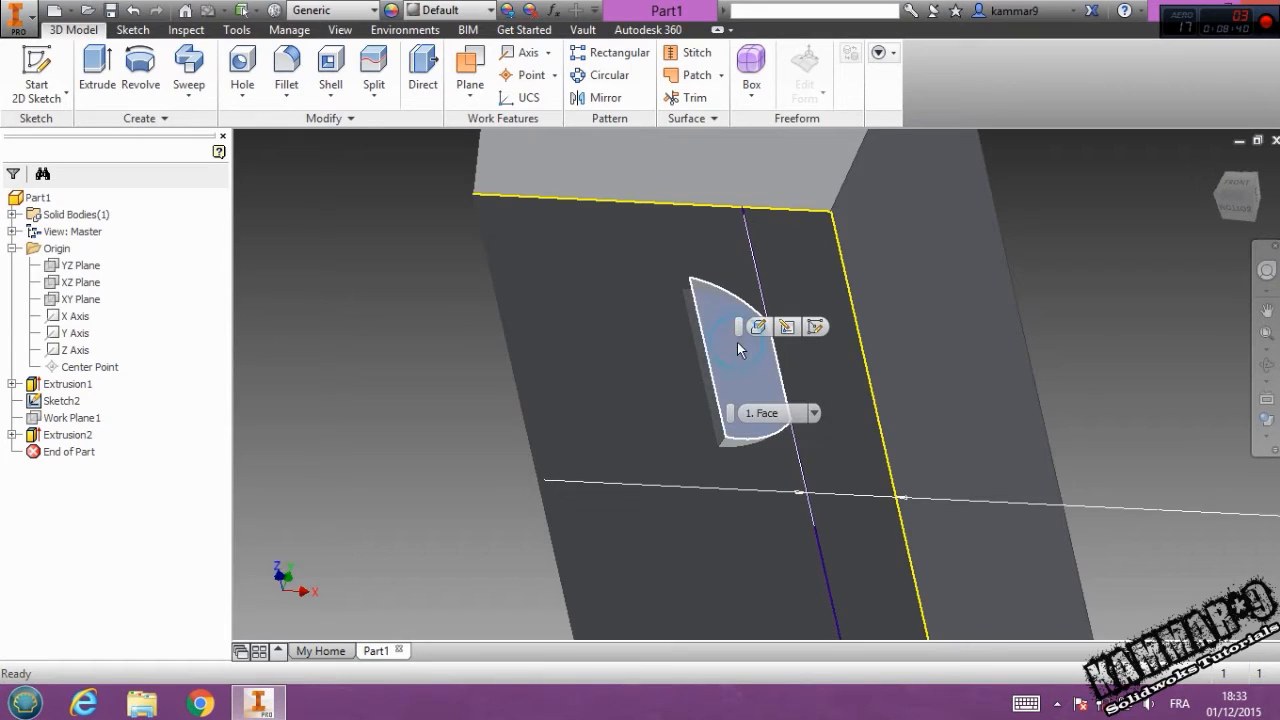
click(758, 327)
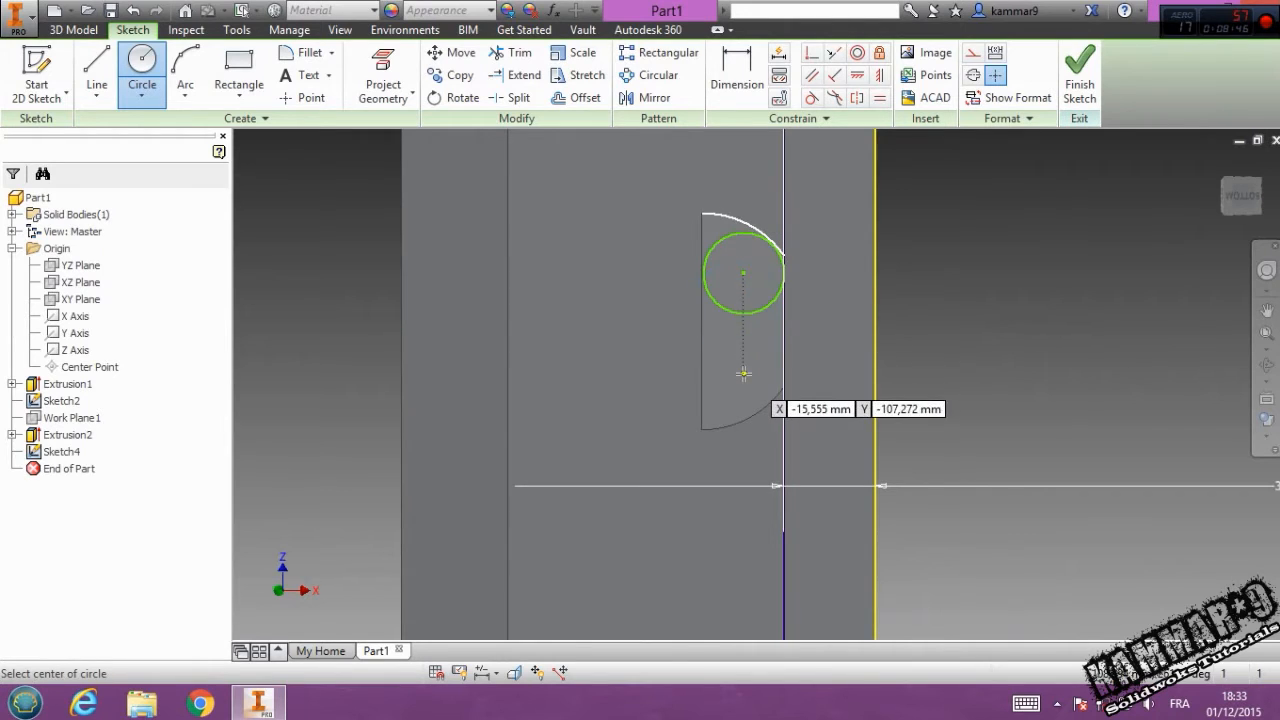
Step: Draw a 27 mm circle and mirror it across the dashed centreline
click(743, 373)
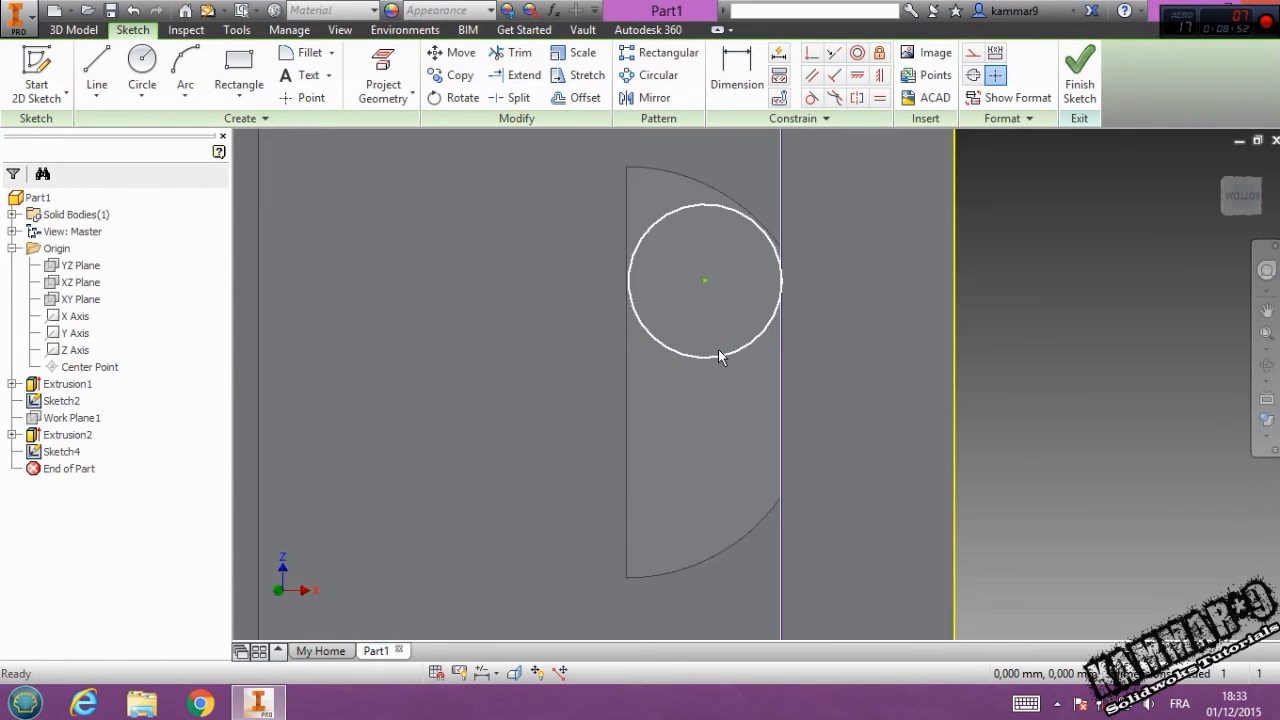
click(96, 72)
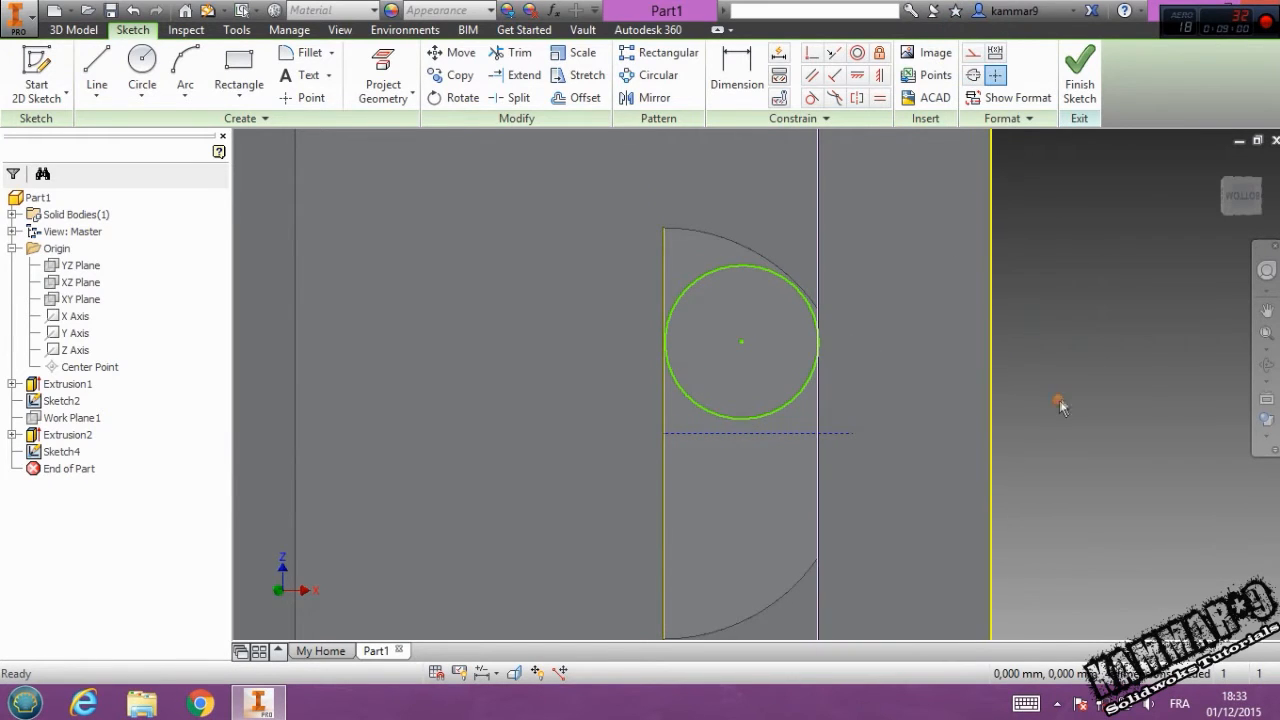
click(737, 75)
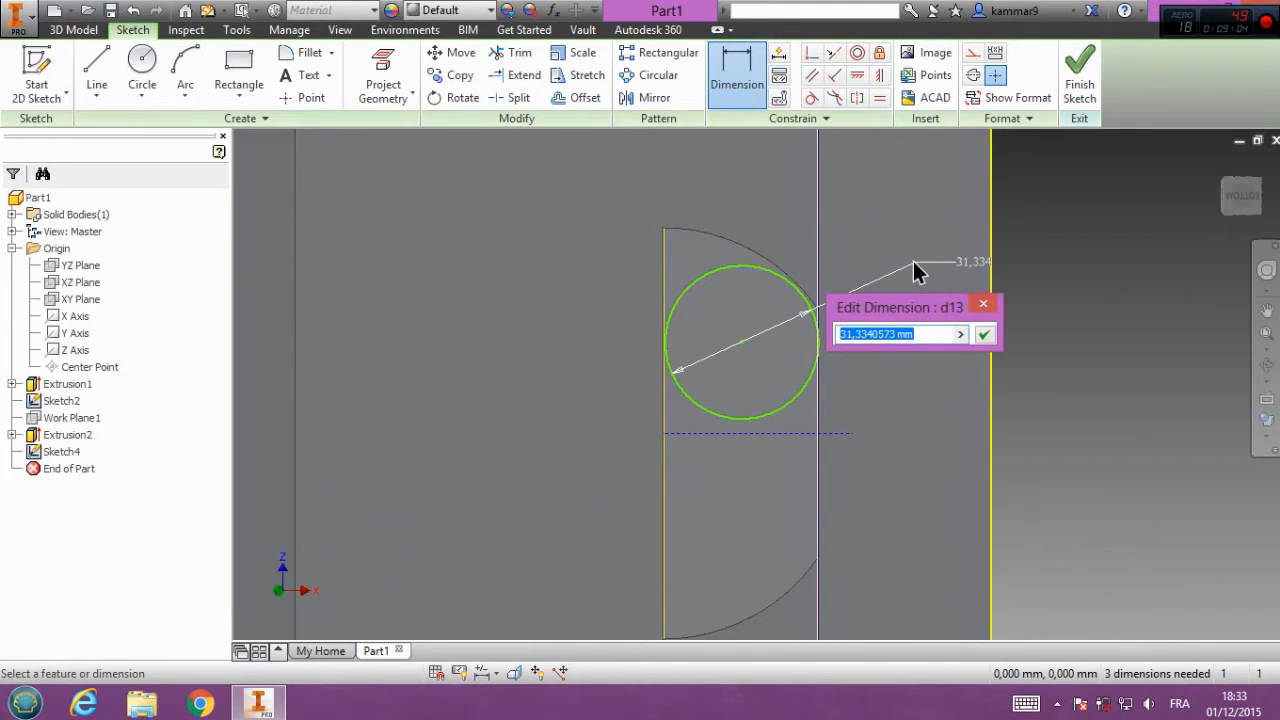
text(27)
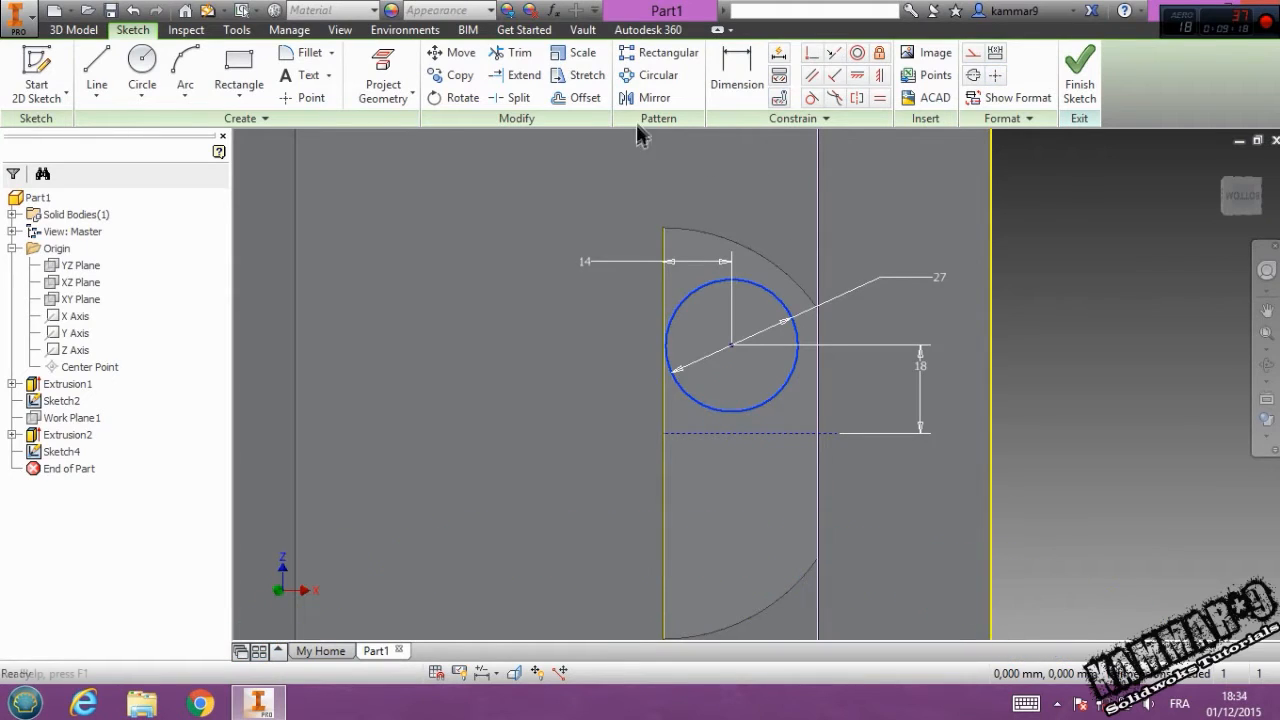
click(658, 97)
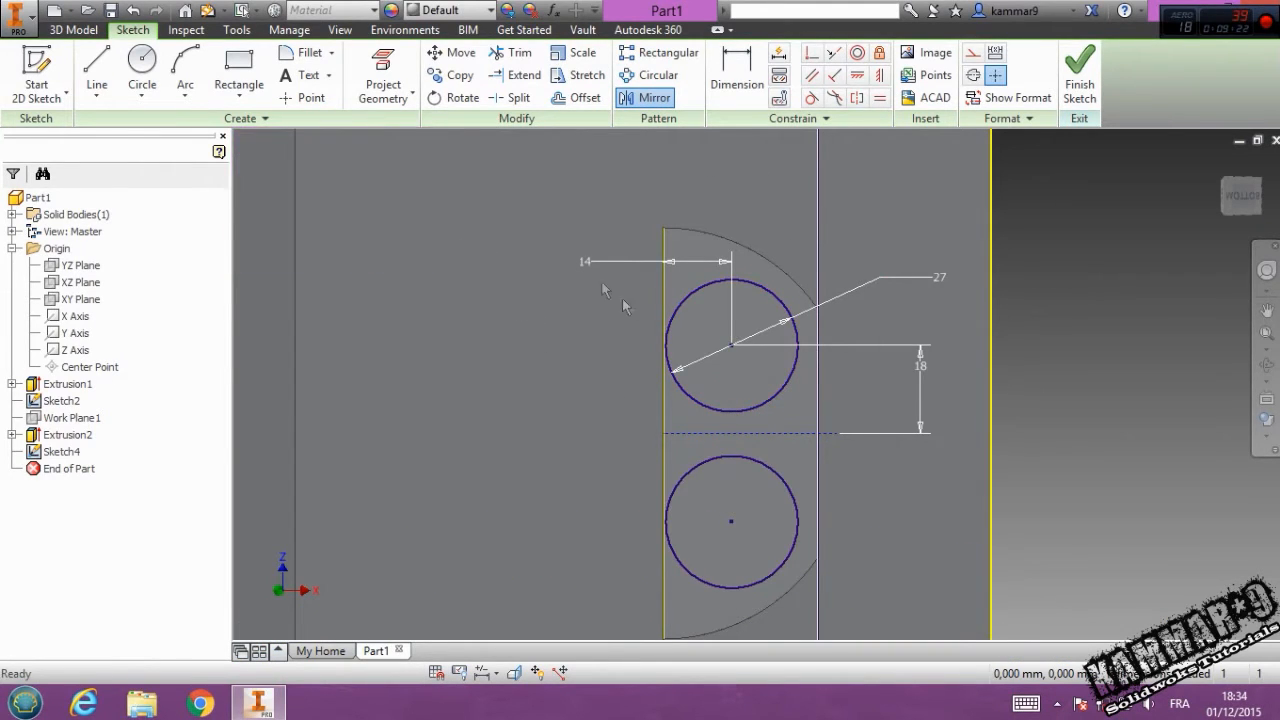
click(72, 29)
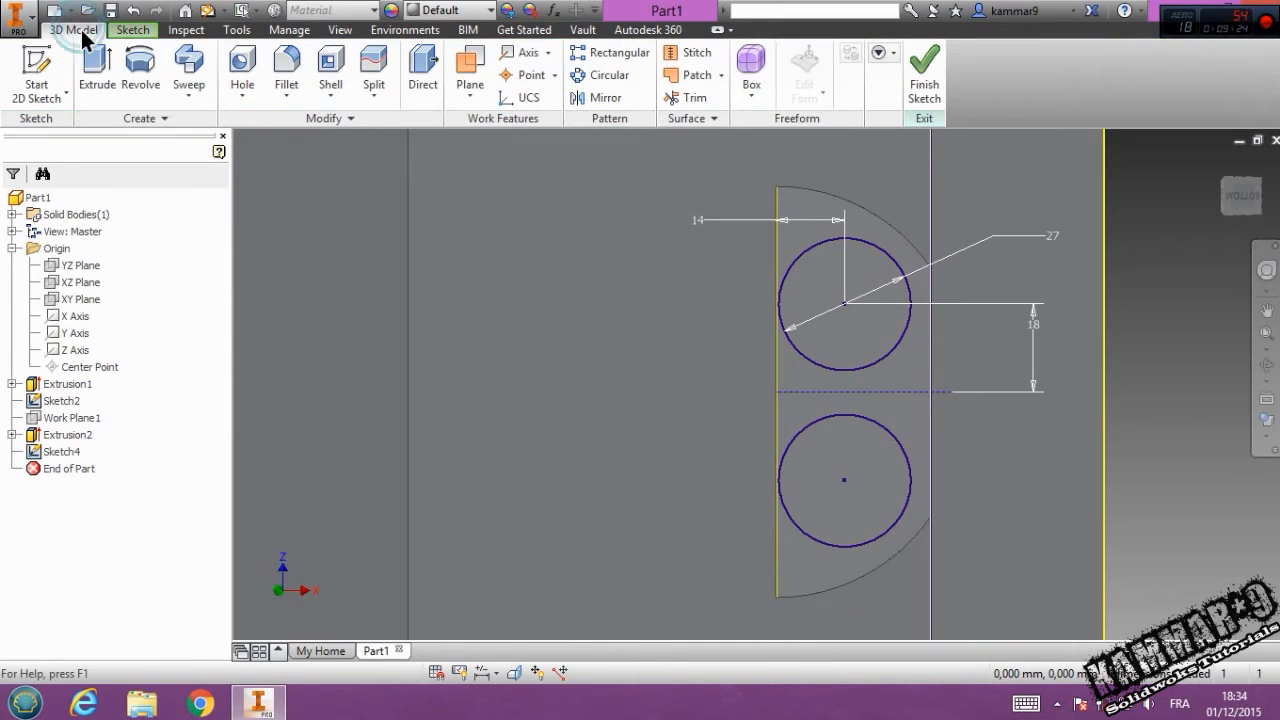
Step: Cut both Sketch4 circles 2 mm deep as Extrusion3
click(96, 70)
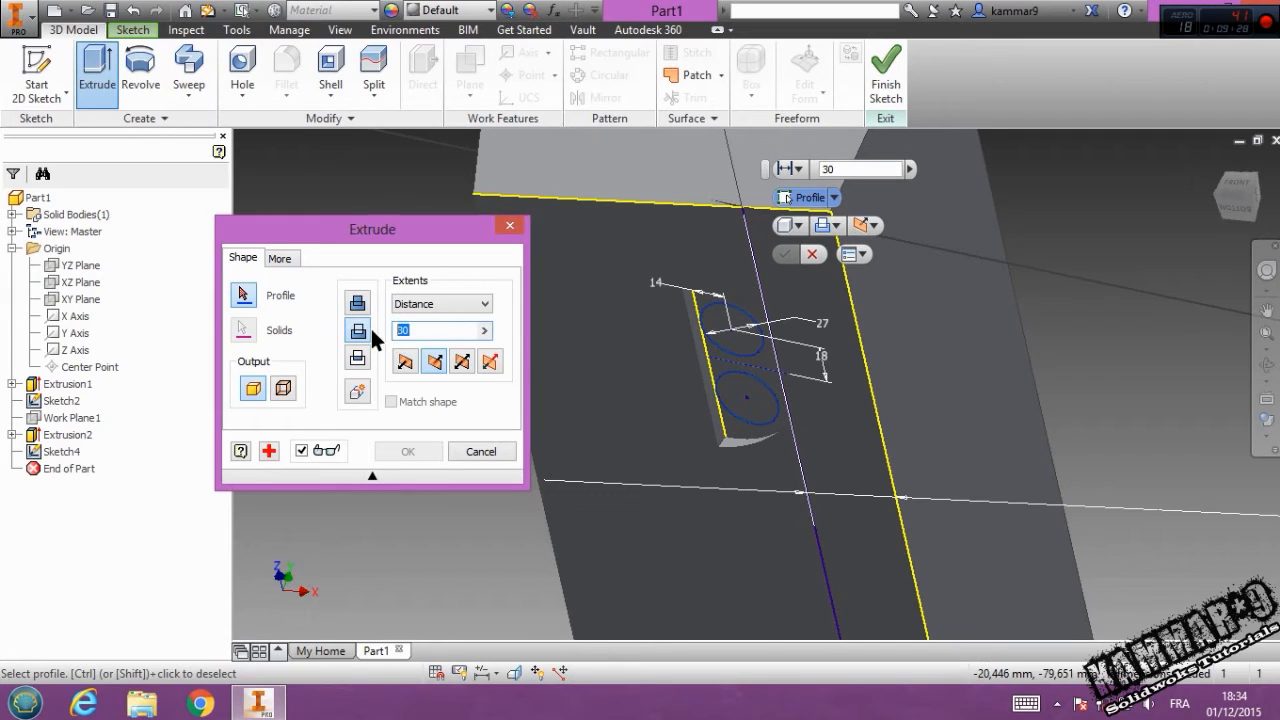
text(2)
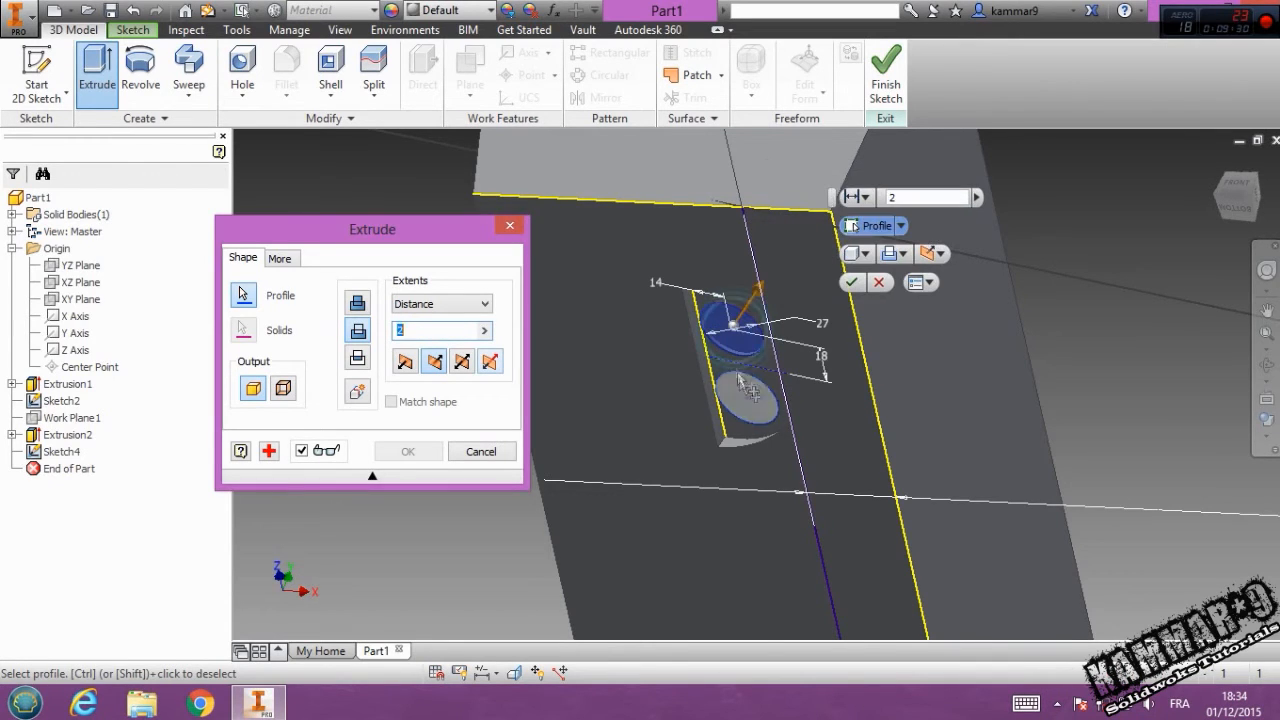
click(407, 451)
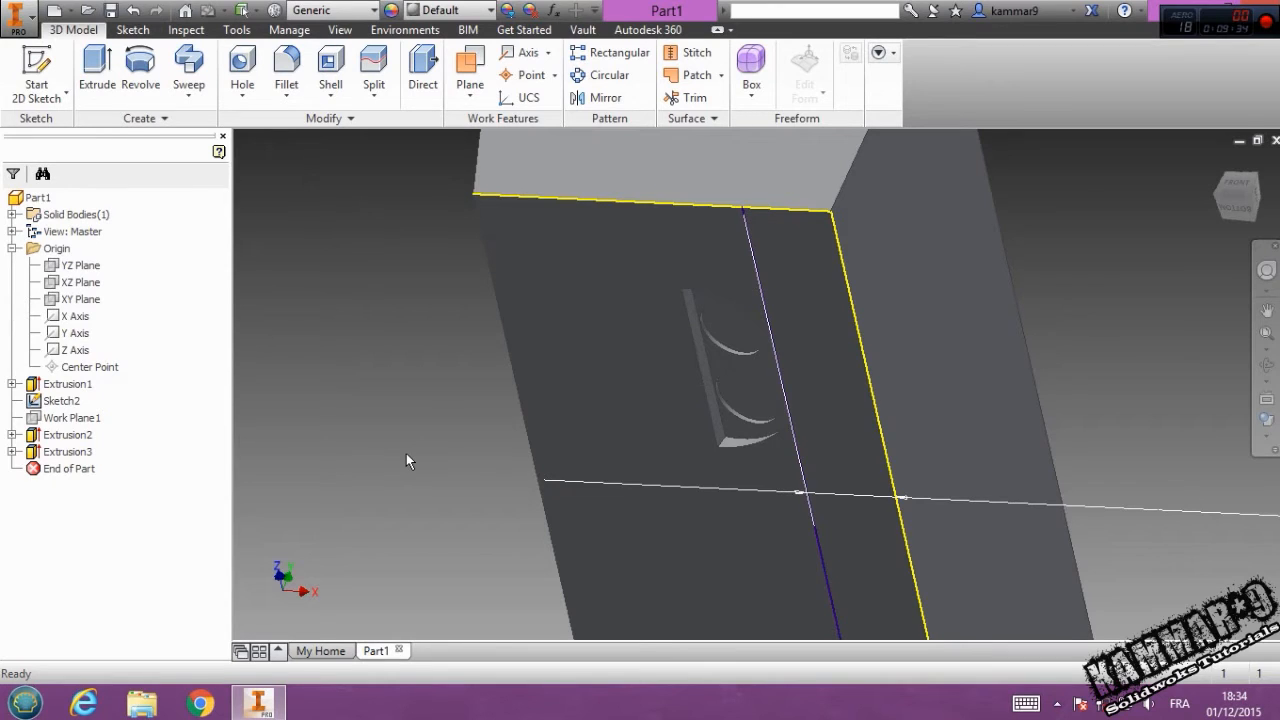
drag(407, 460, 647, 380)
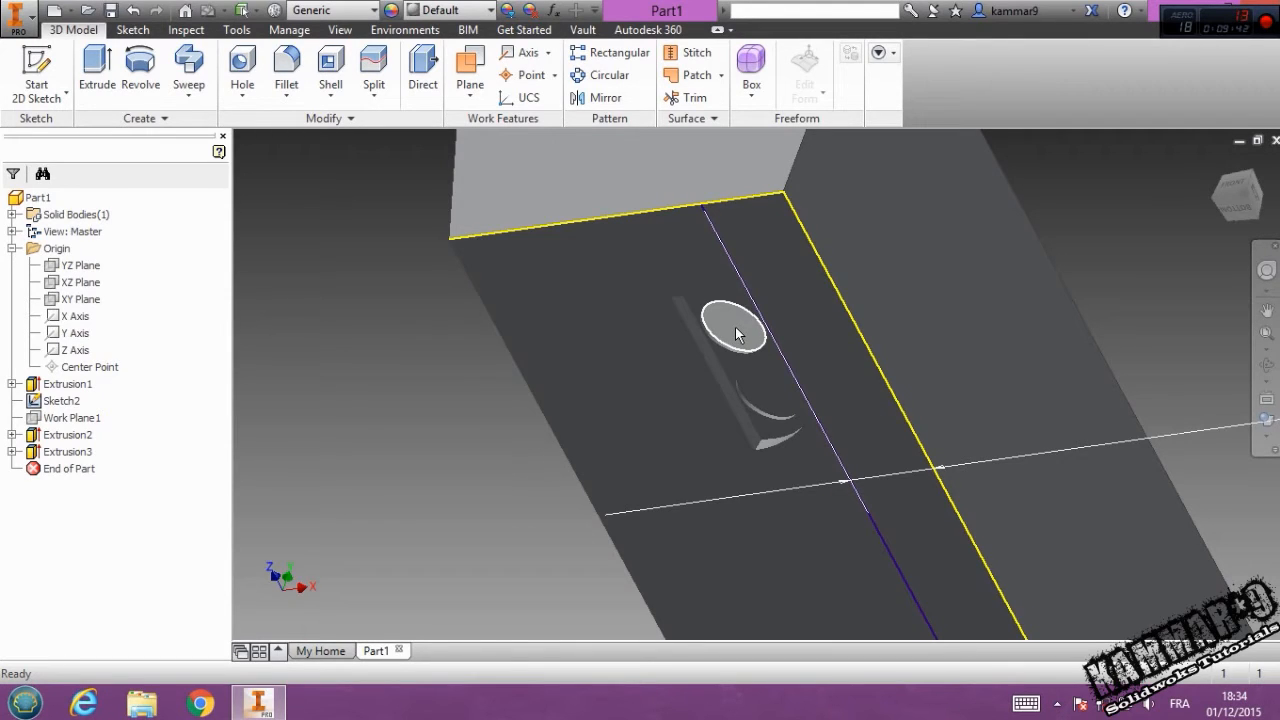
Step: Start Sketch5 on the upper recess face and dimension a circle inside it to 25 mm
click(735, 330)
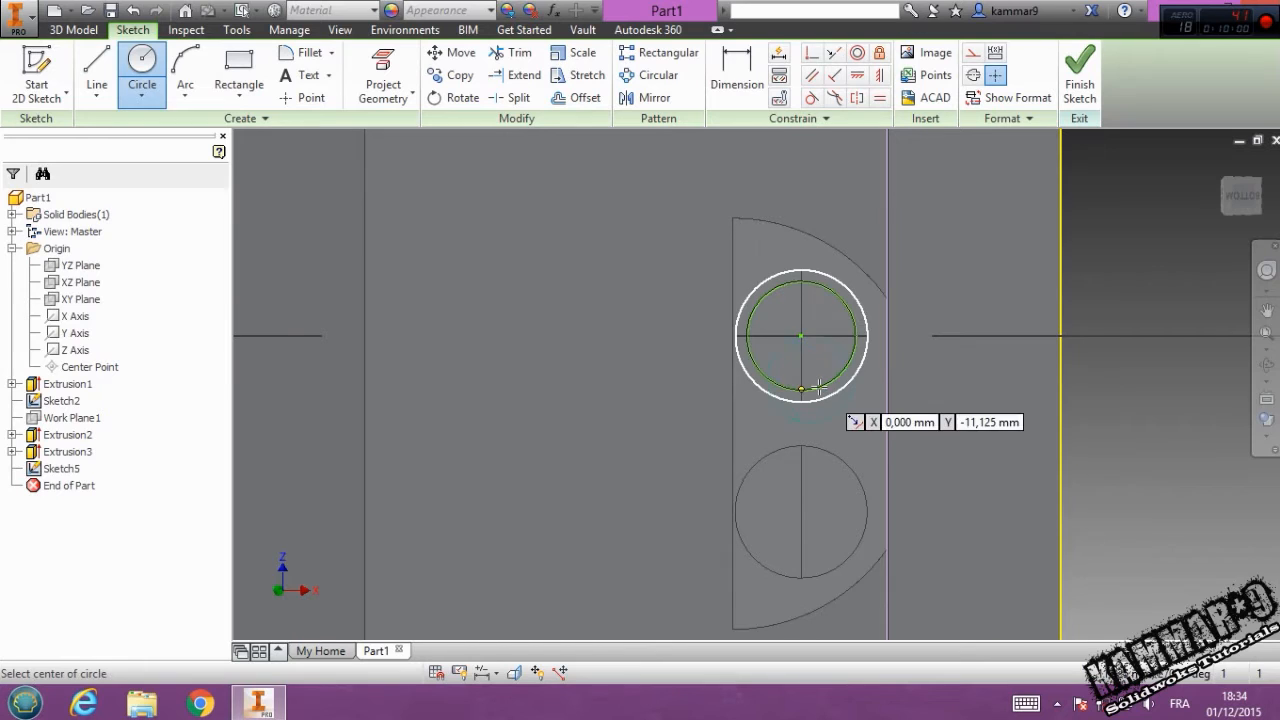
click(737, 75)
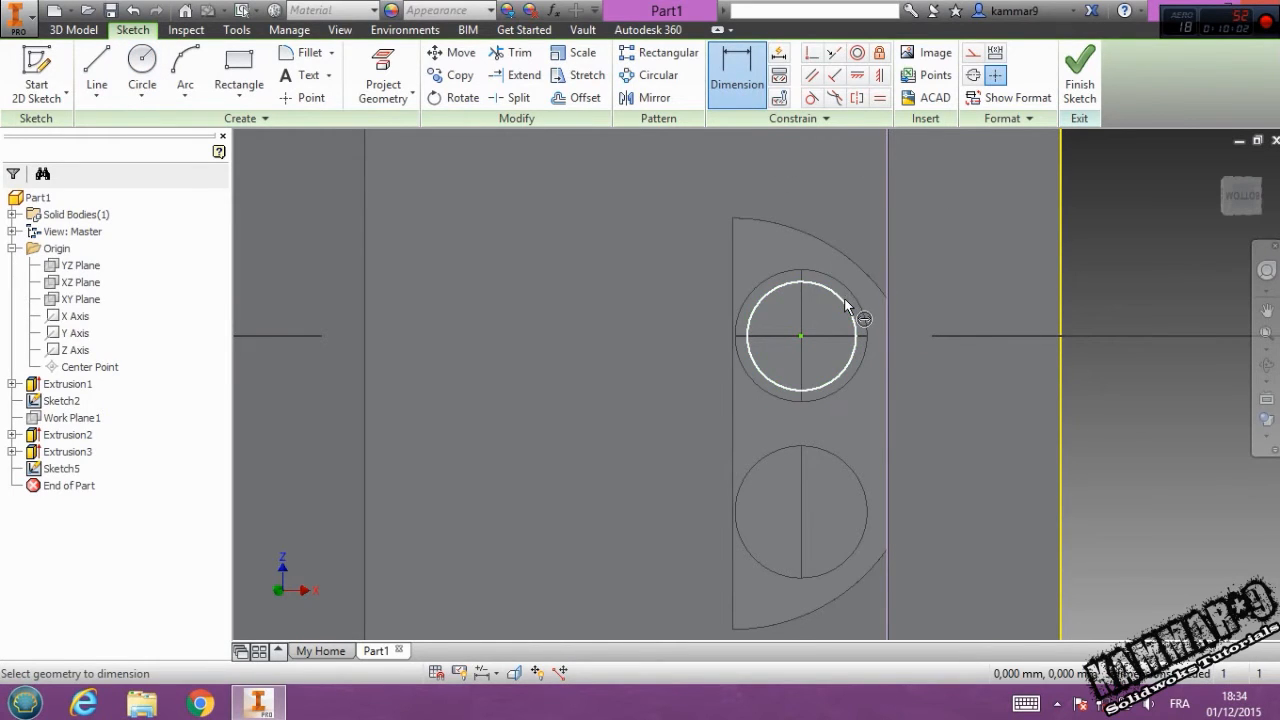
click(801, 335)
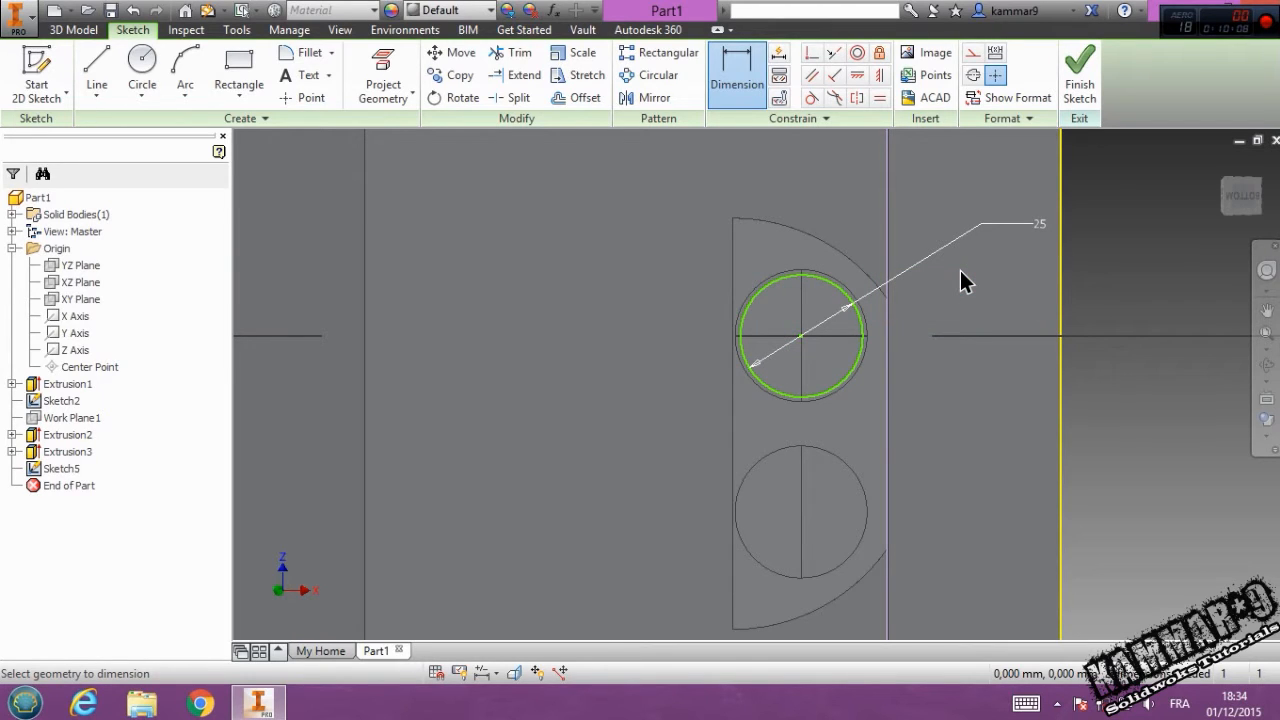
mouse_move(1093, 138)
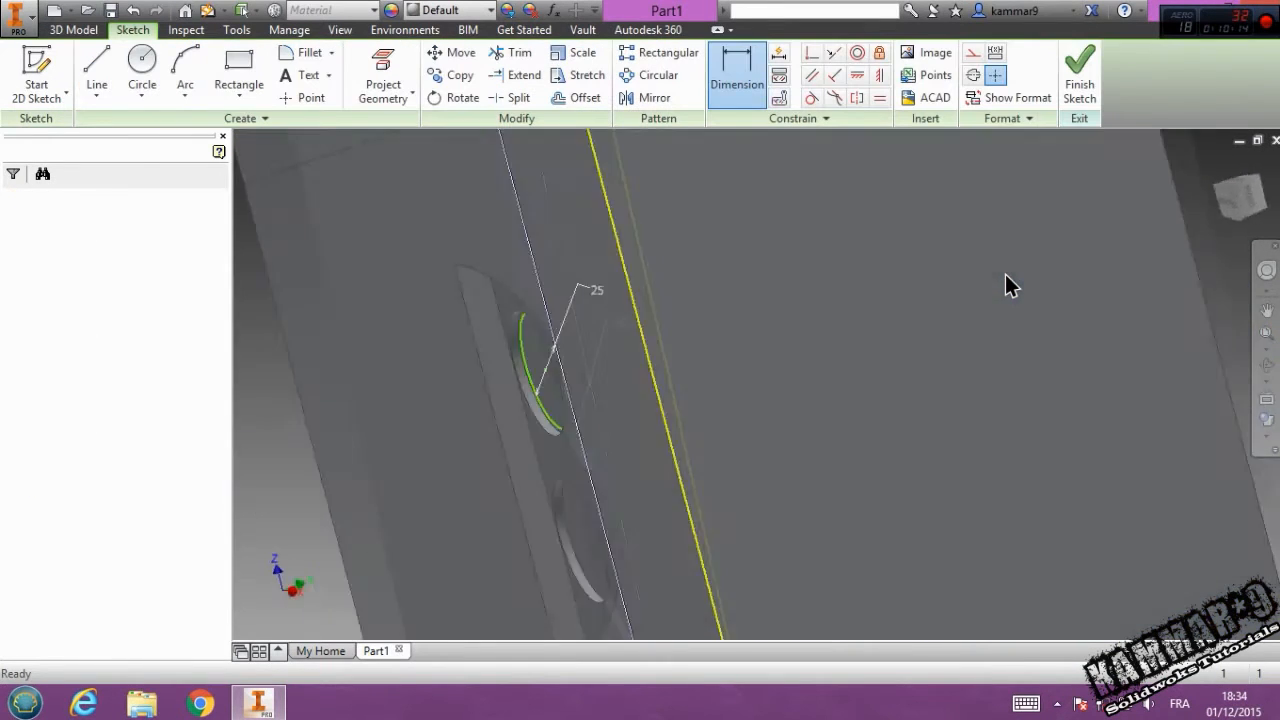
Step: Sketch a 45 mm circle positioned 40 mm from an edge on the side face, and finish Sketch6
click(142, 70)
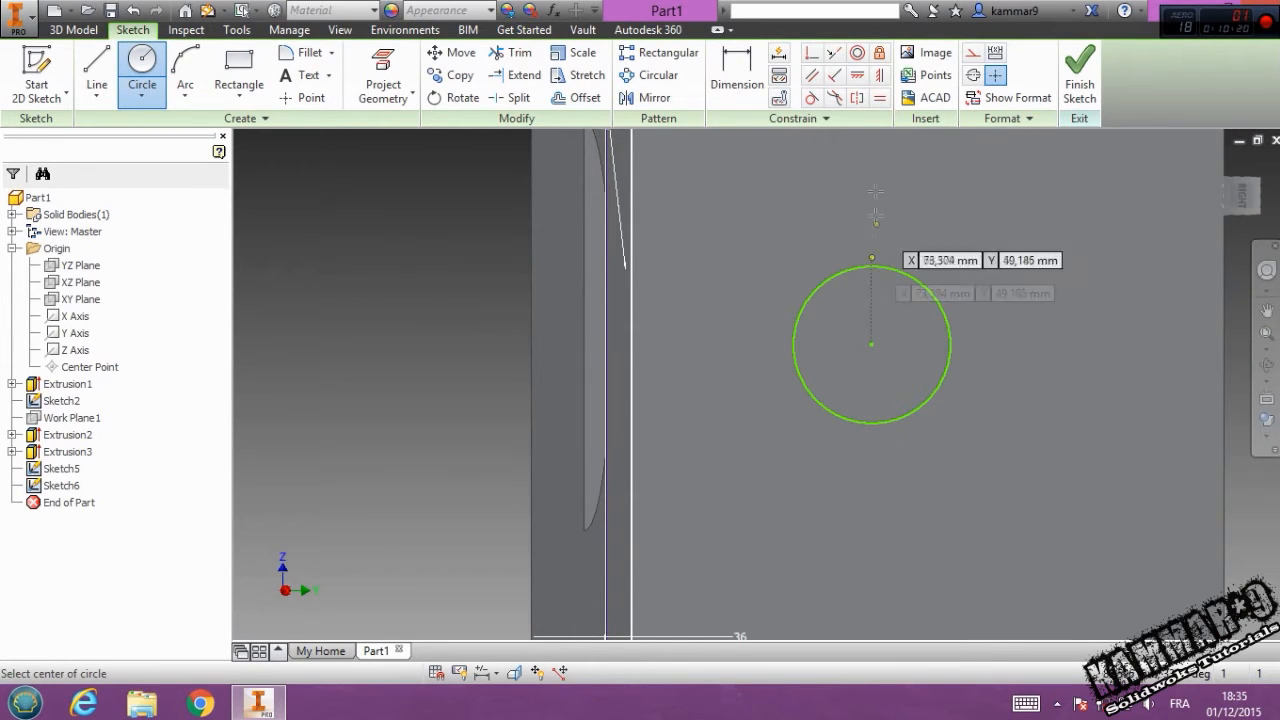
click(736, 75)
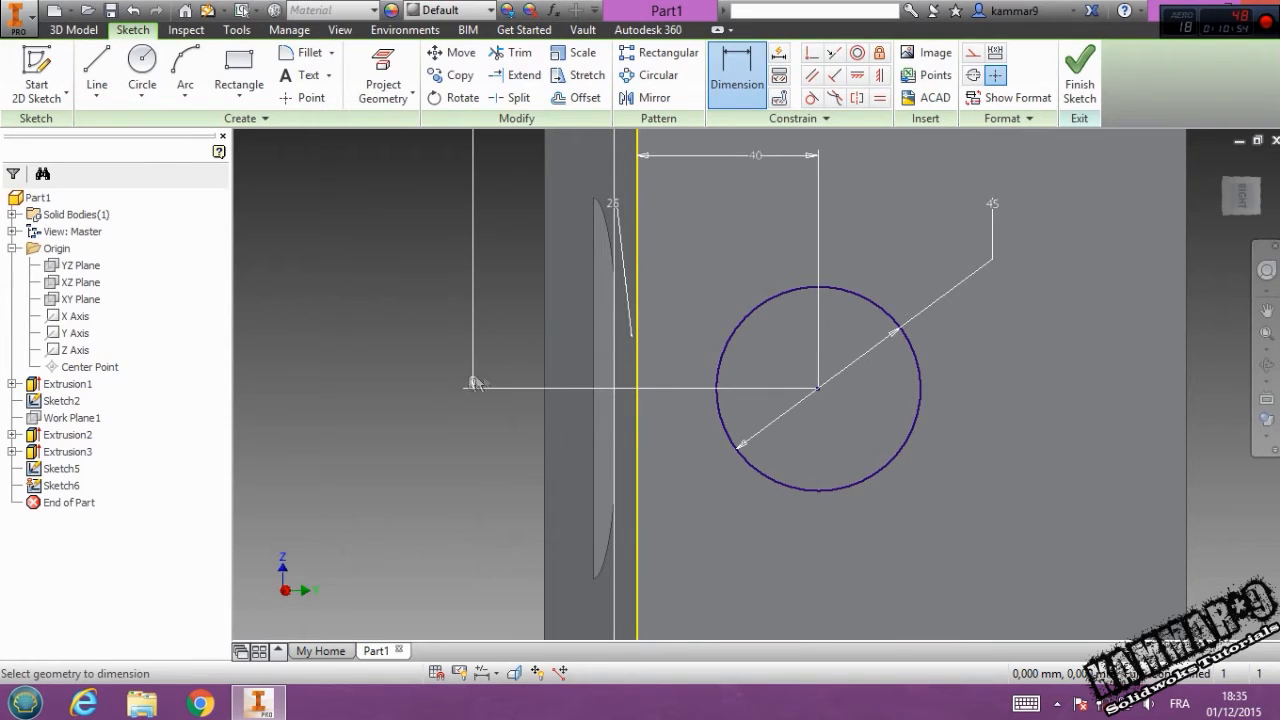
mouse_move(683, 347)
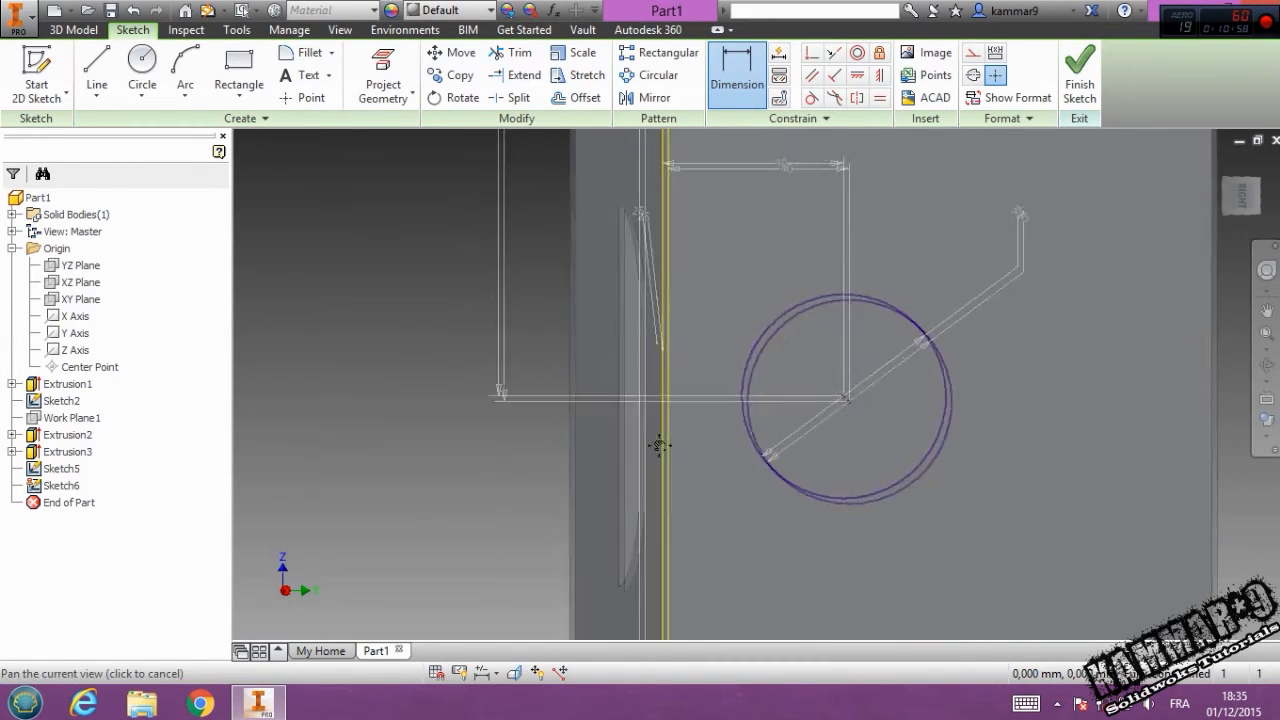
click(1079, 75)
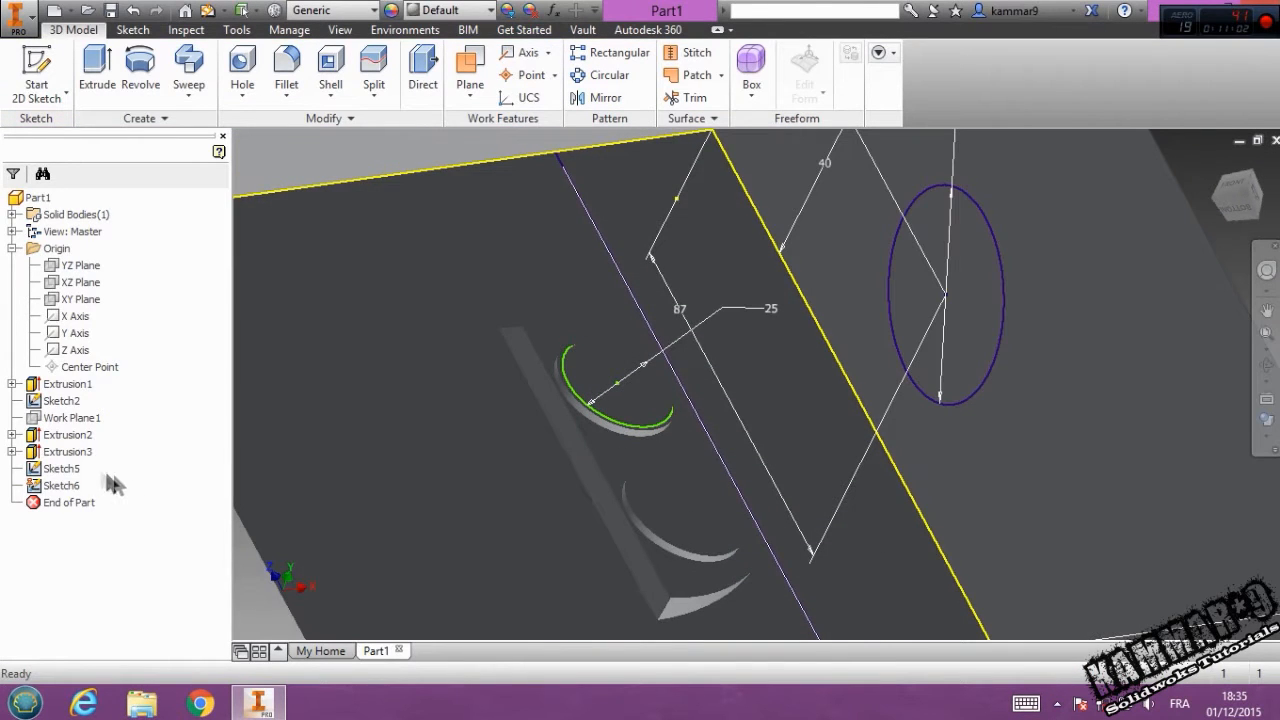
click(60, 468)
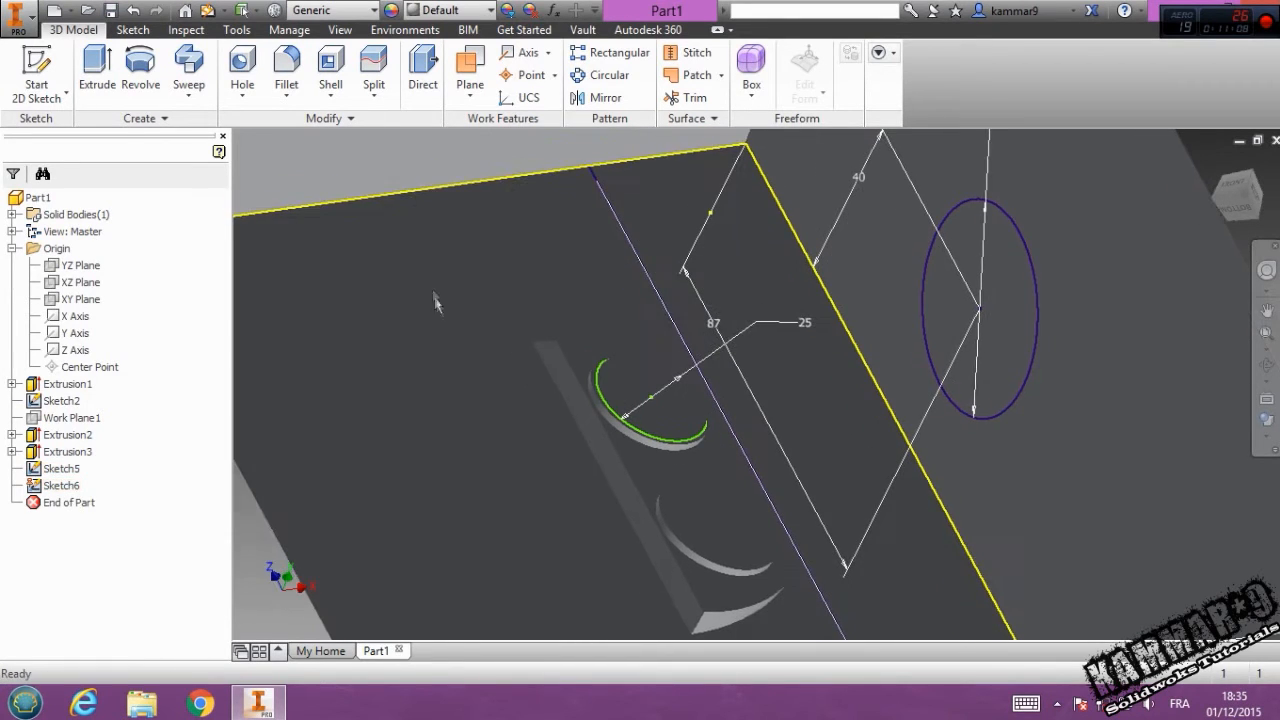
Step: Loft Sketch5 to Sketch6, giving Sketch5 a 90° direction condition
click(188, 75)
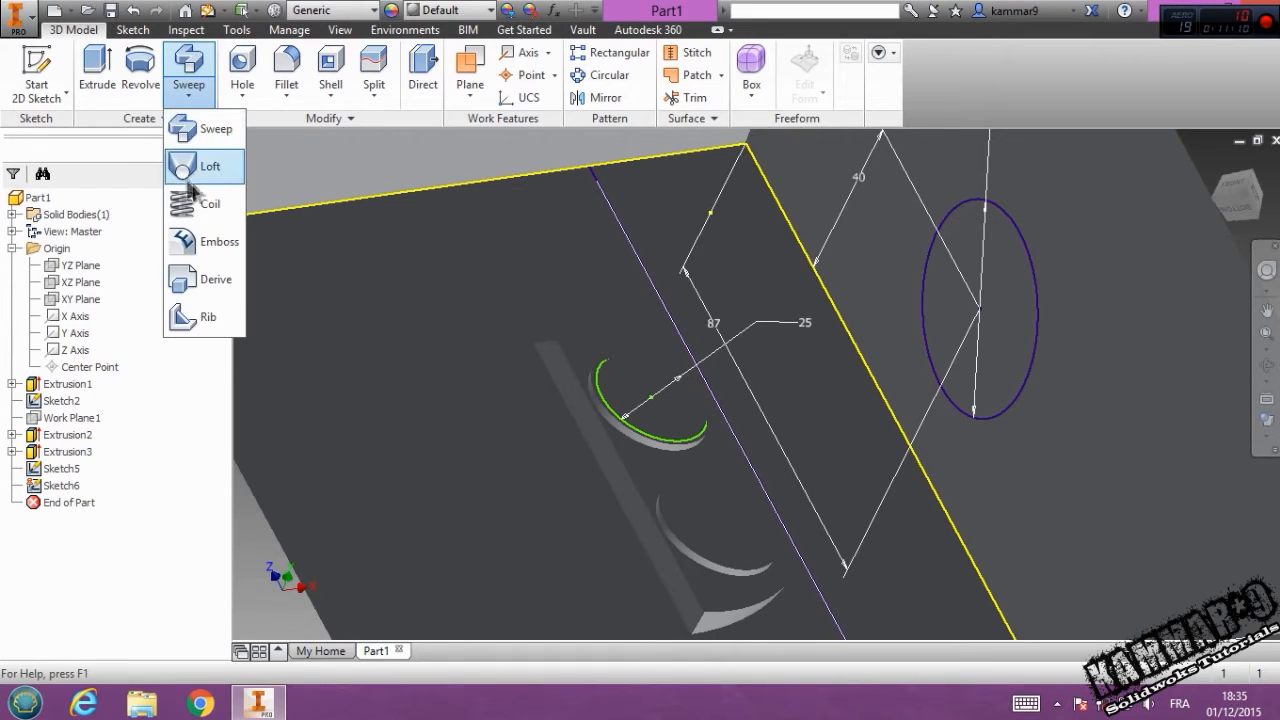
click(210, 166)
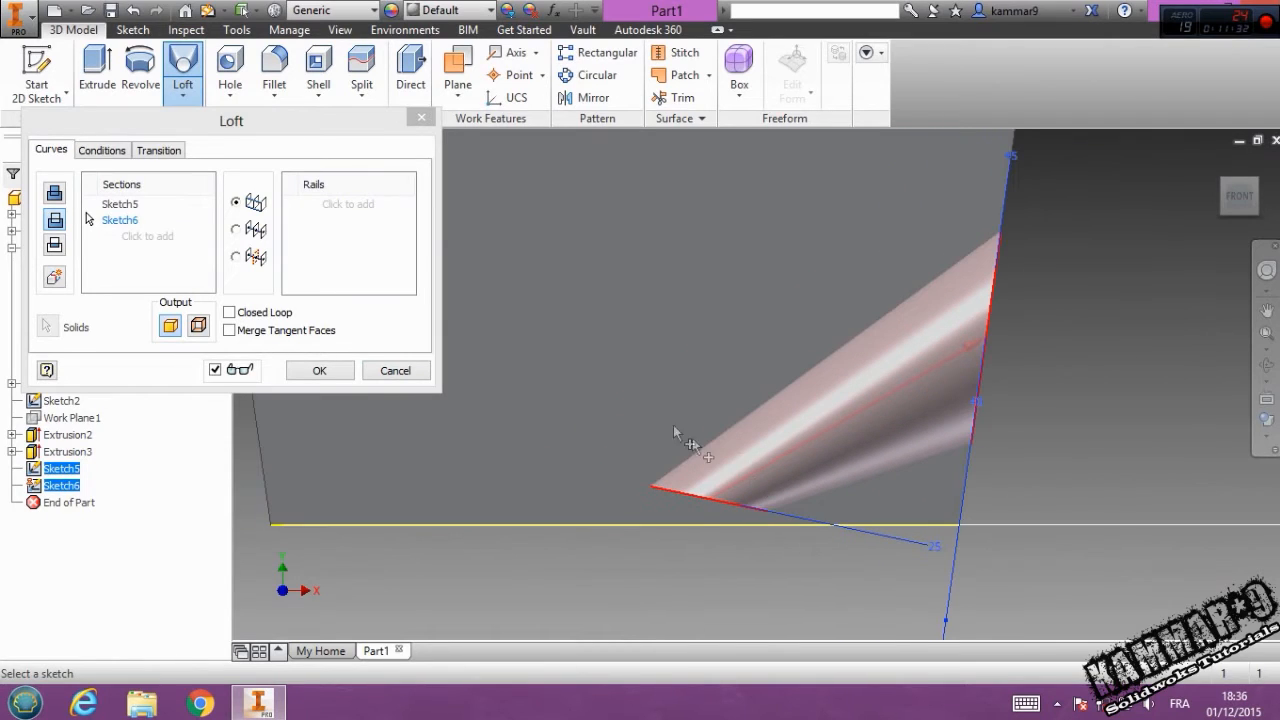
click(101, 150)
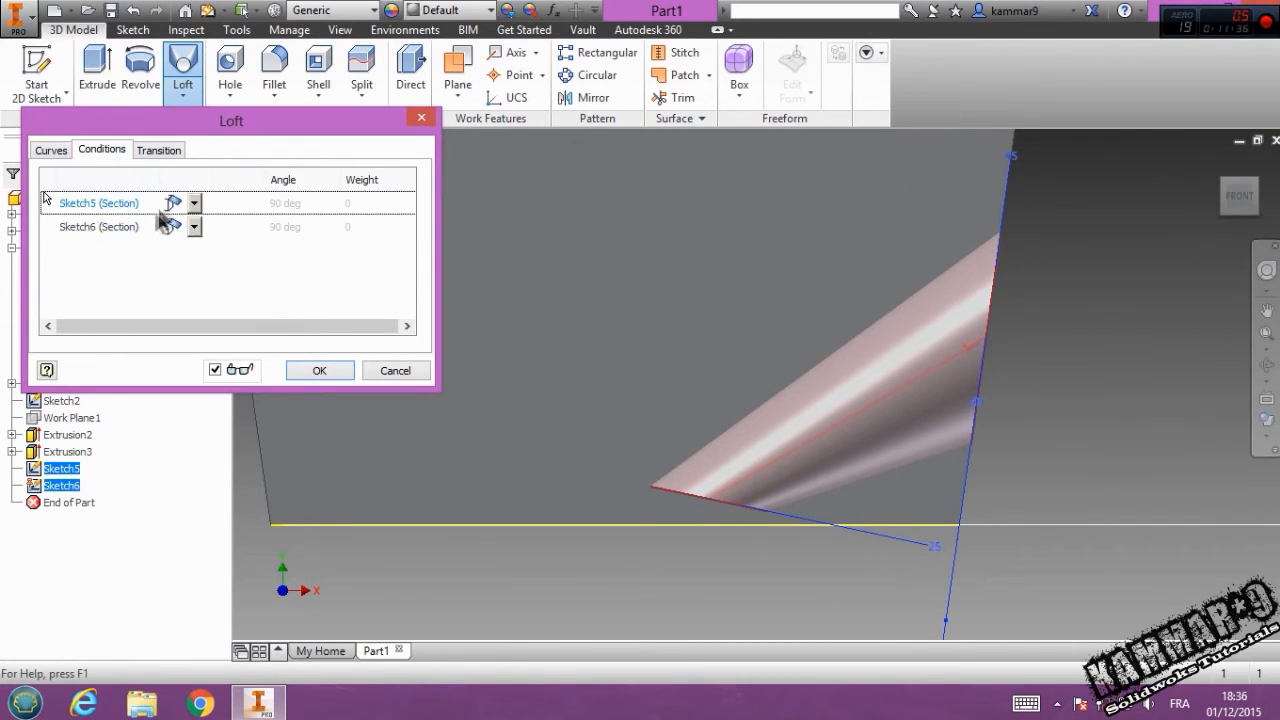
click(204, 203)
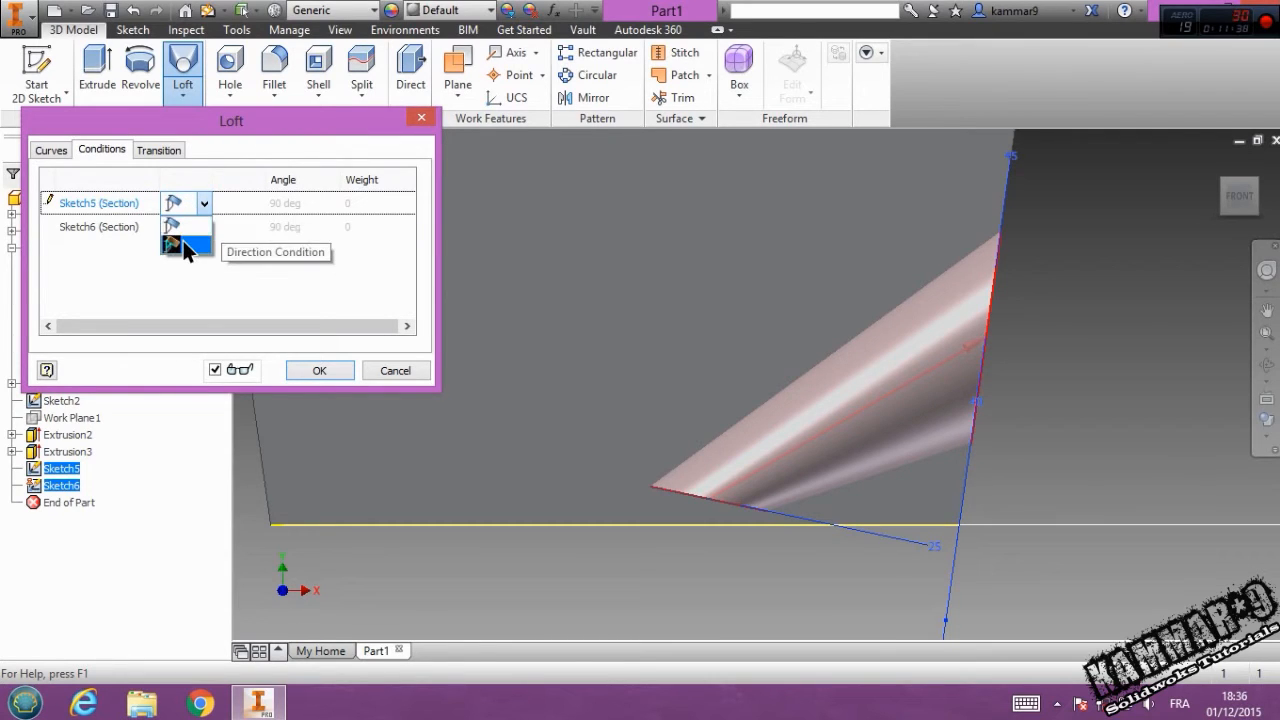
click(178, 203)
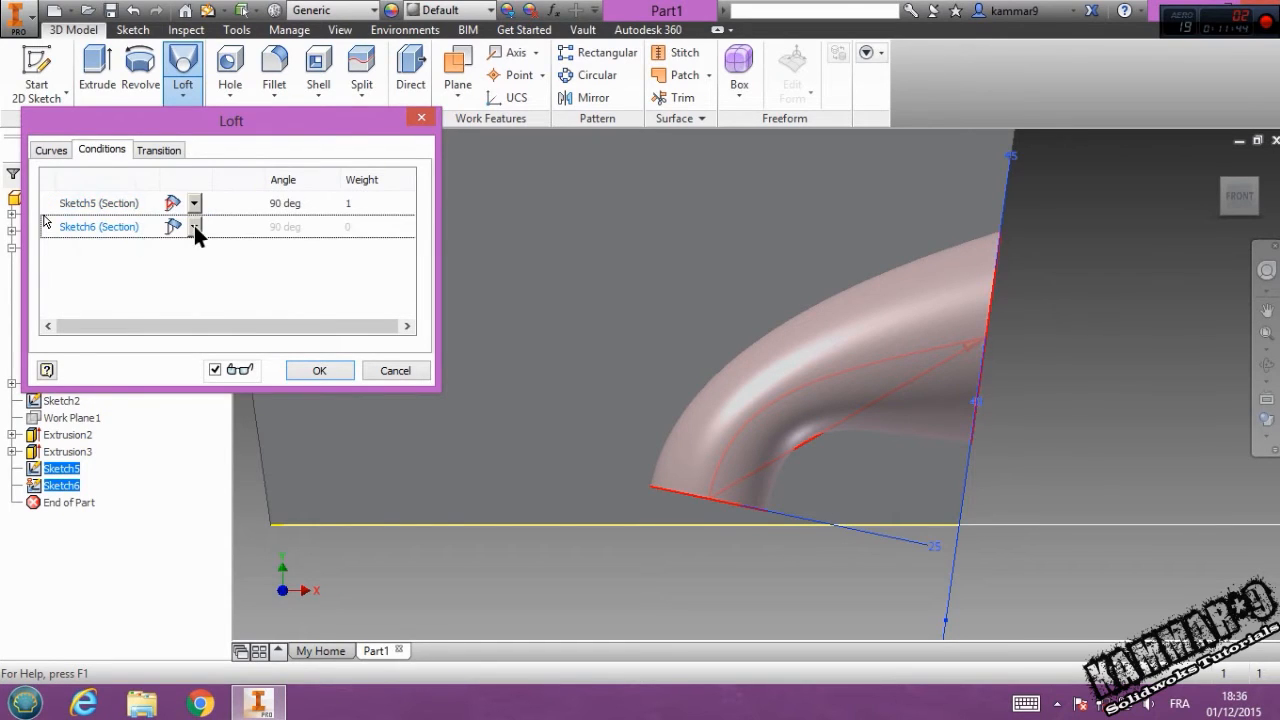
click(173, 226)
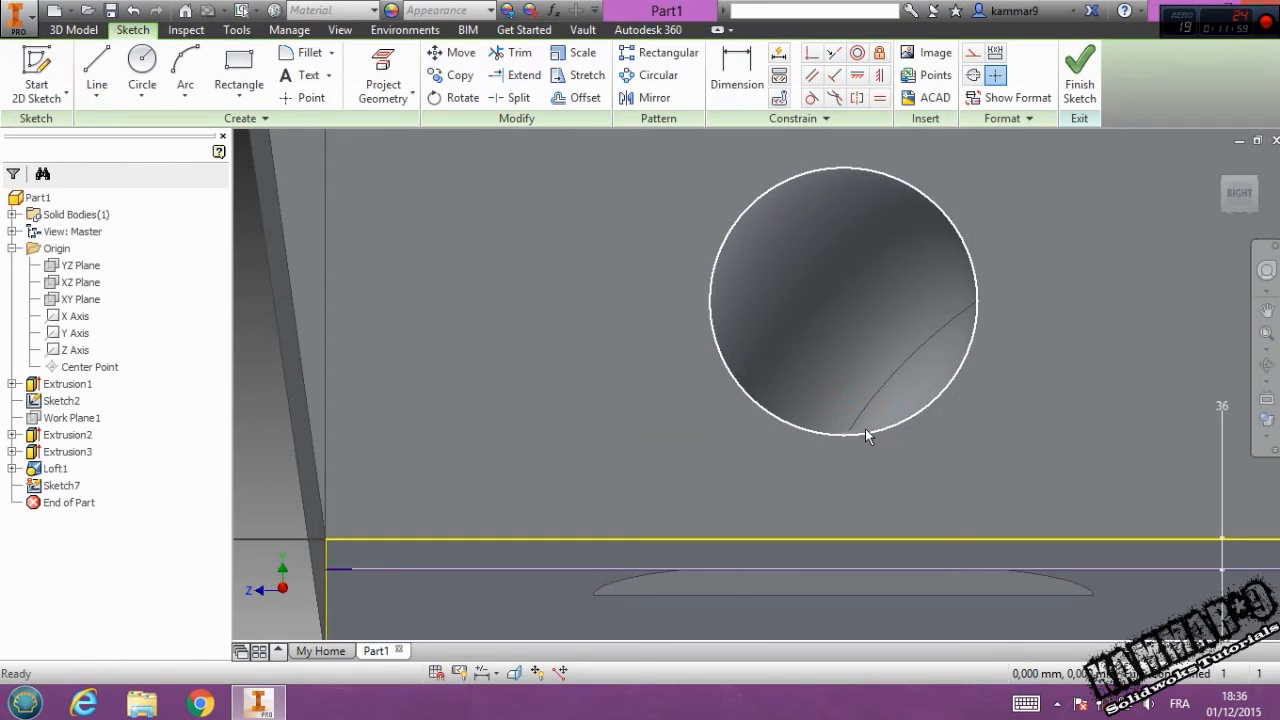
Step: Finish Sketch7, then sketch a 25 mm circle on the right recess as Sketch8
click(383, 72)
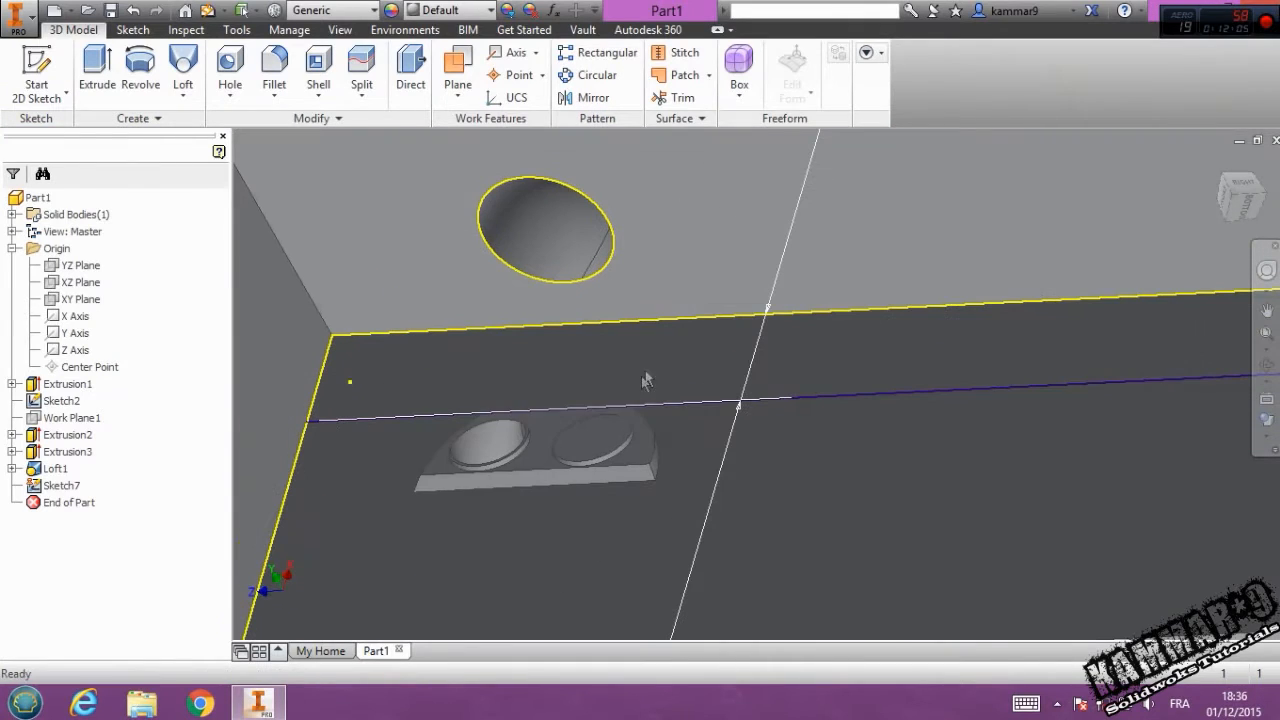
click(132, 29)
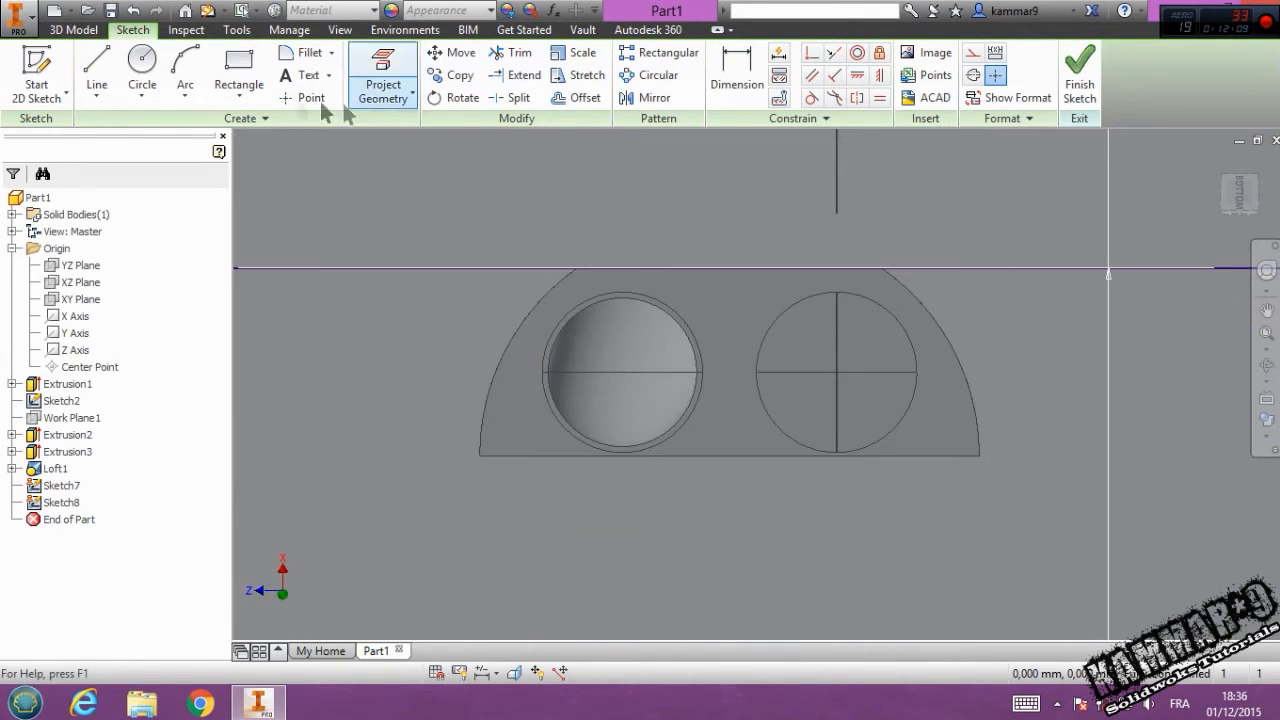
click(141, 74)
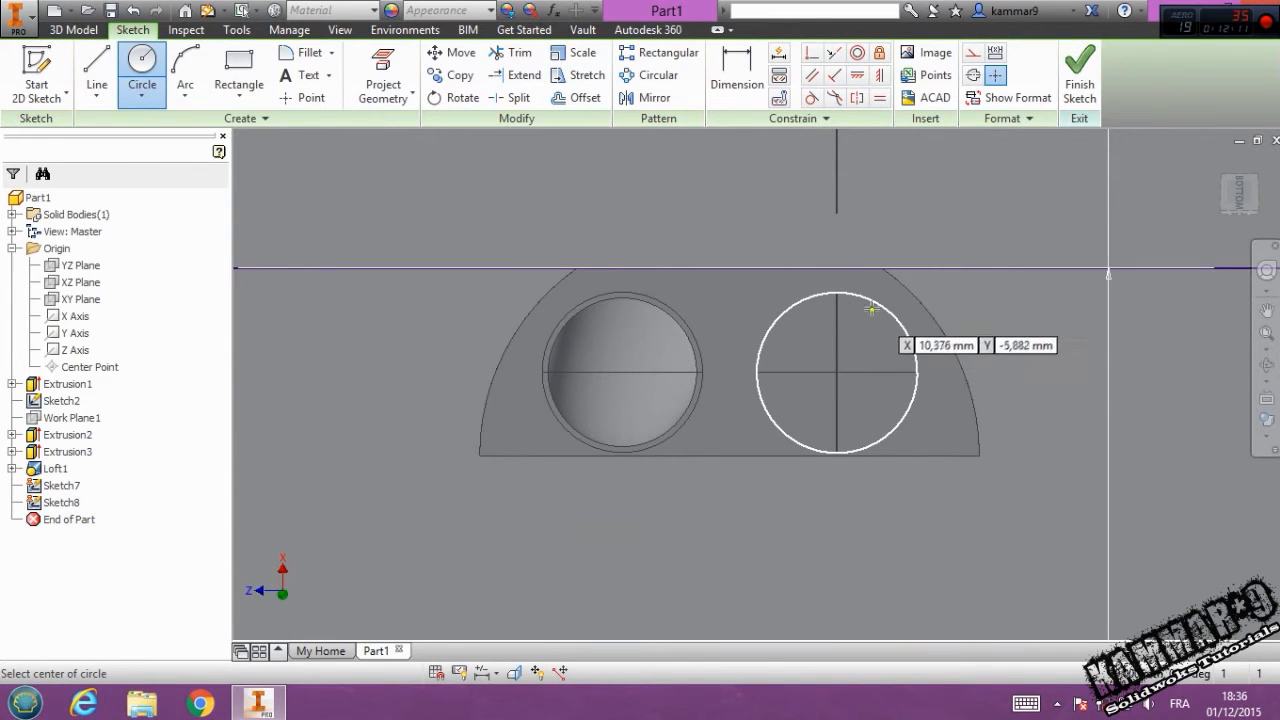
mouse_move(835, 373)
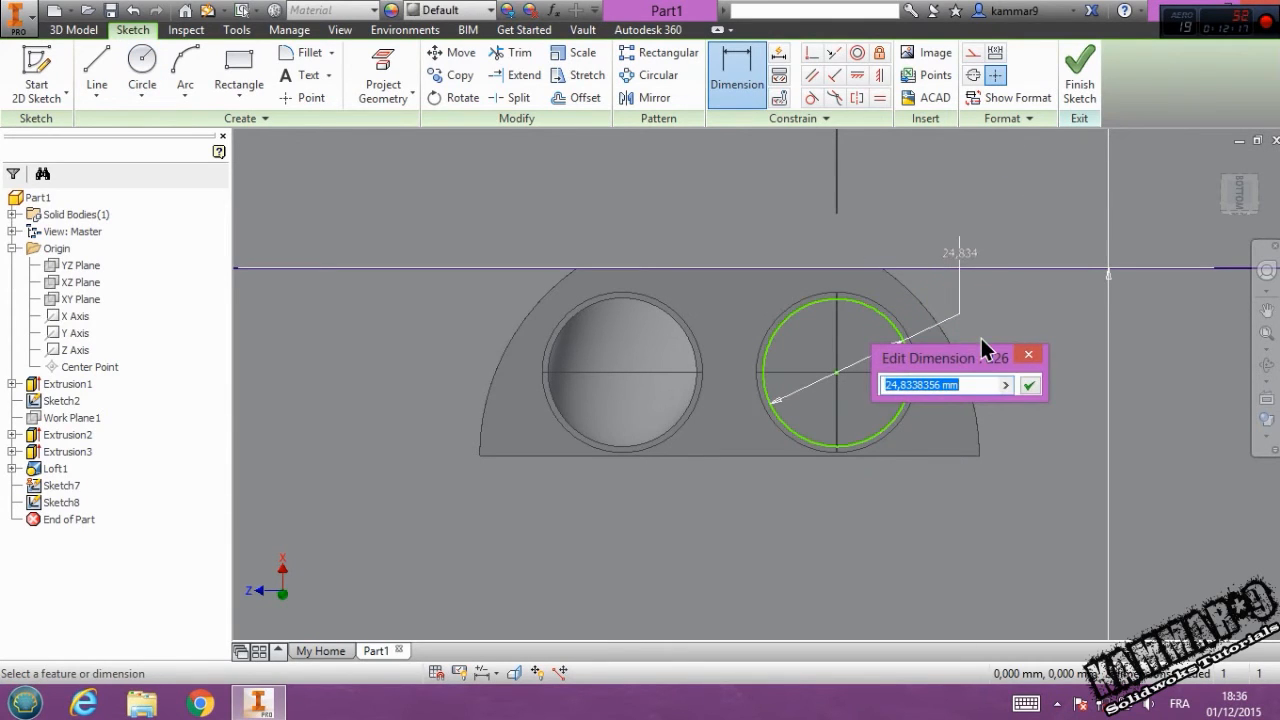
click(1029, 384)
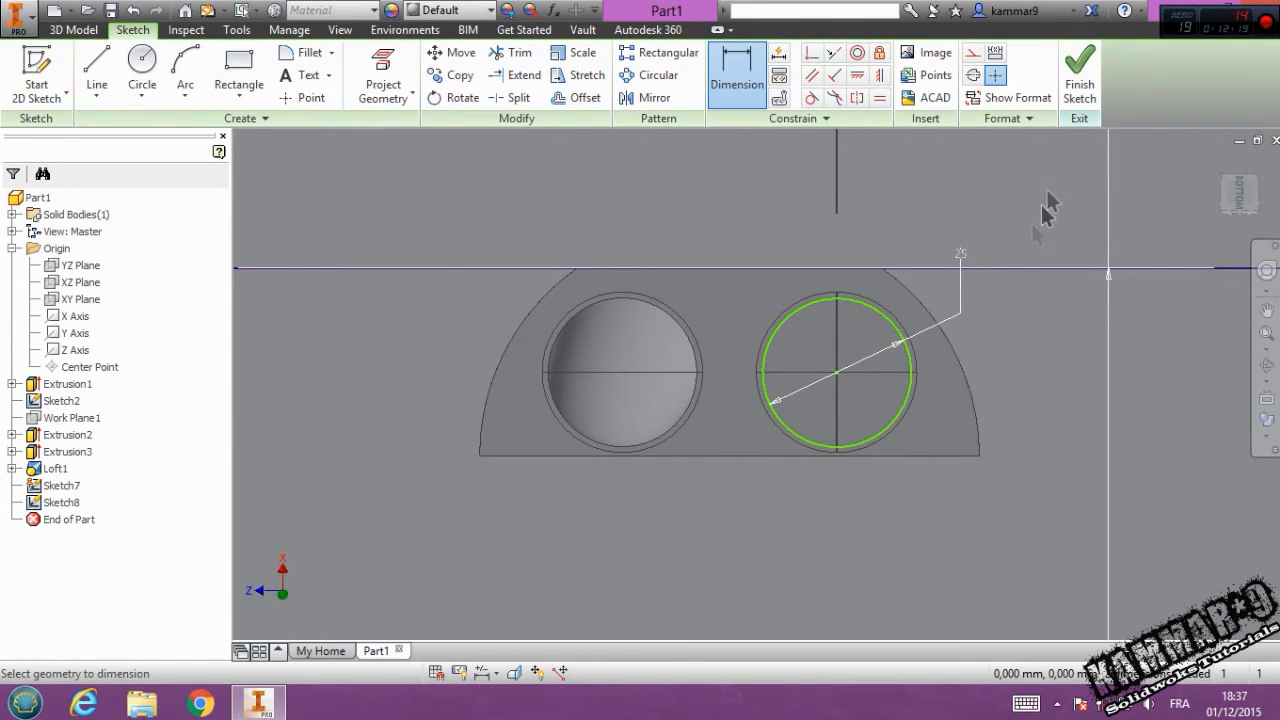
mouse_move(1079, 65)
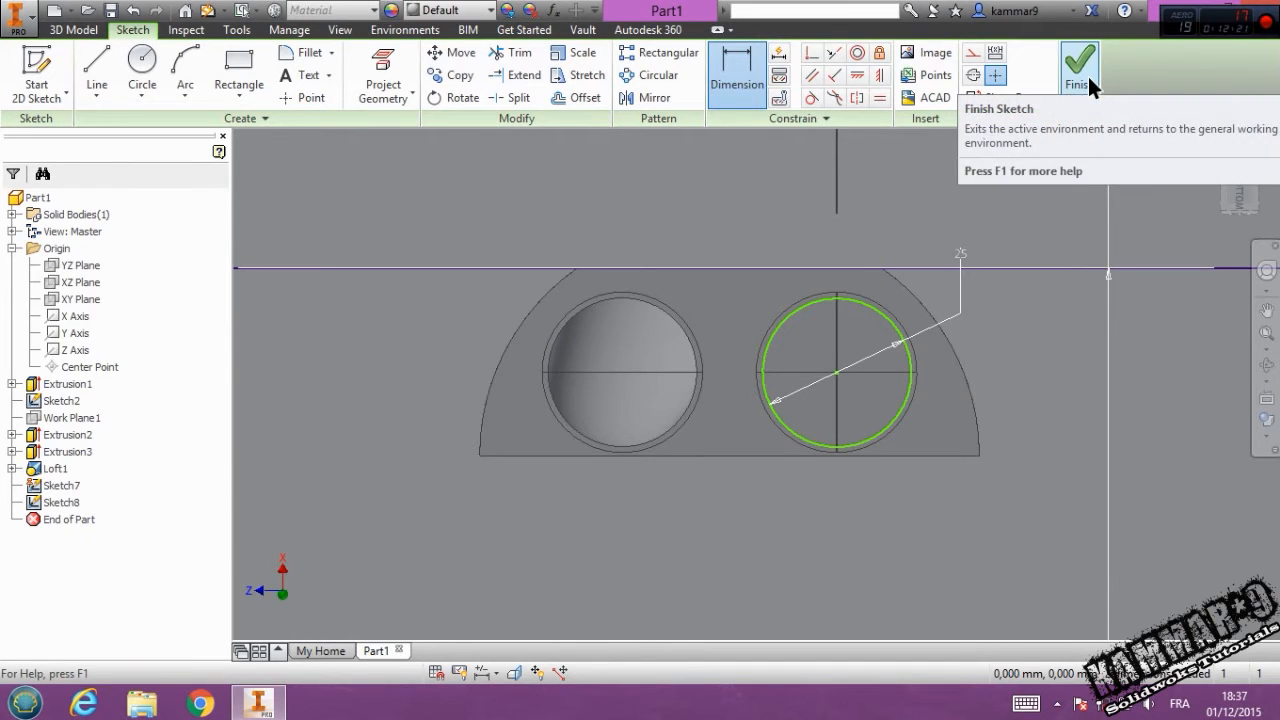
click(1078, 60)
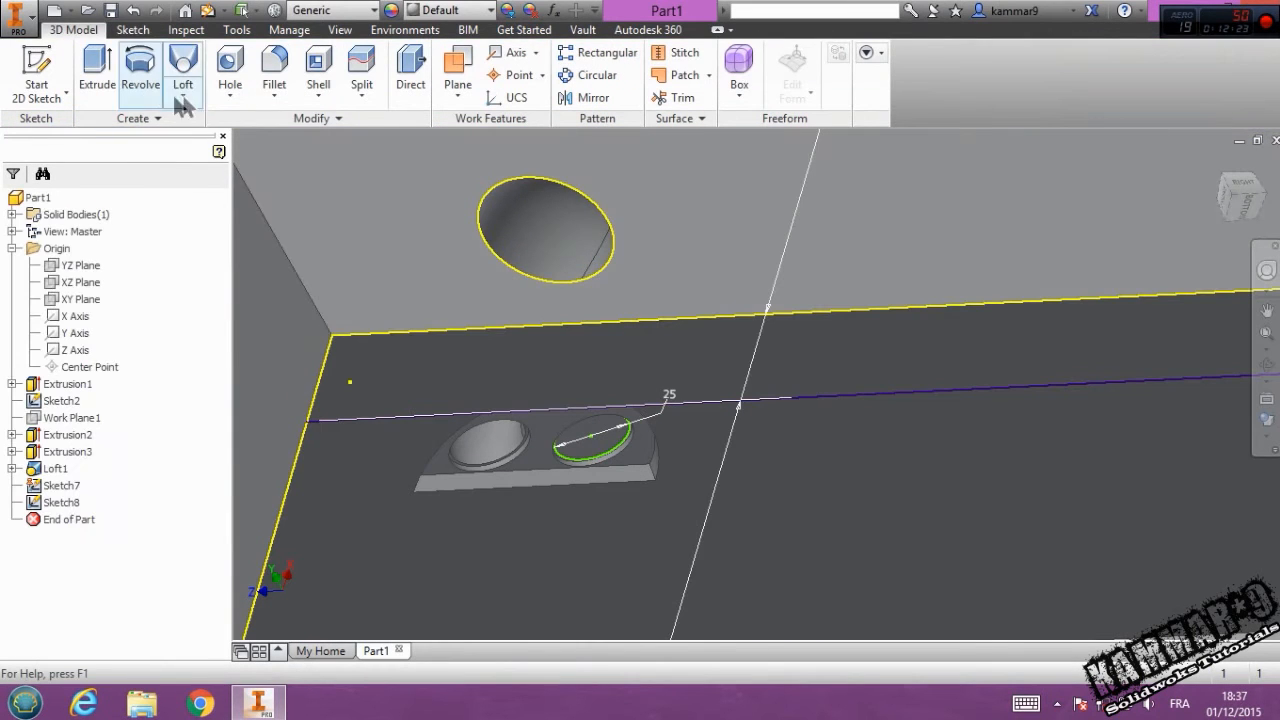
Step: Preview a loft from Sketch8's recess loop to the outlet circle, then cancel it
click(182, 72)
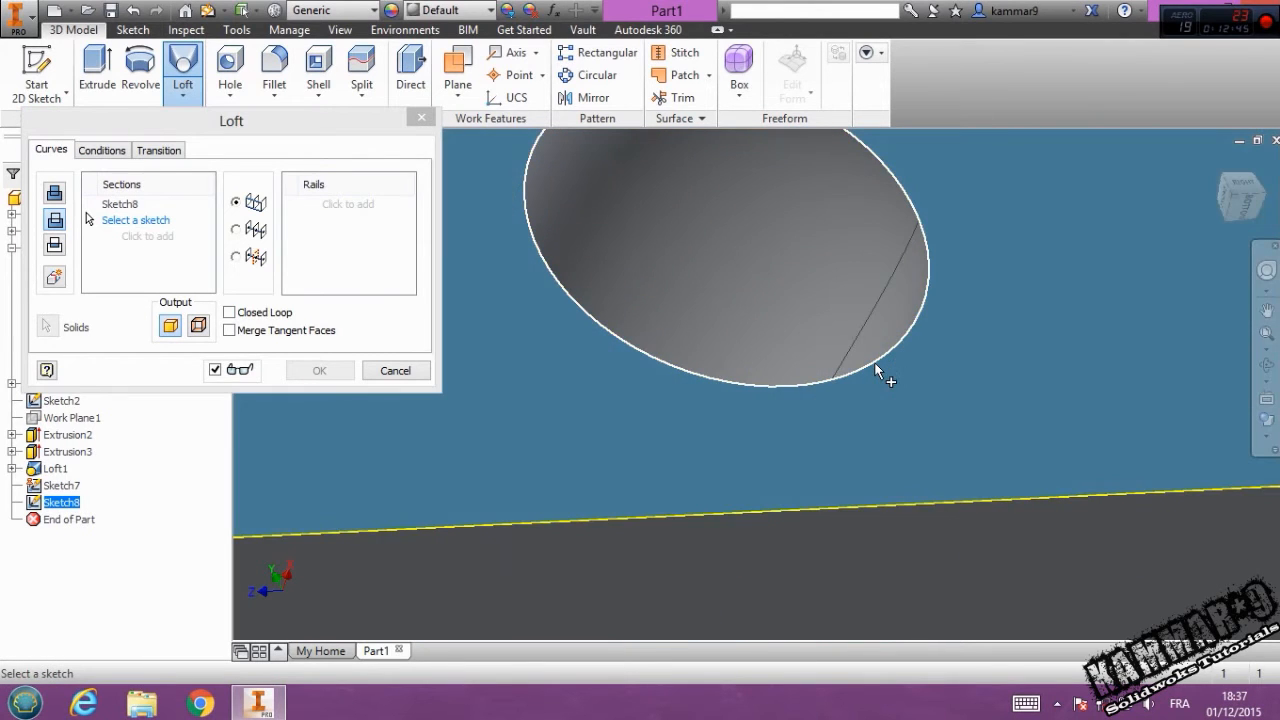
right_click(878, 378)
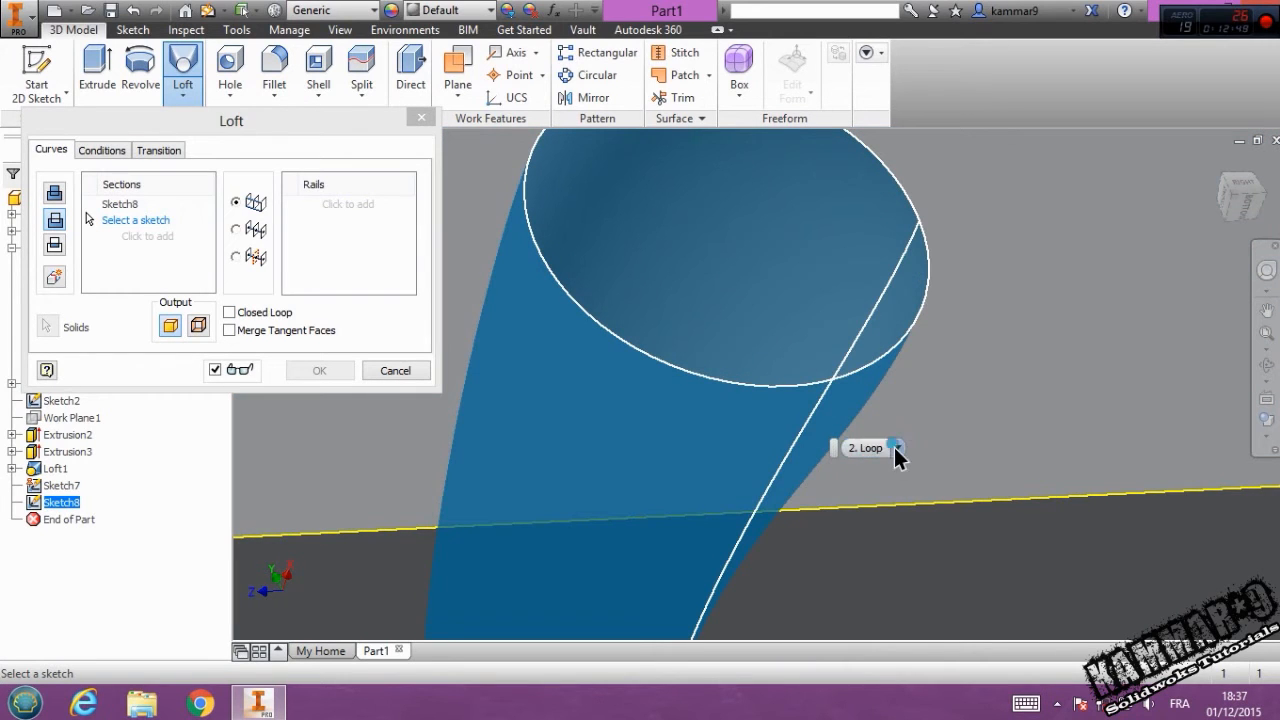
click(897, 447)
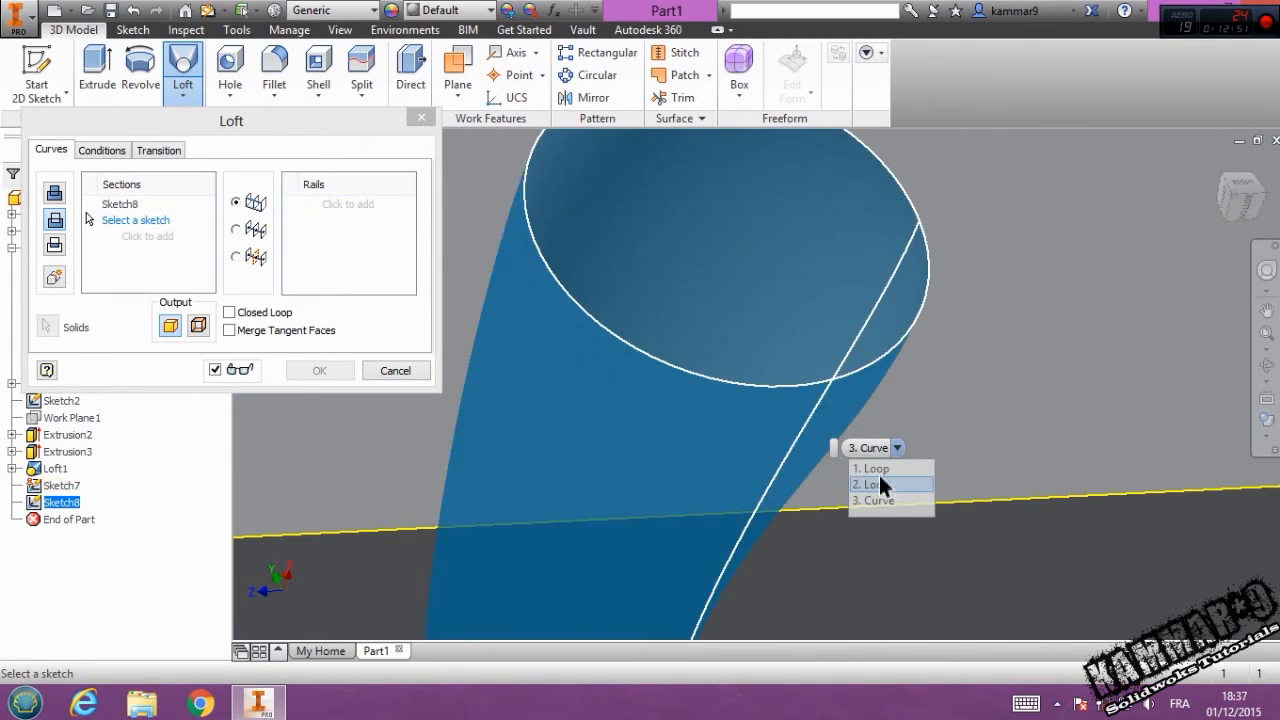
click(871, 468)
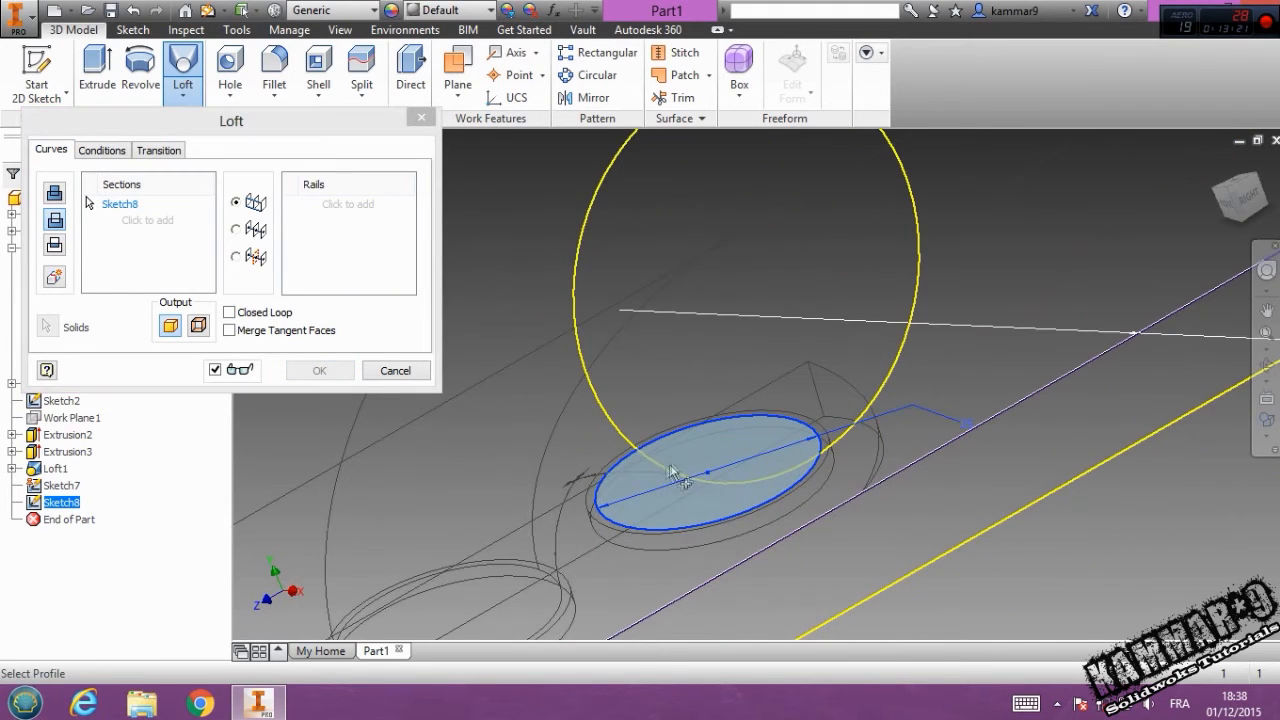
drag(670, 471, 715, 432)
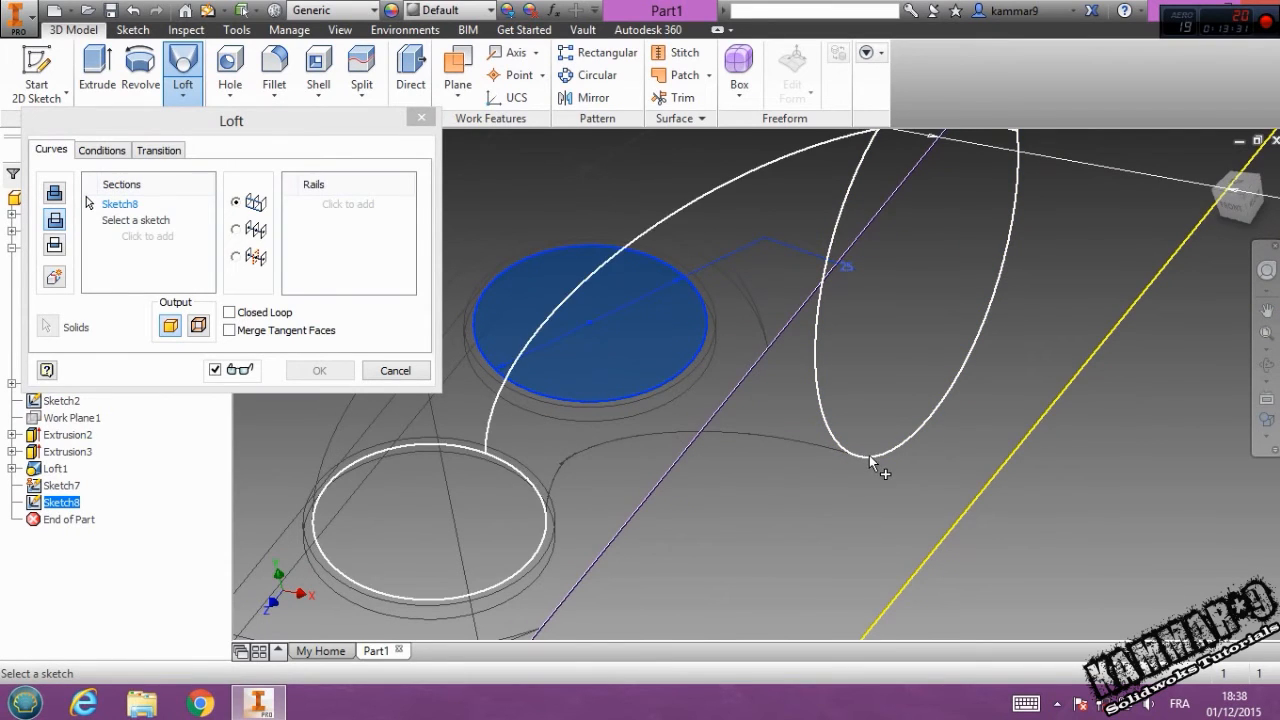
click(875, 463)
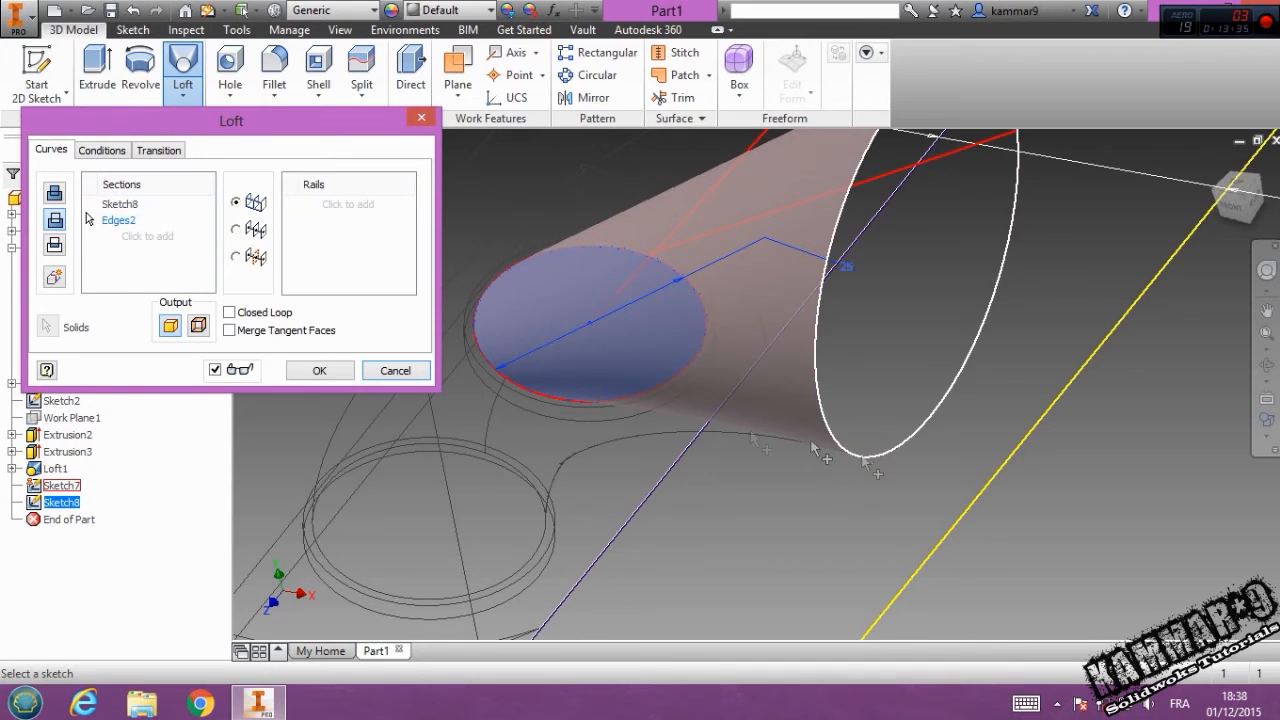
click(395, 370)
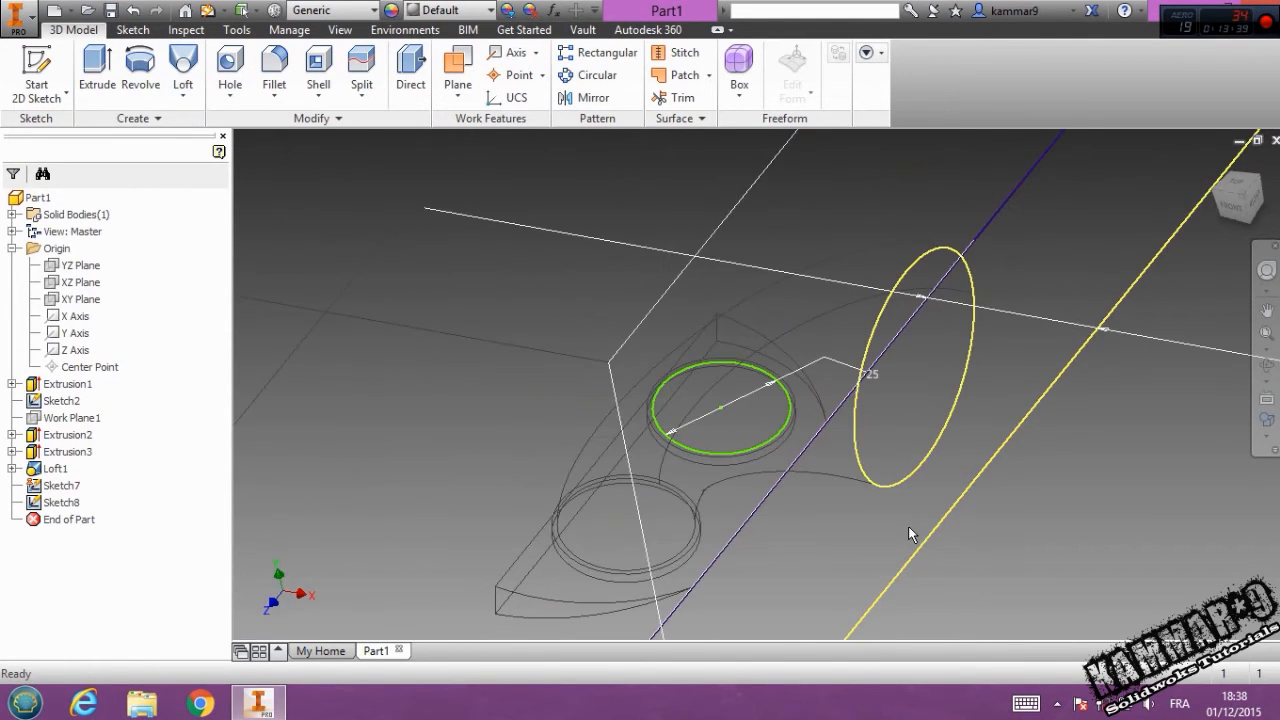
Step: Reopen Sketch7 for editing and draw a new port circle
click(62, 485)
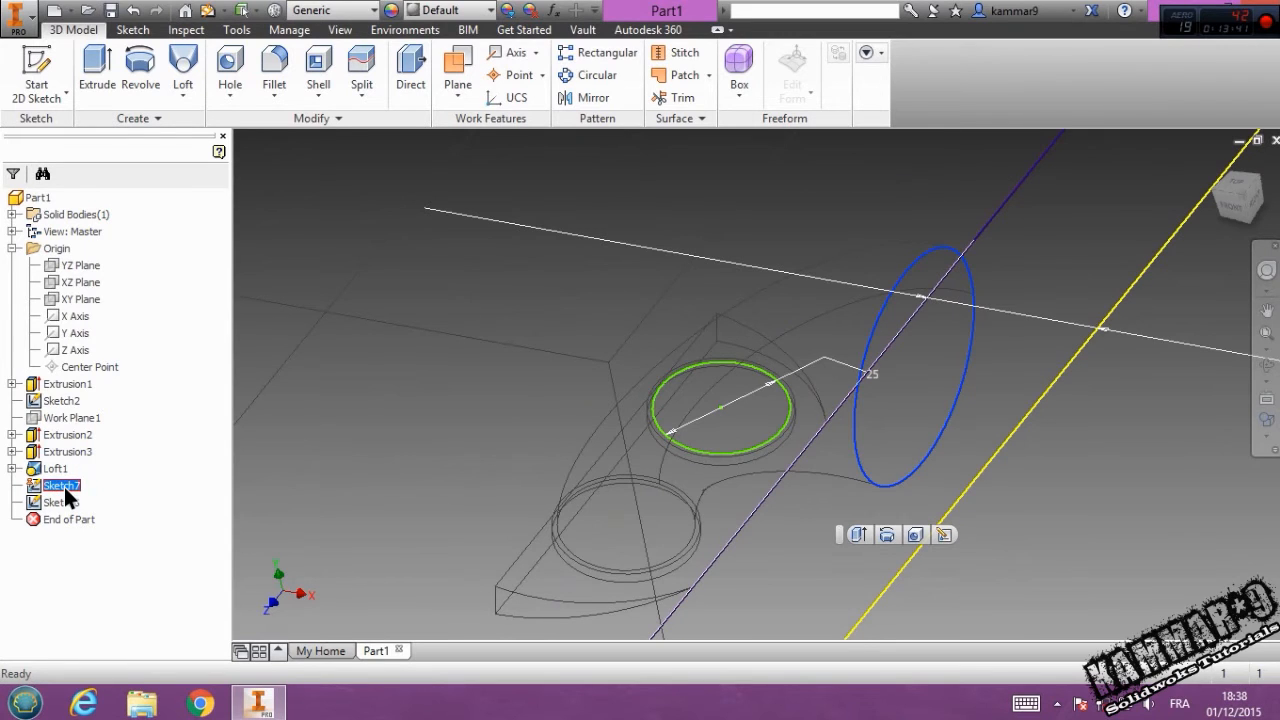
right_click(62, 485)
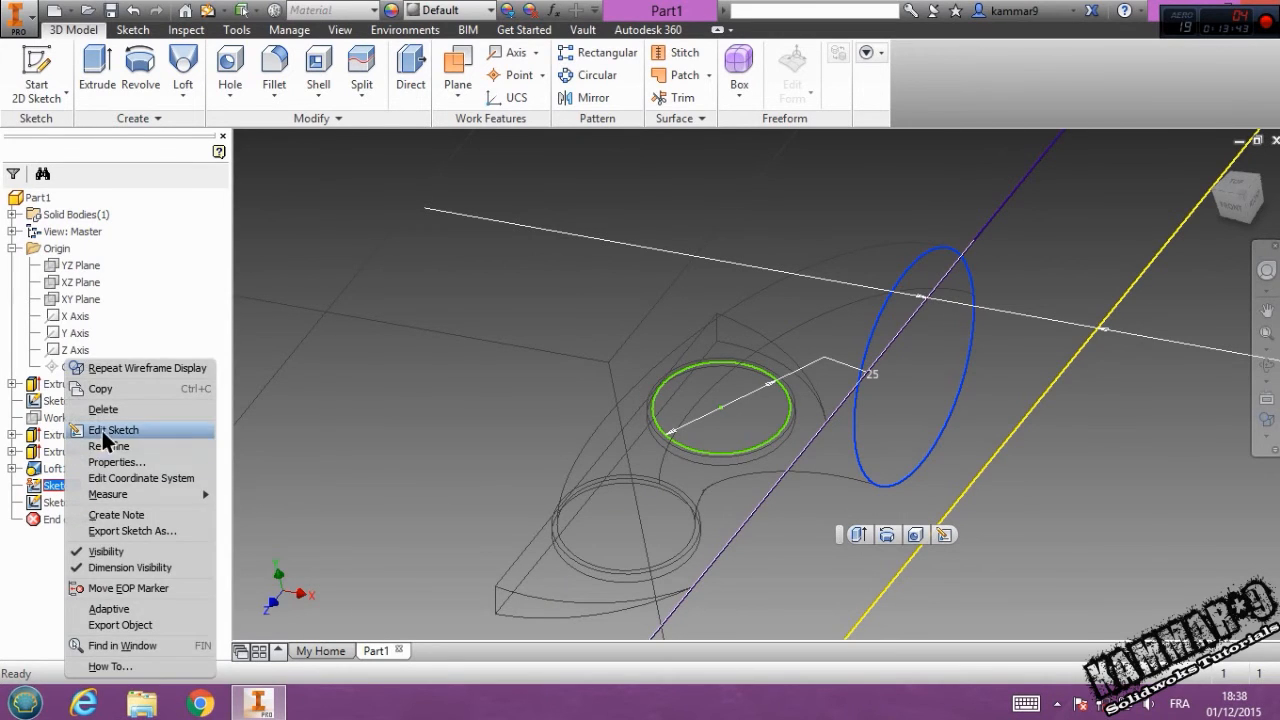
click(113, 430)
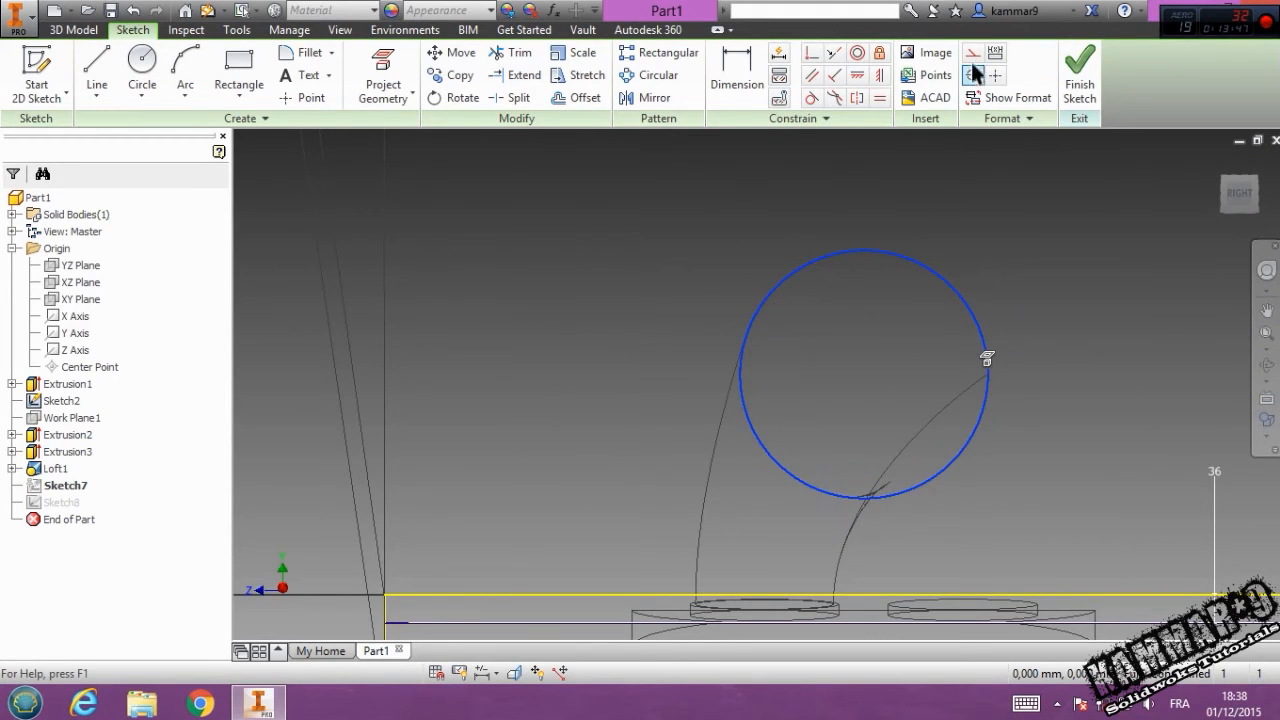
click(141, 74)
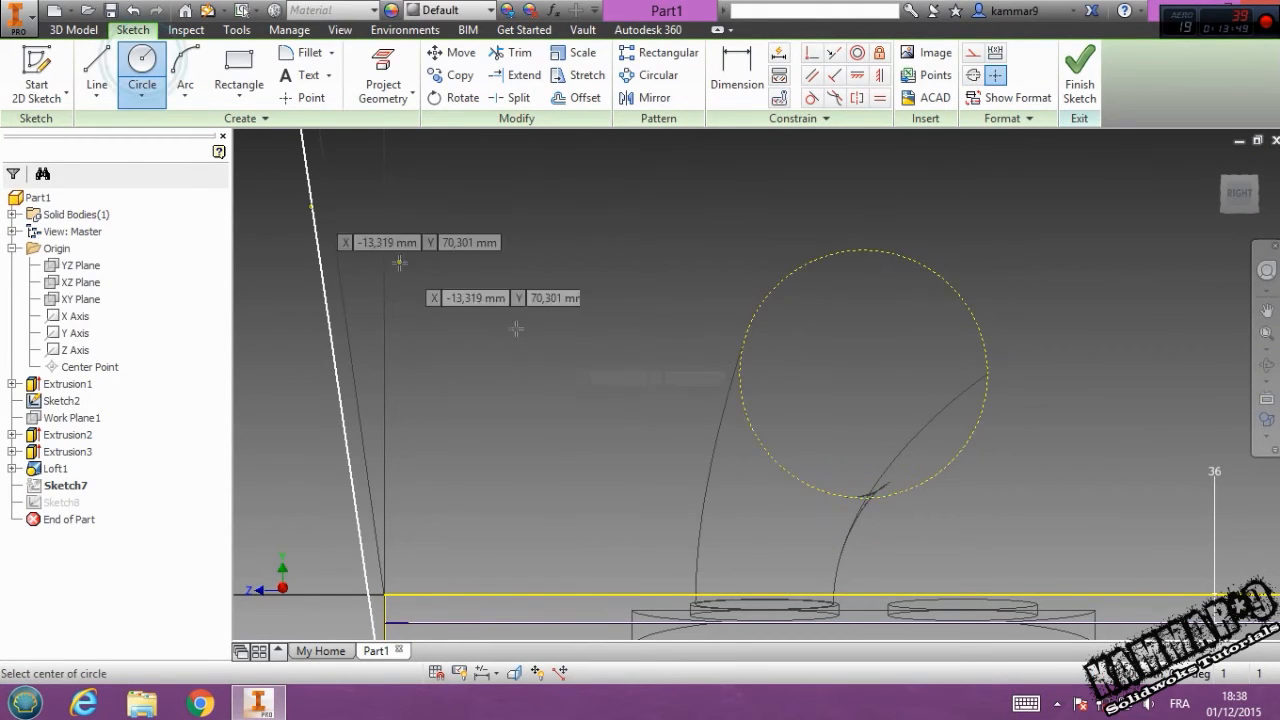
mouse_move(866, 384)
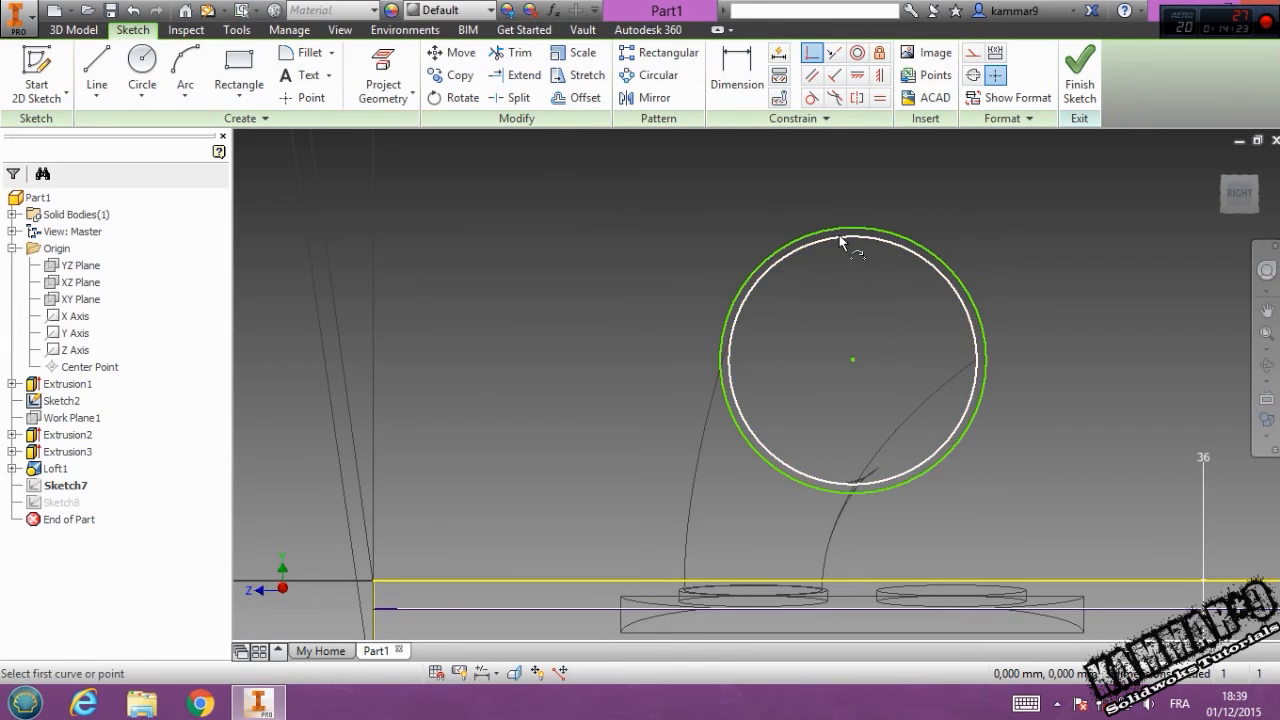
Step: Constrain the new circle to the existing circle and finish Sketch7
click(843, 235)
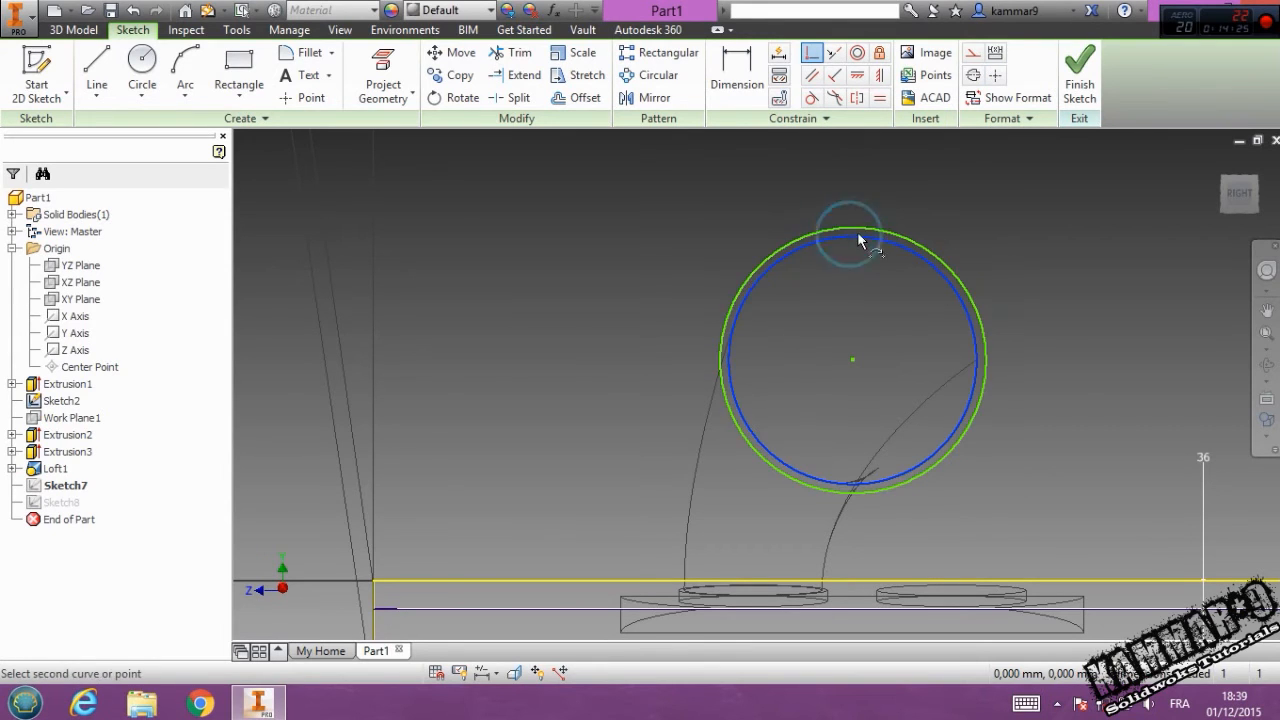
click(857, 237)
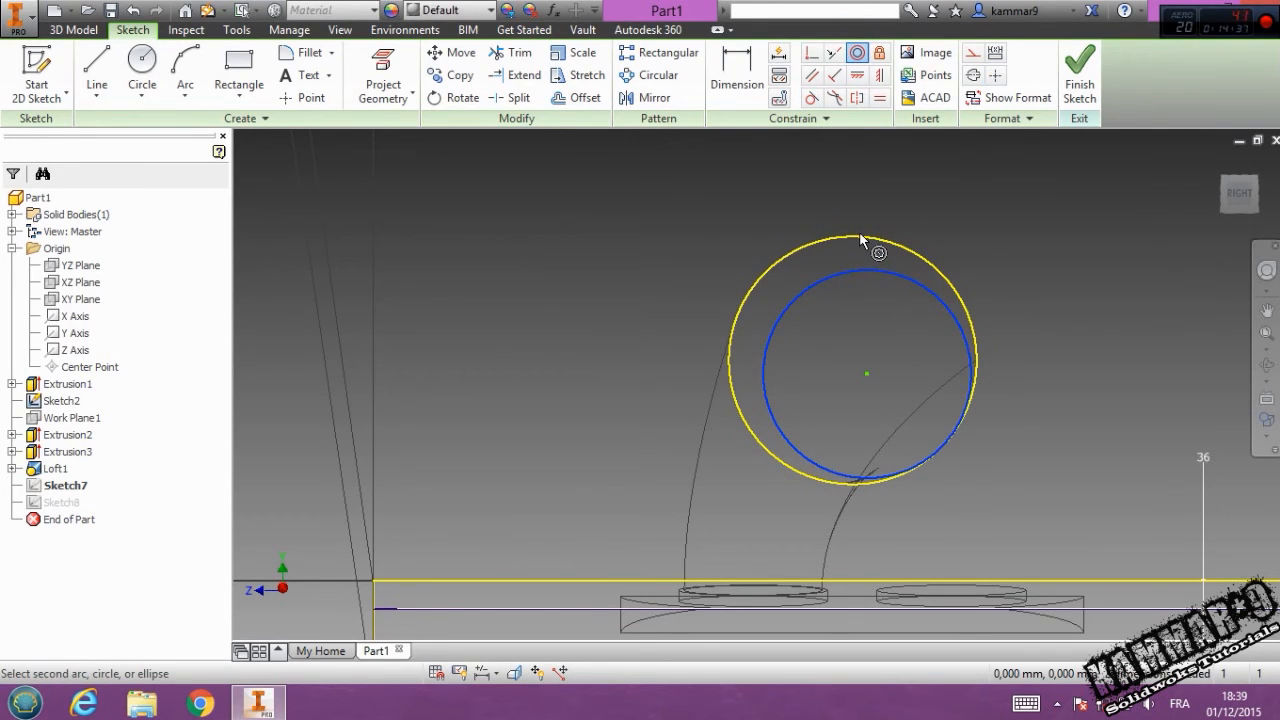
right_click(823, 240)
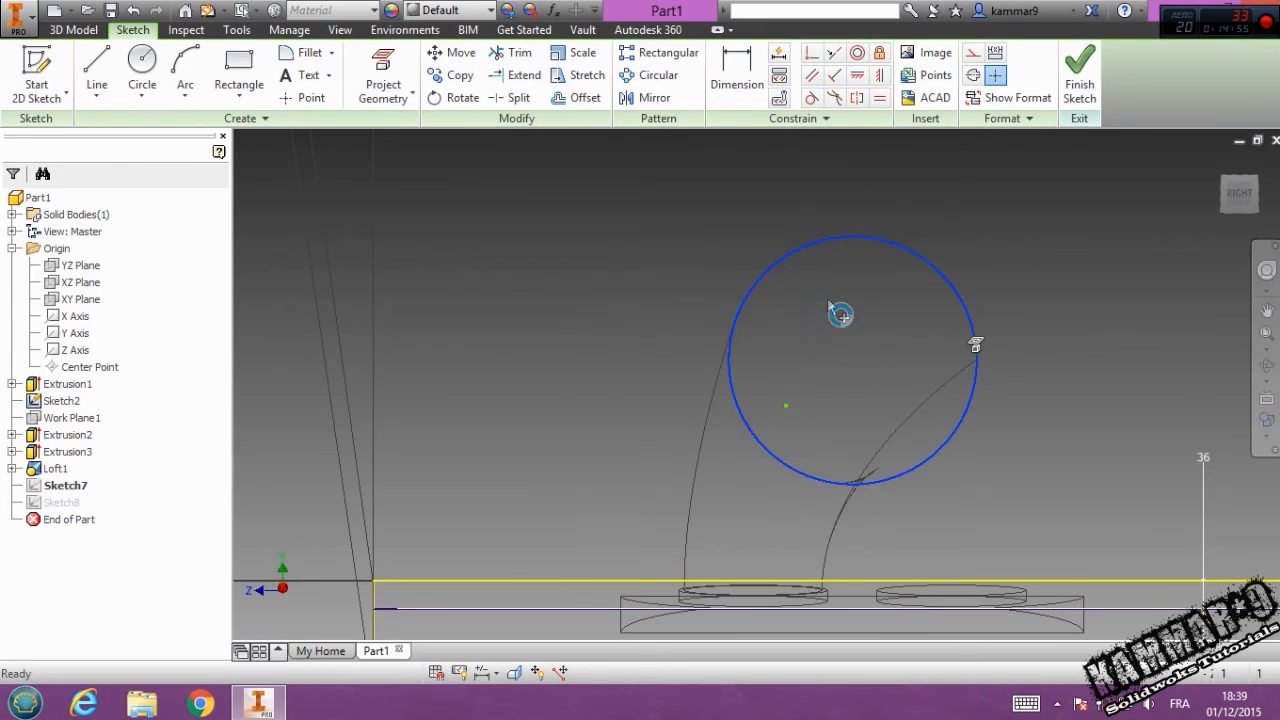
click(1079, 72)
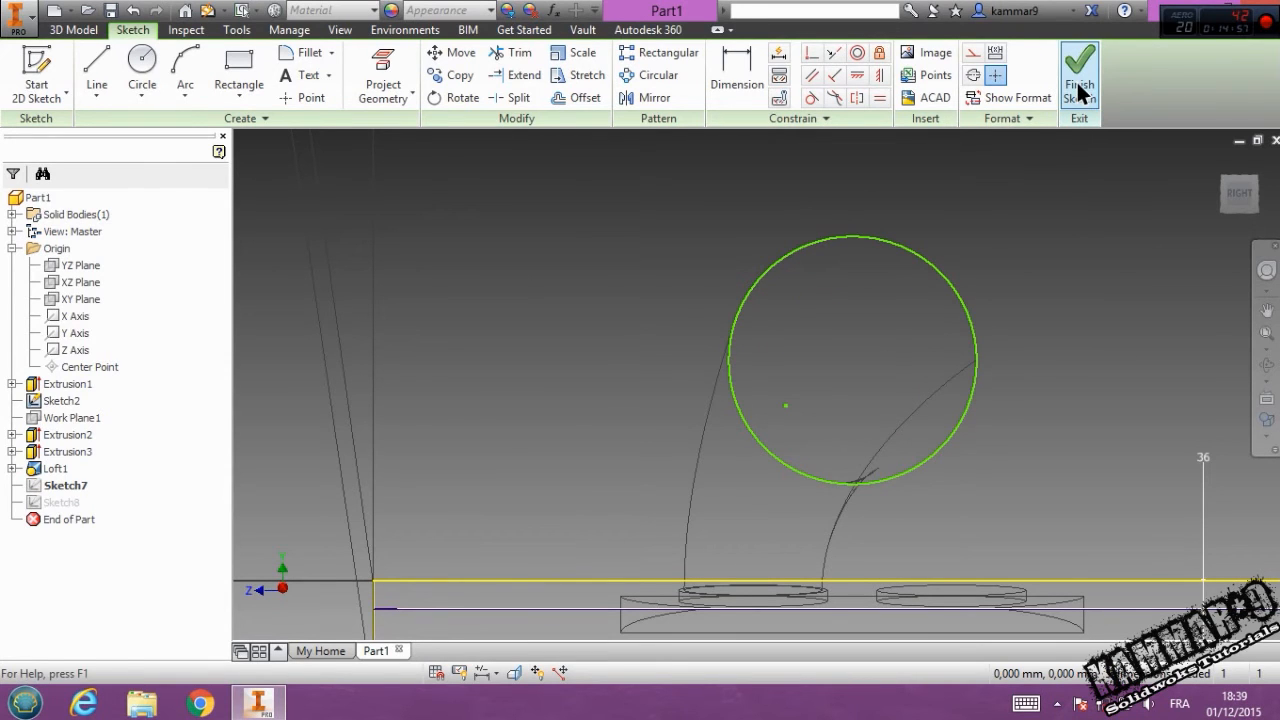
click(1079, 72)
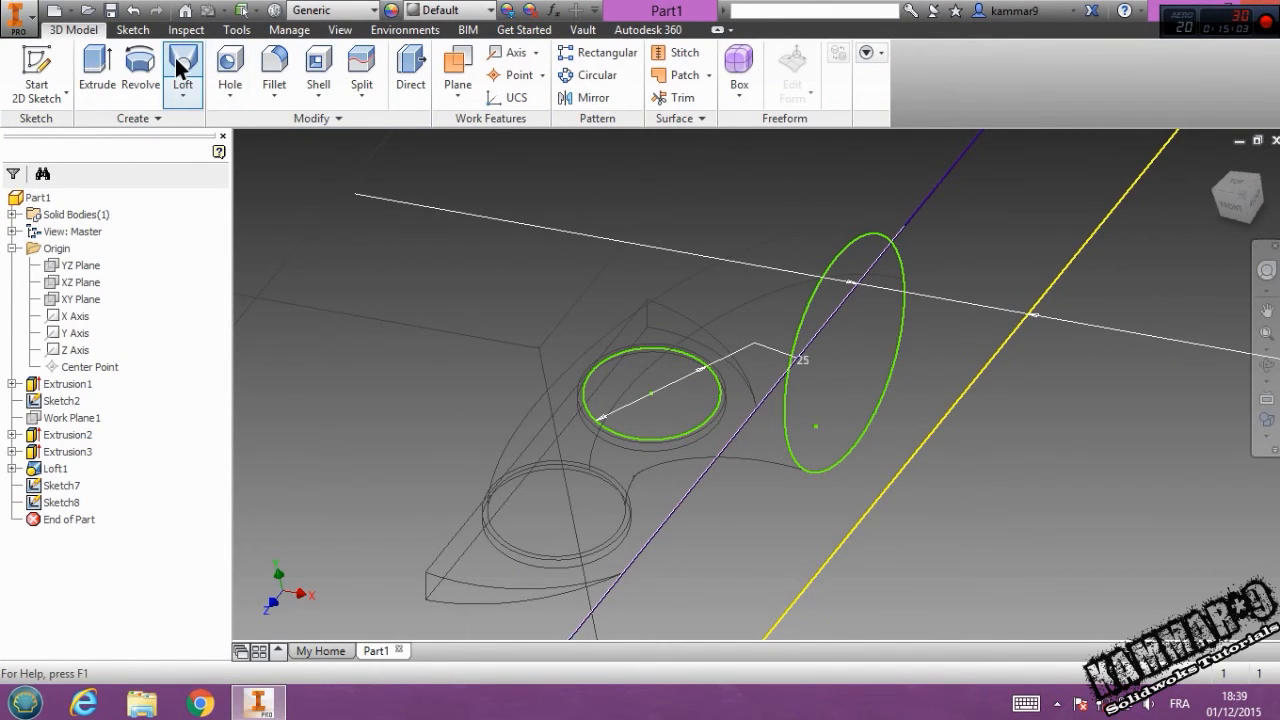
Step: Loft Sketch8's circle to Sketch7 with both ends at 90° direction conditions
click(183, 70)
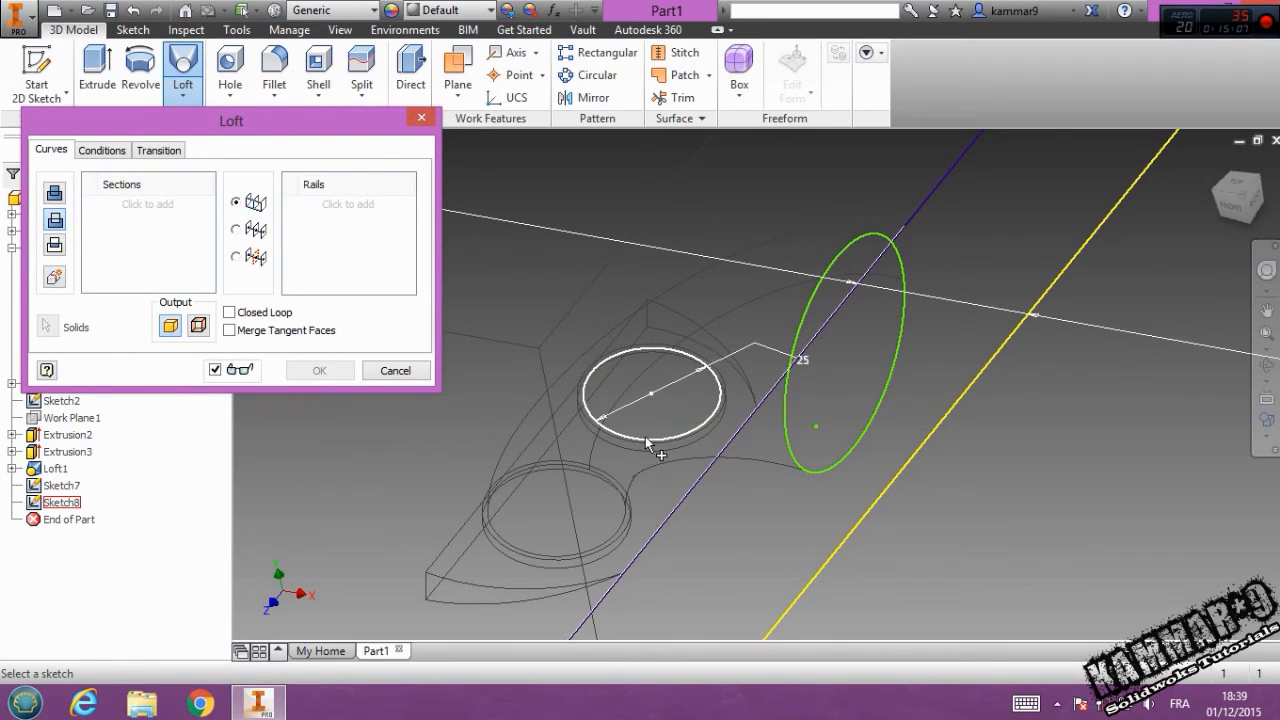
click(650, 393)
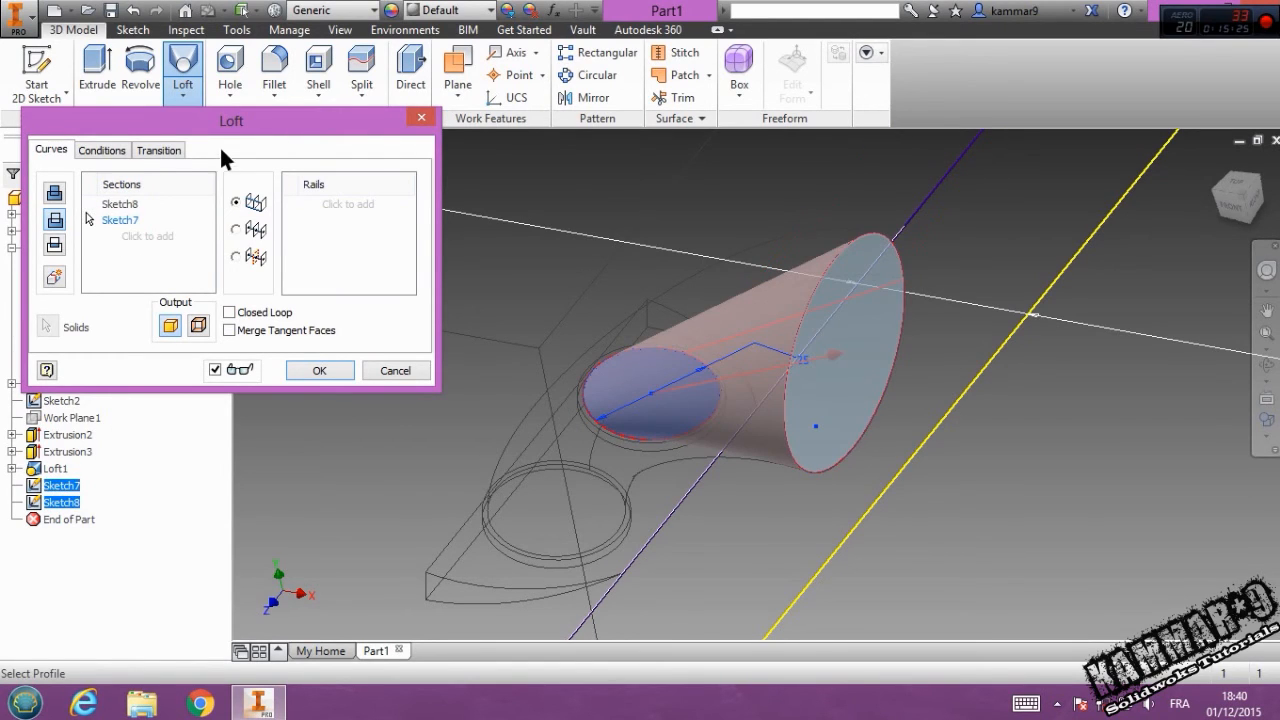
click(101, 149)
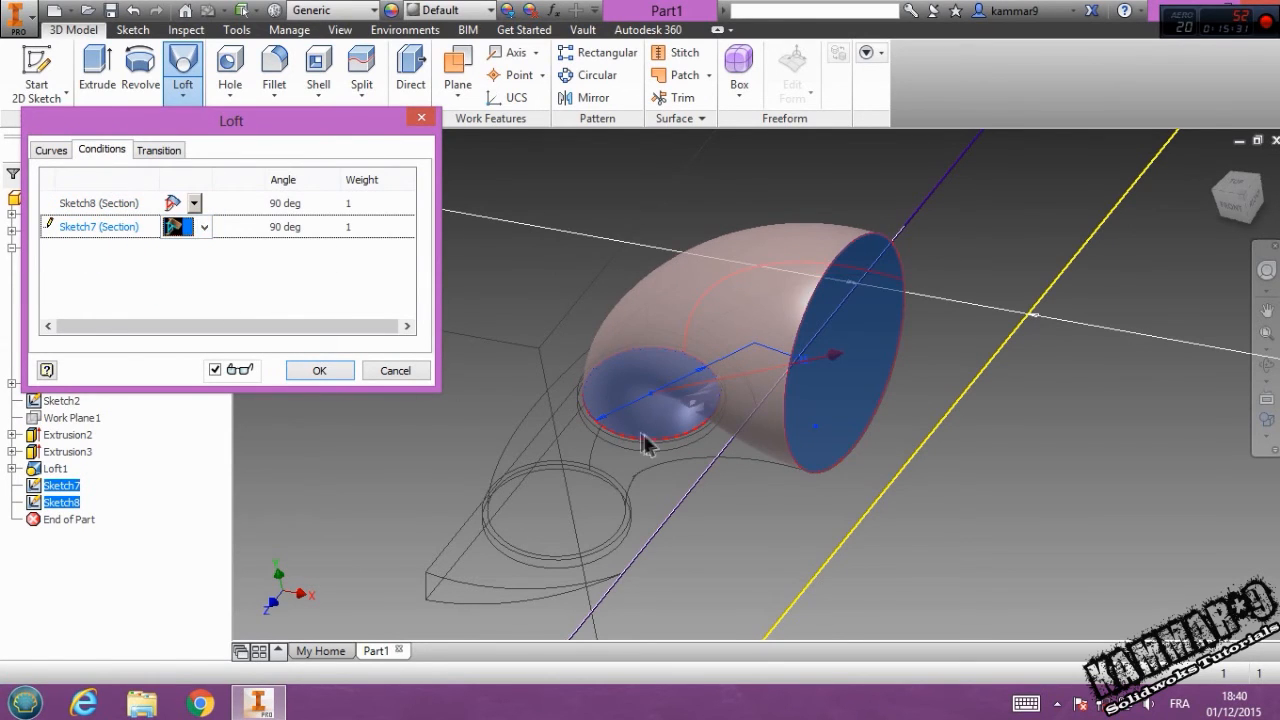
click(319, 370)
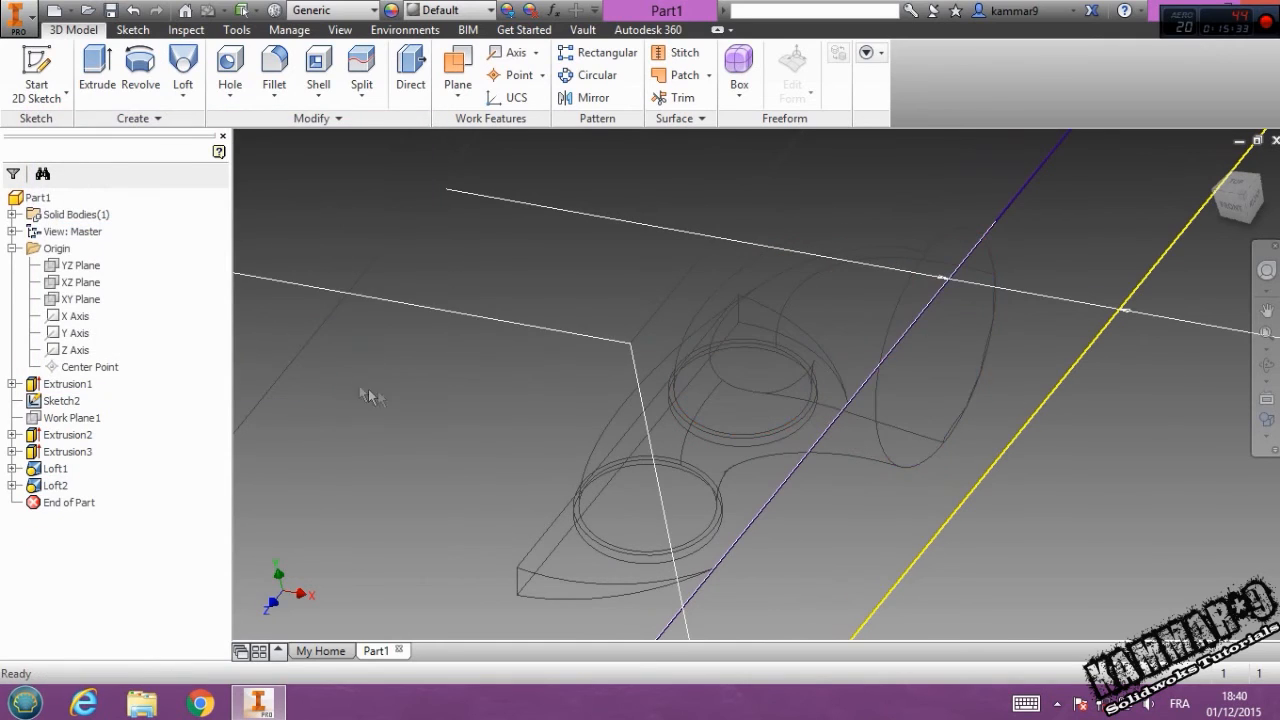
drag(370, 395, 685, 503)
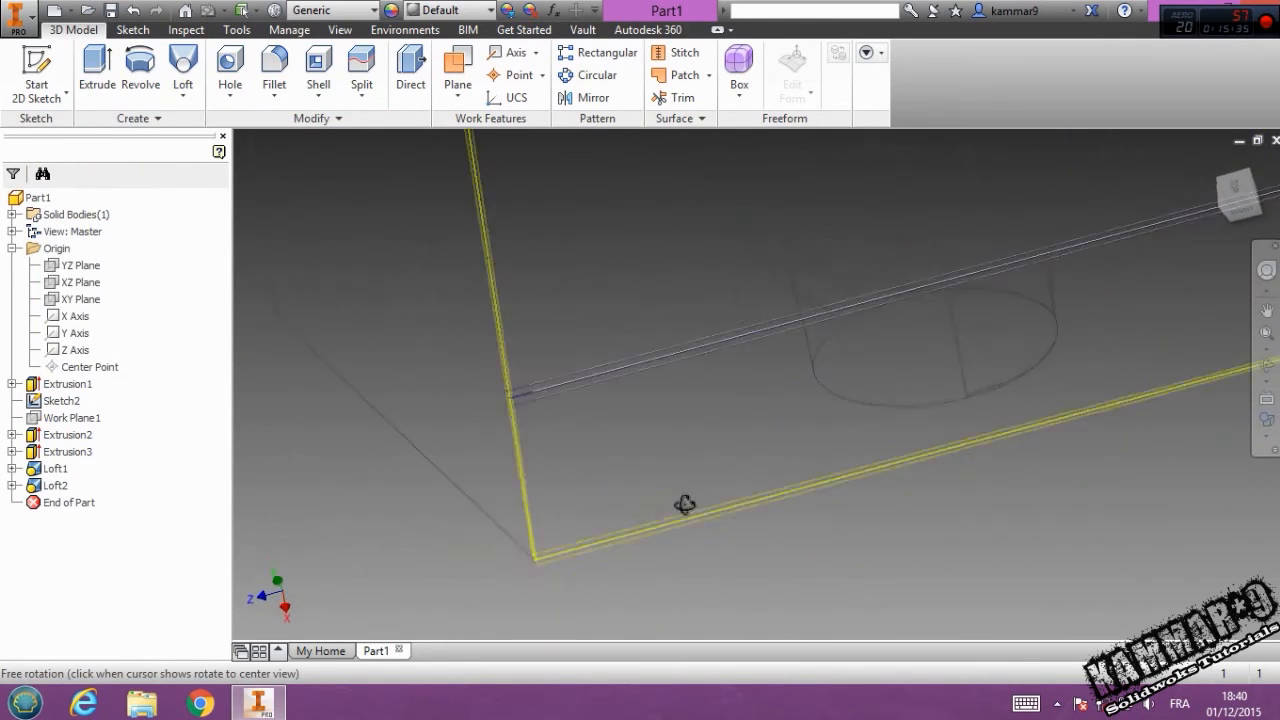
drag(685, 504, 1110, 413)
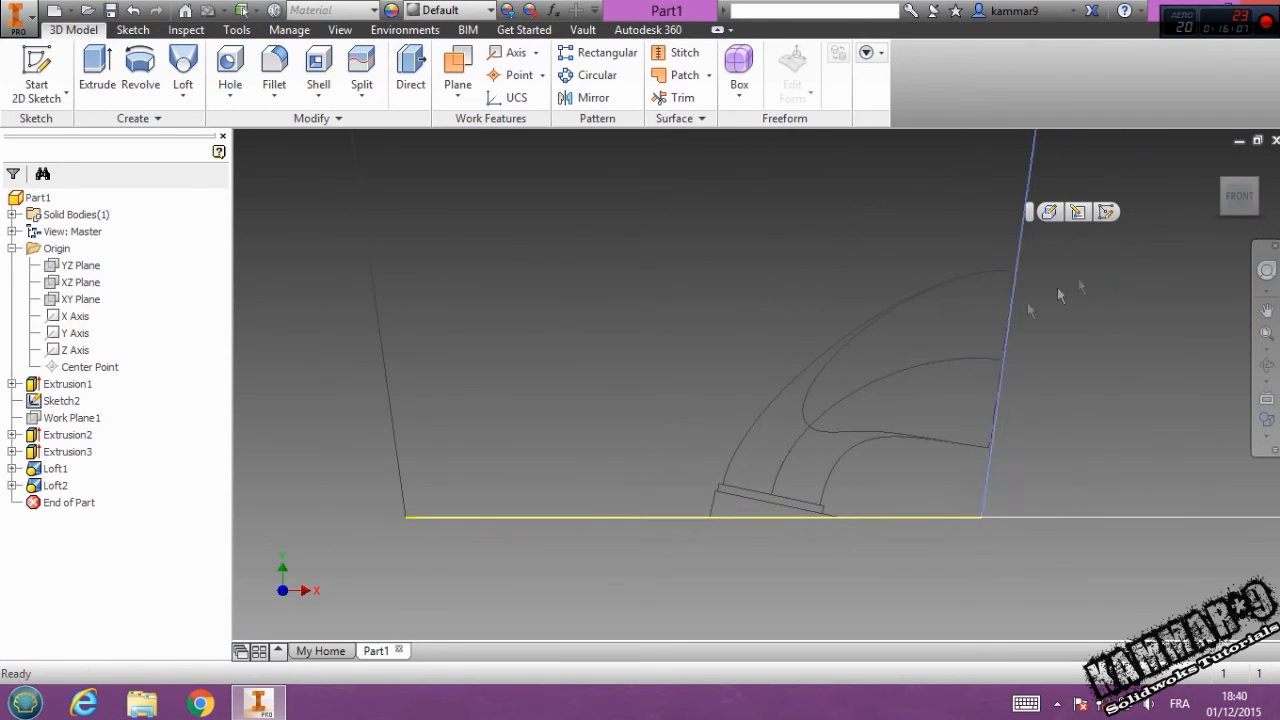
drag(1060, 300, 730, 480)
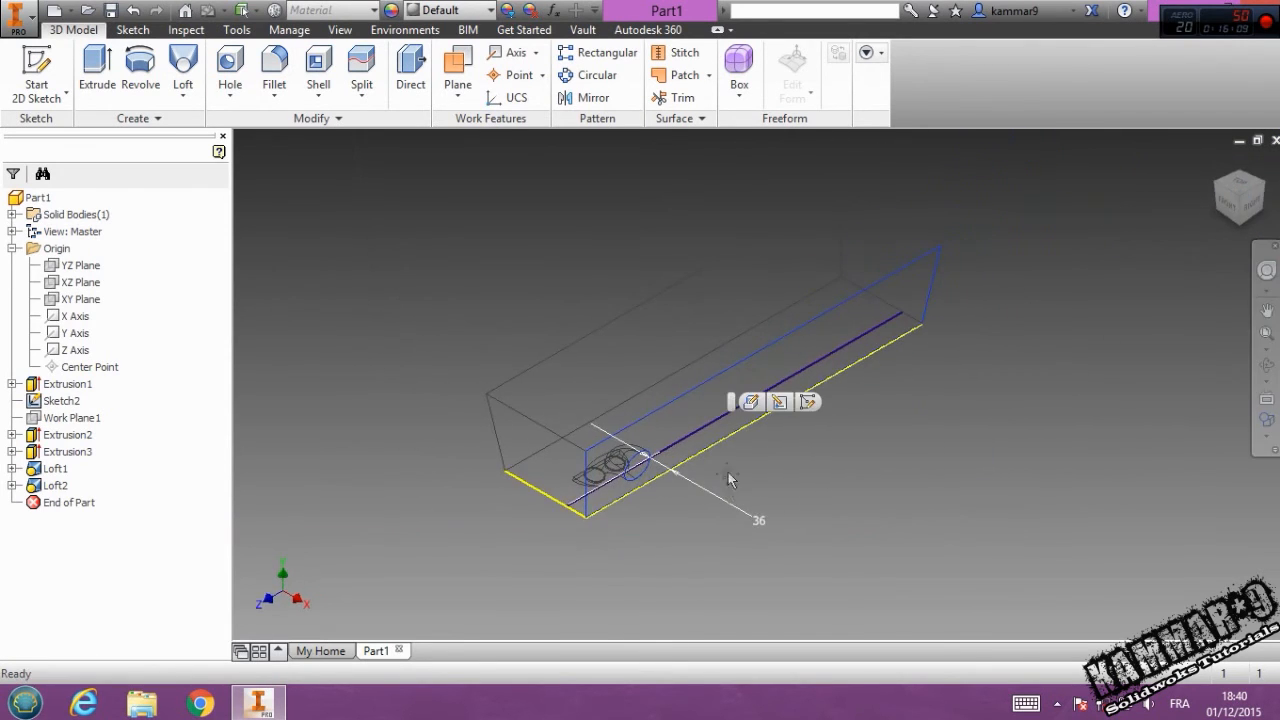
drag(730, 480, 660, 452)
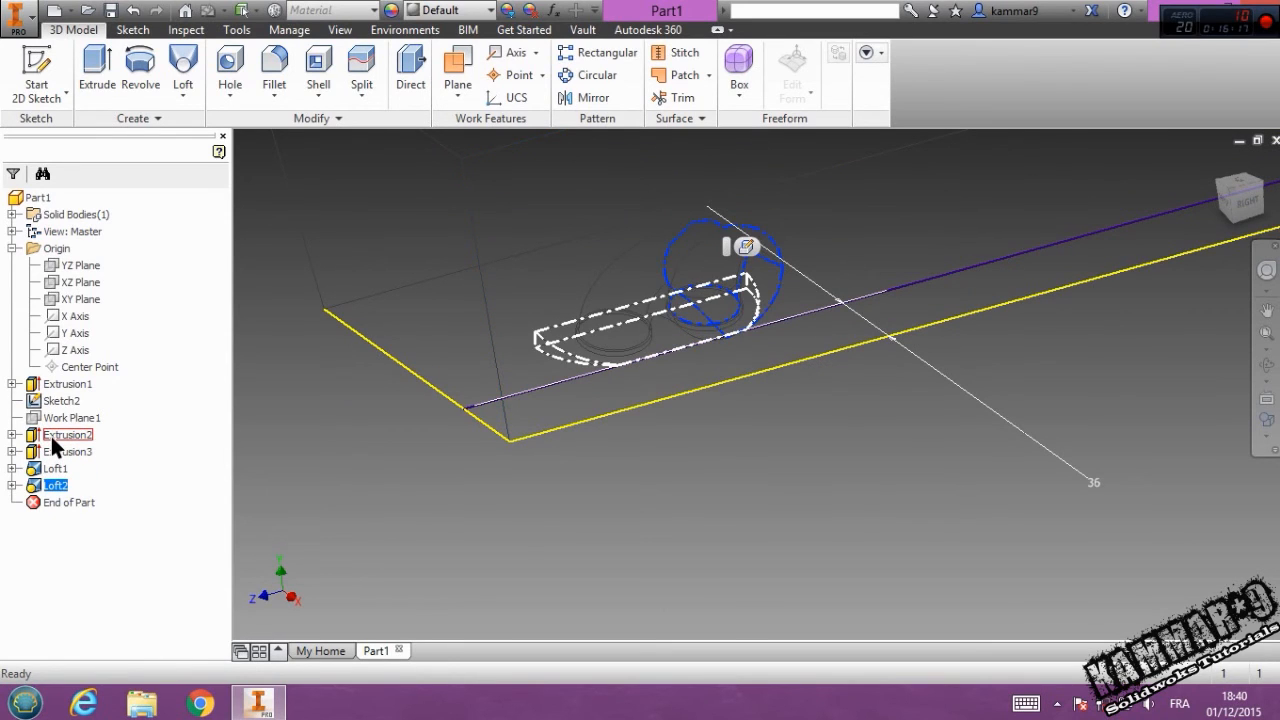
click(67, 451)
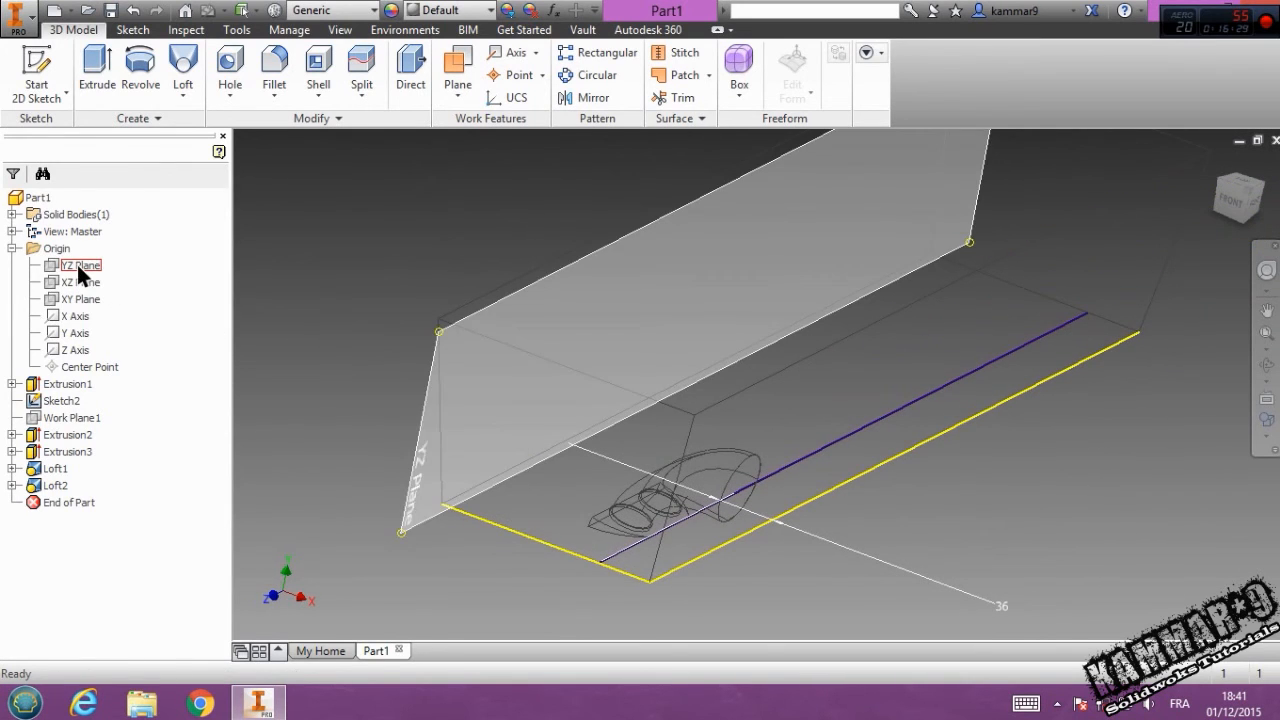
Step: Create Work Plane2 offset 72.5 mm from the YZ plane
click(82, 281)
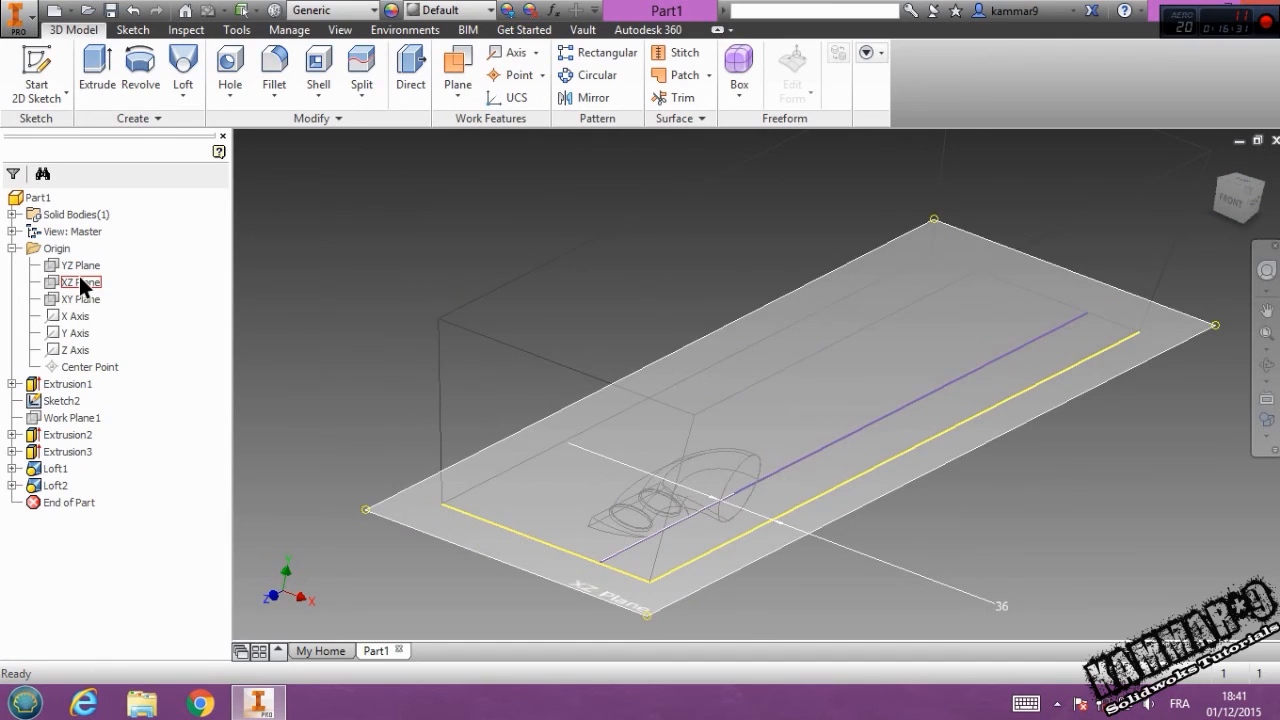
click(77, 265)
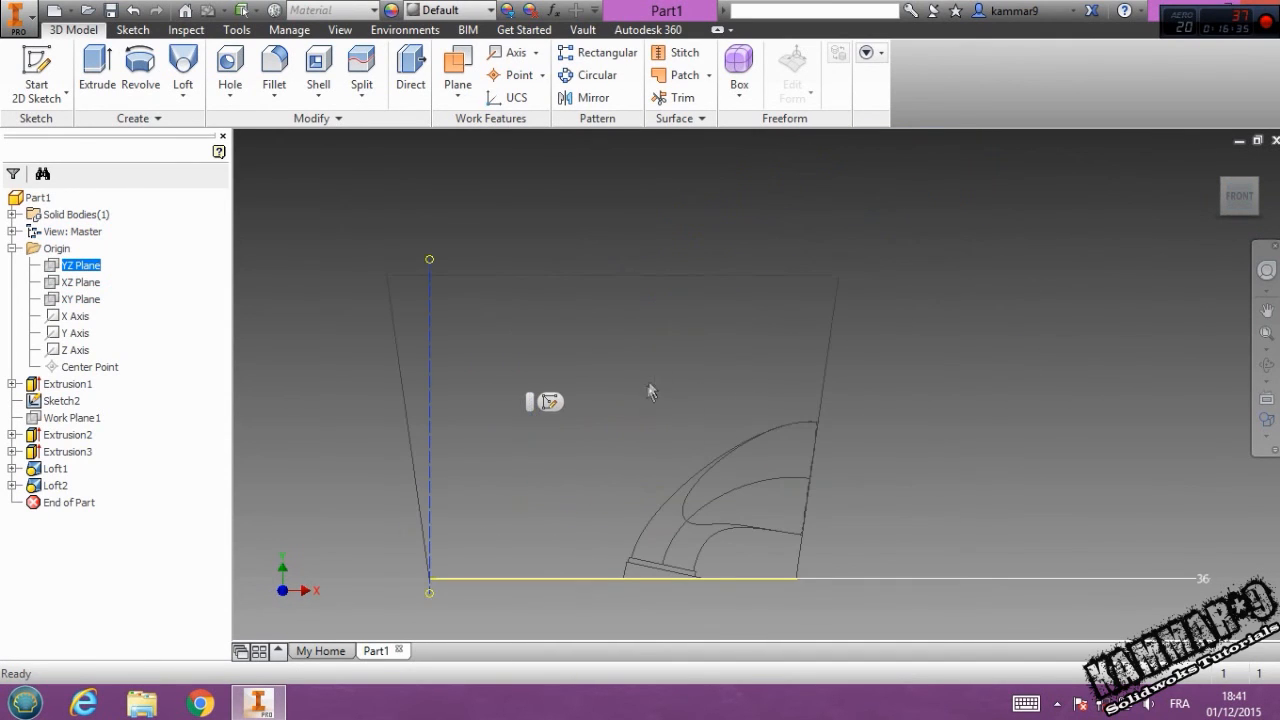
click(457, 65)
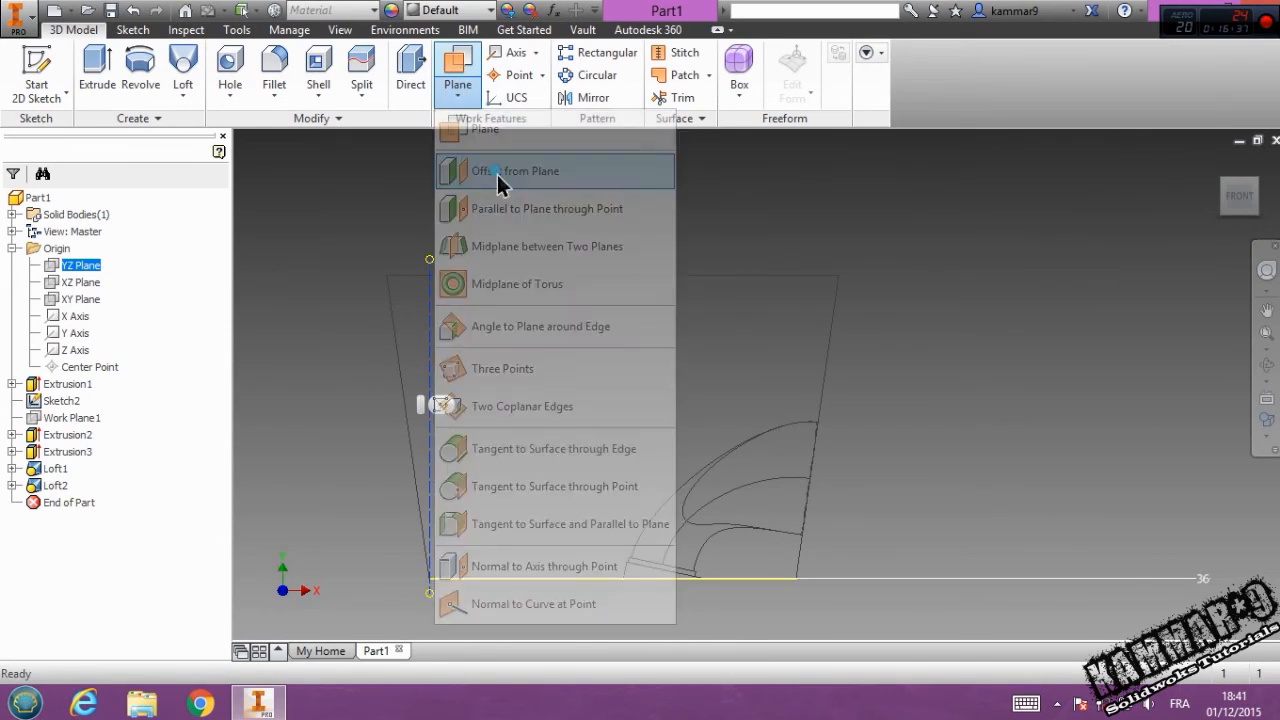
click(515, 170)
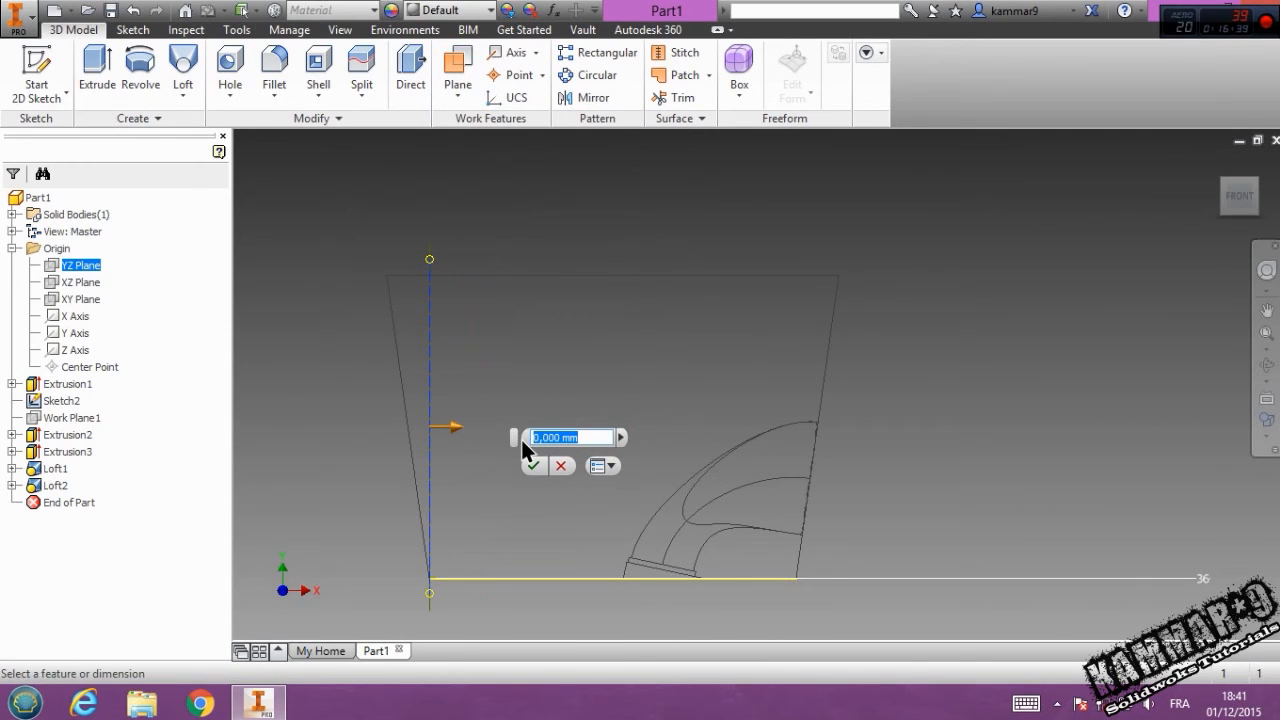
text(72.5)
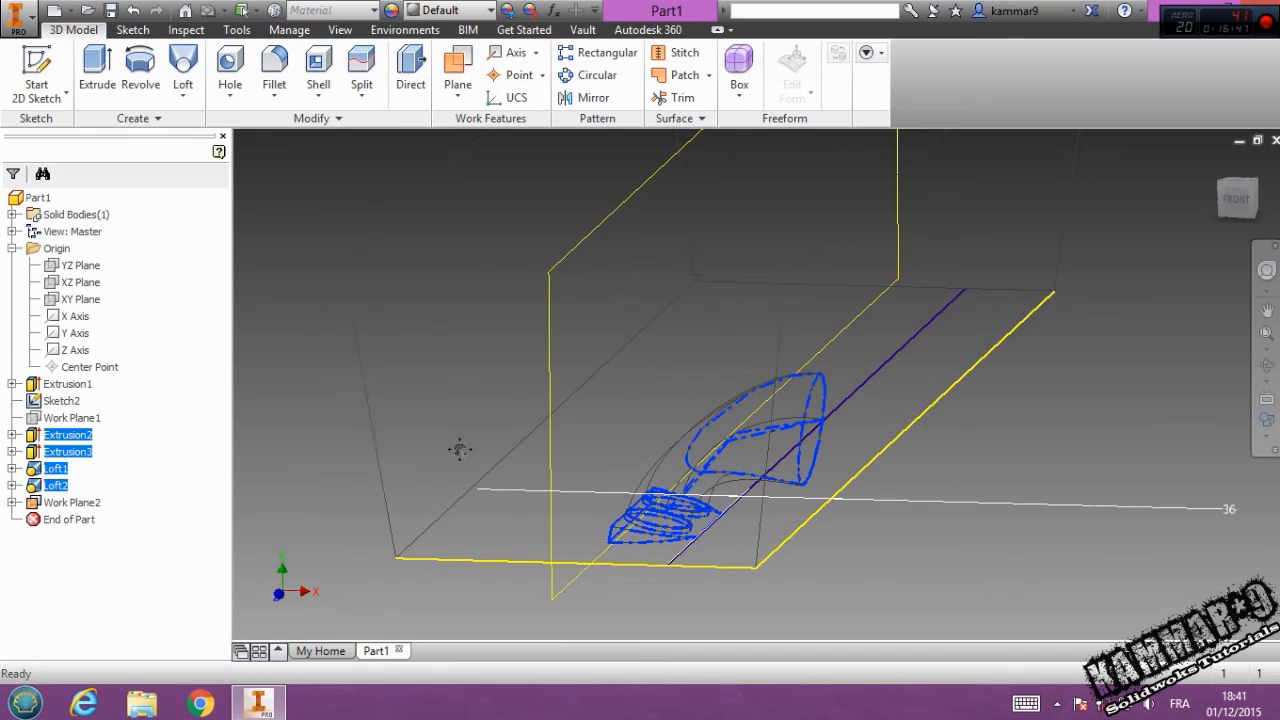
Step: Mirror the pocket, recesses and both lofted ports across Work Plane2
click(583, 97)
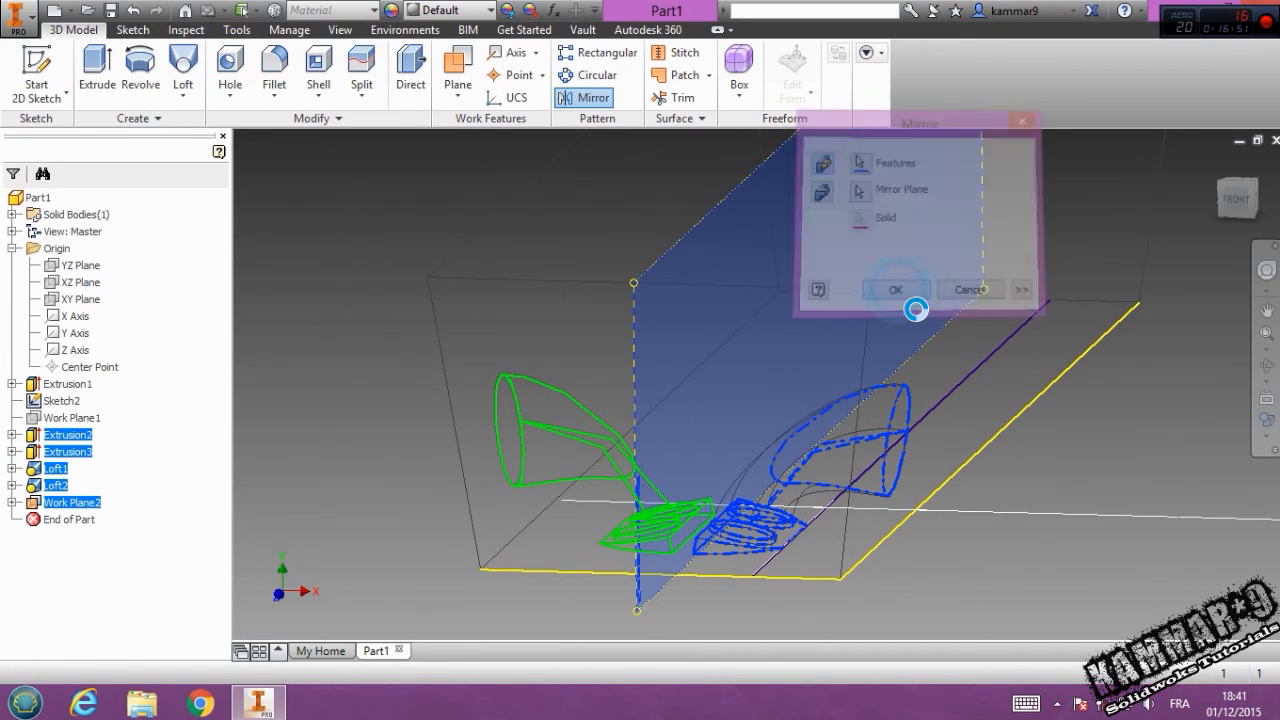
click(895, 289)
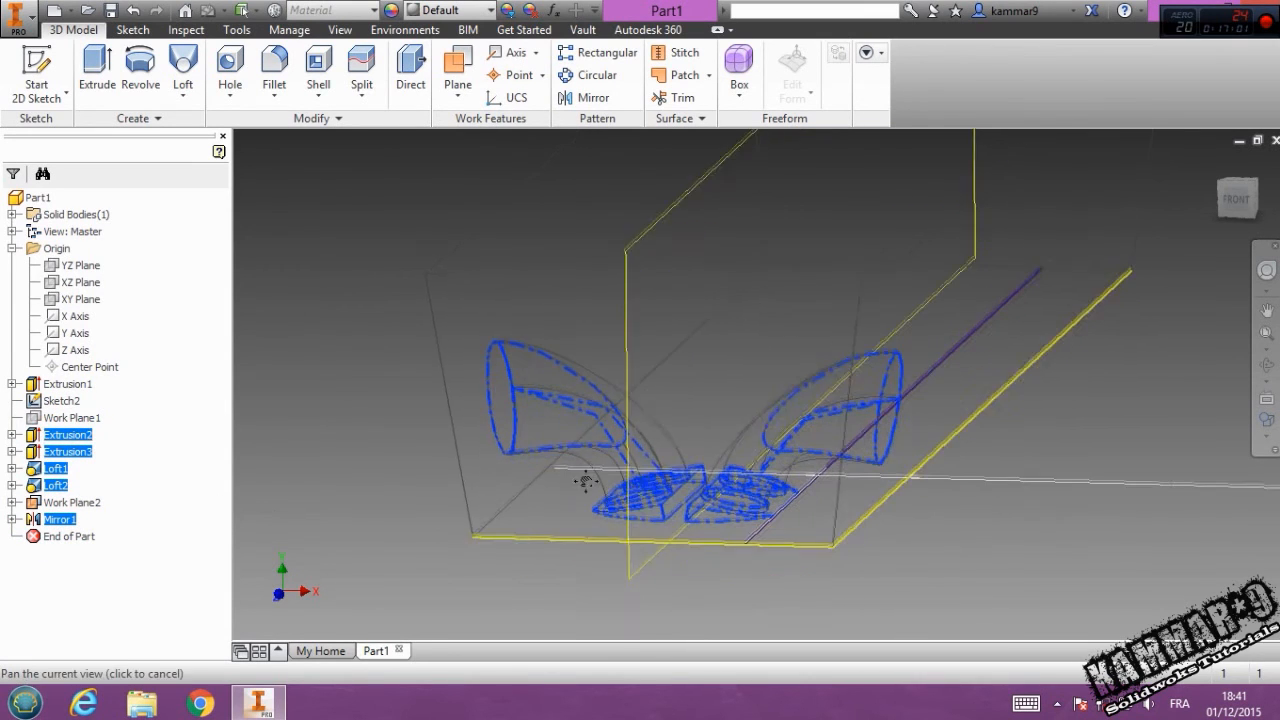
Step: Pattern the mirrored features along the block's length: 6 copies, 90 mm spacing
click(605, 52)
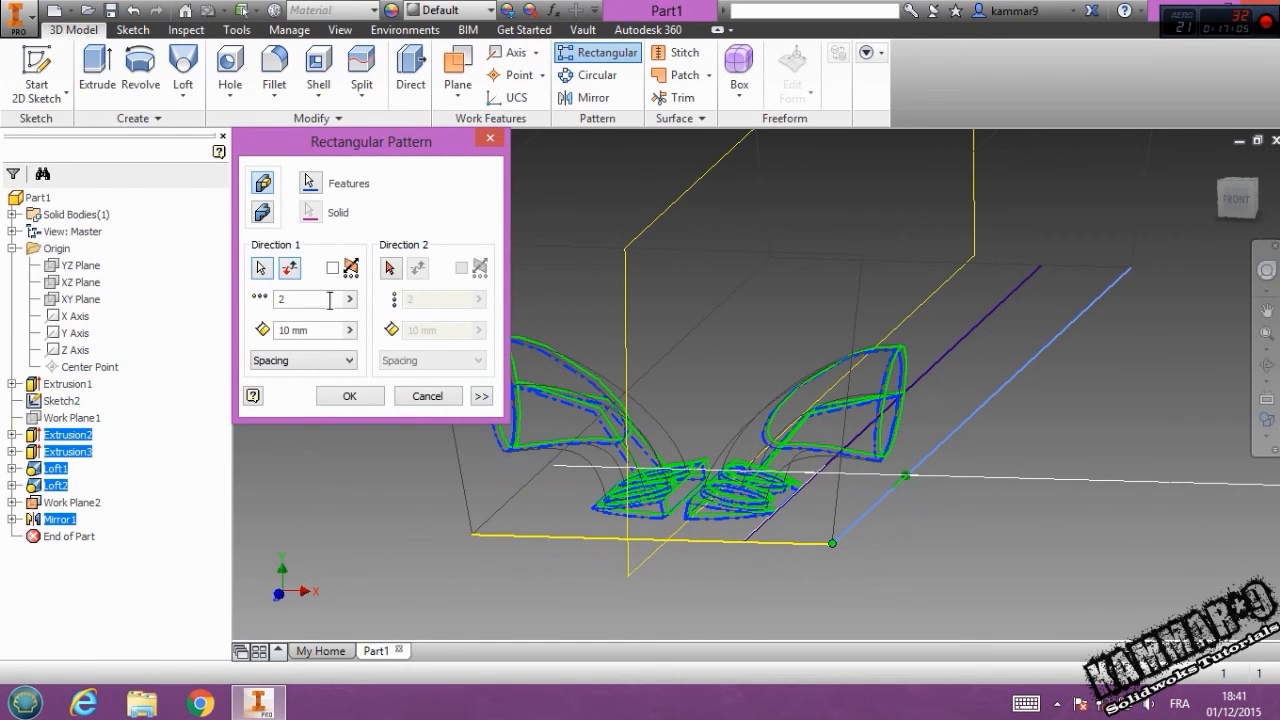
text(6)
text(90)
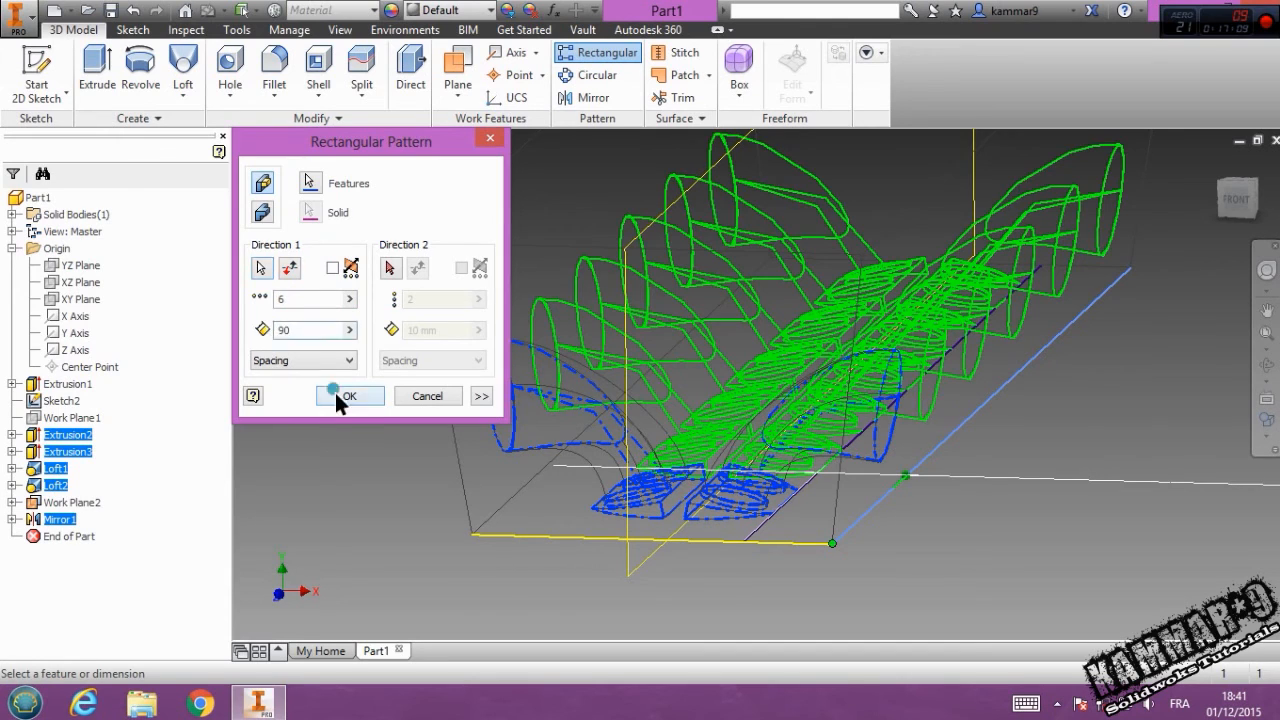
click(349, 395)
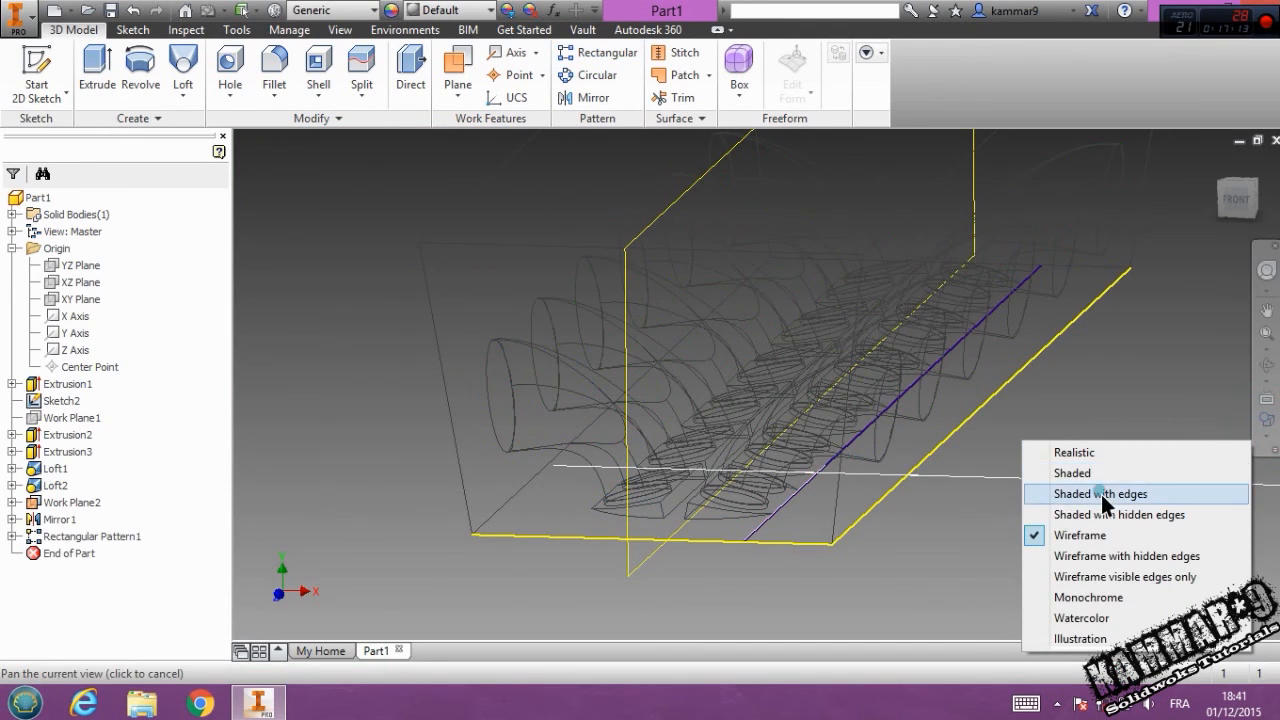
Step: Switch to Shaded with Edges, orbit to view the pockets and six side ports, then select the end face
click(1101, 493)
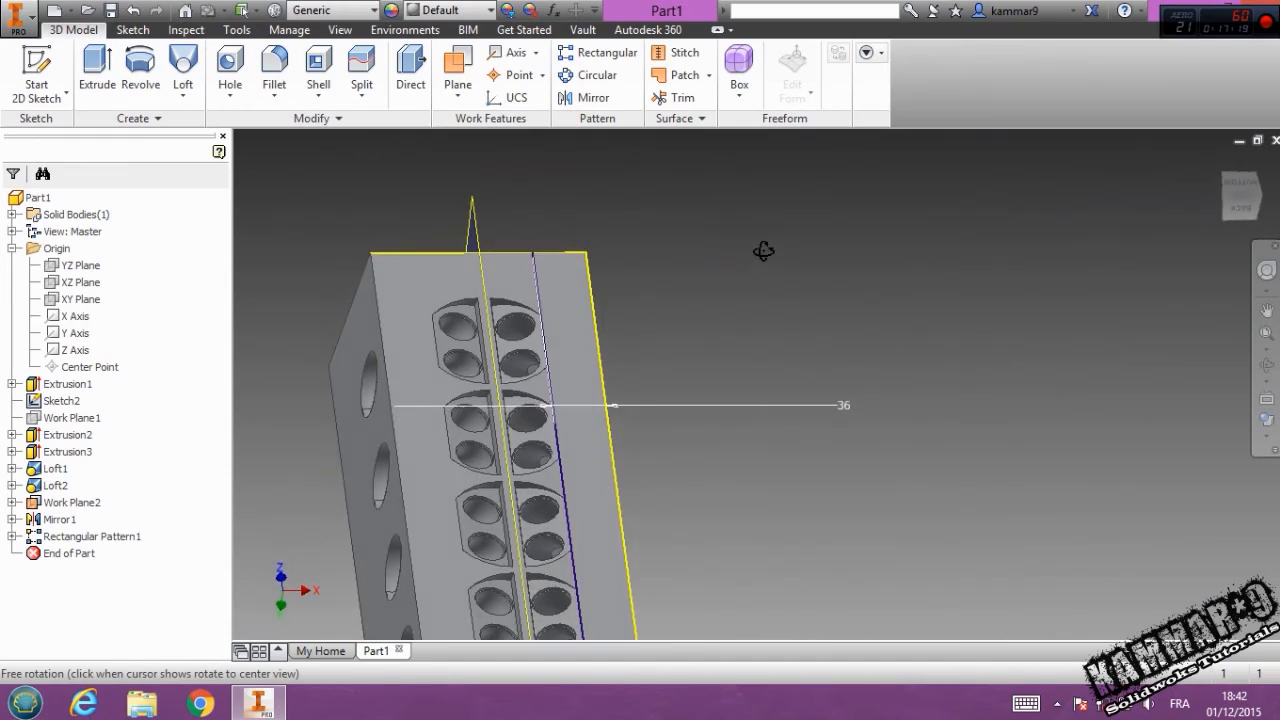
drag(763, 251, 520, 387)
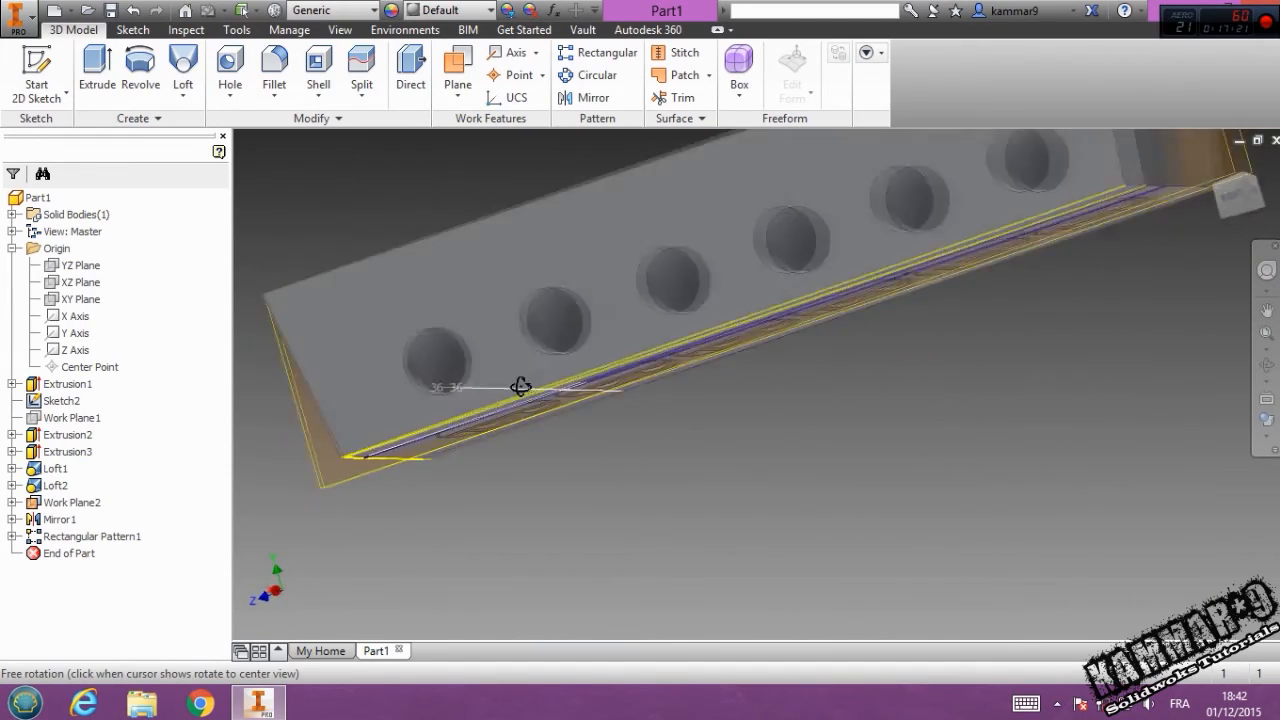
drag(520, 387, 494, 490)
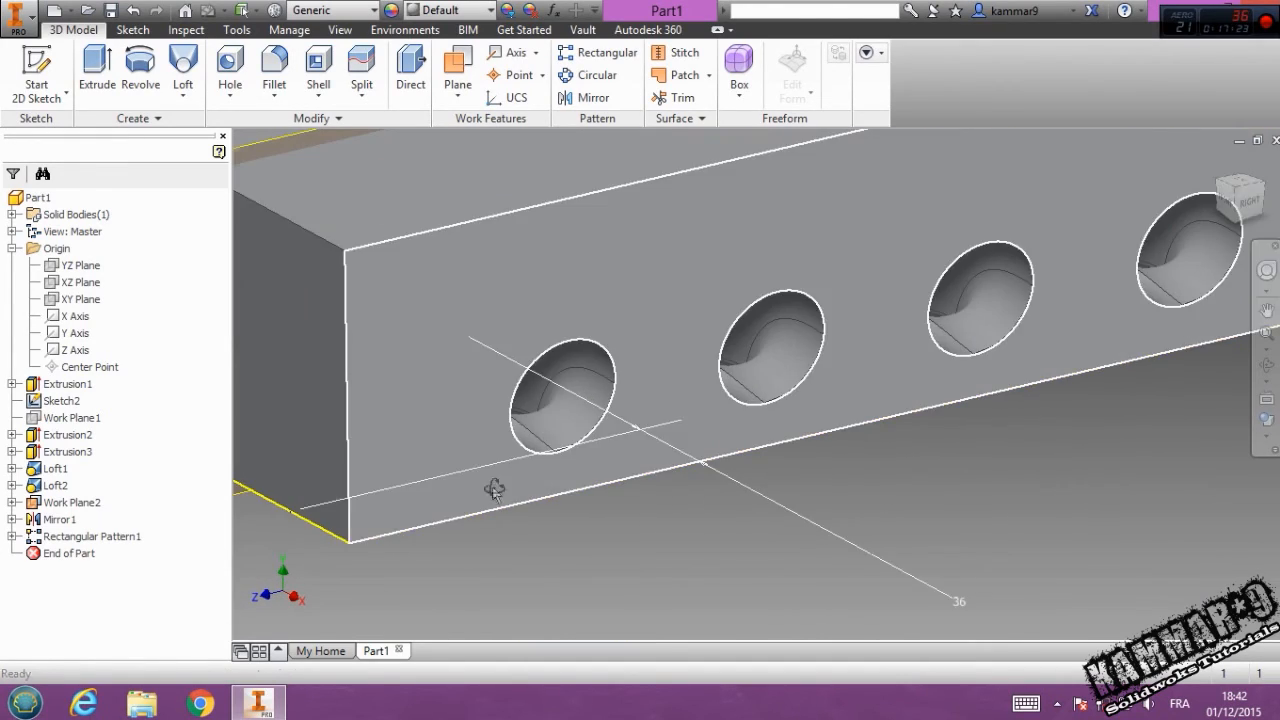
drag(490, 490, 610, 405)
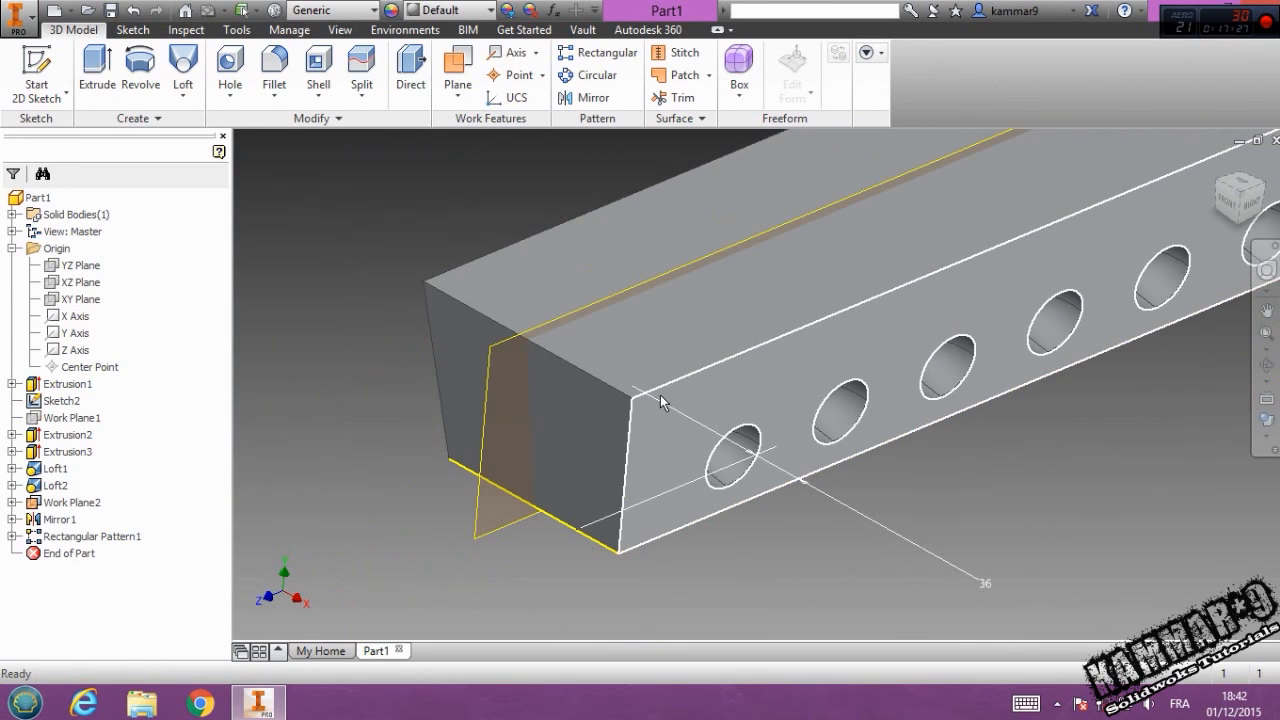
click(660, 402)
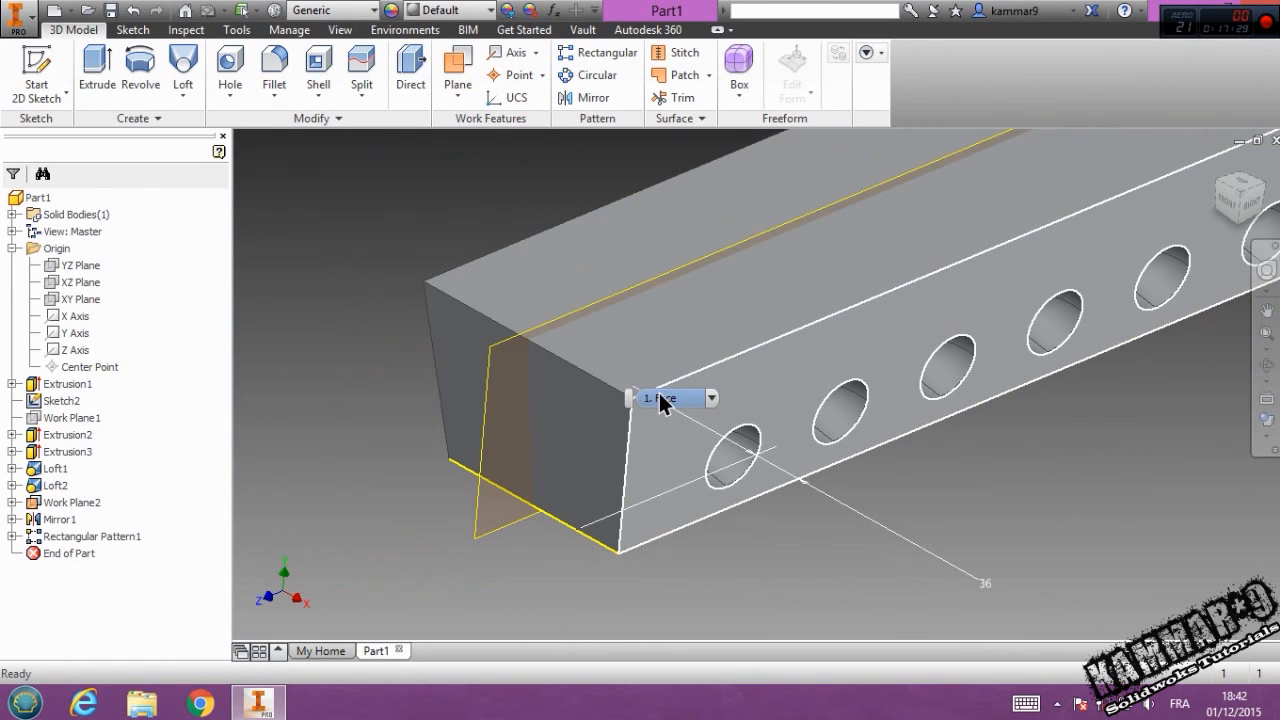
mouse_move(665, 398)
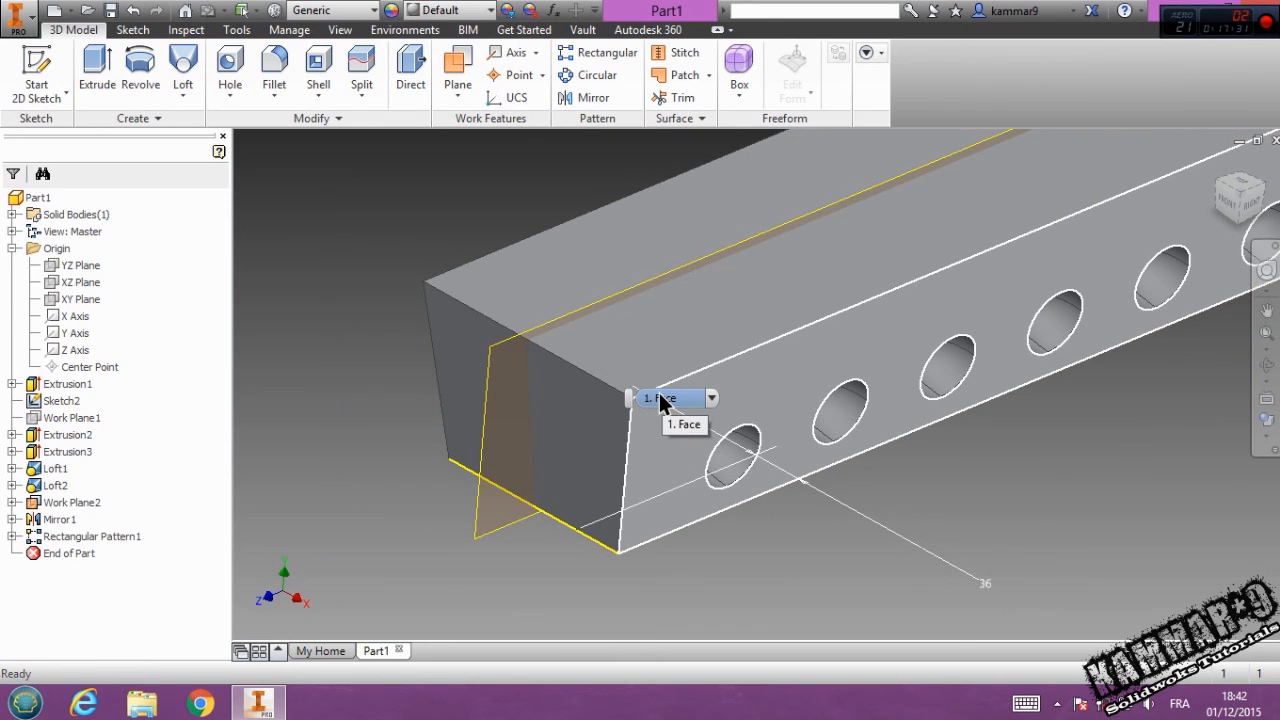